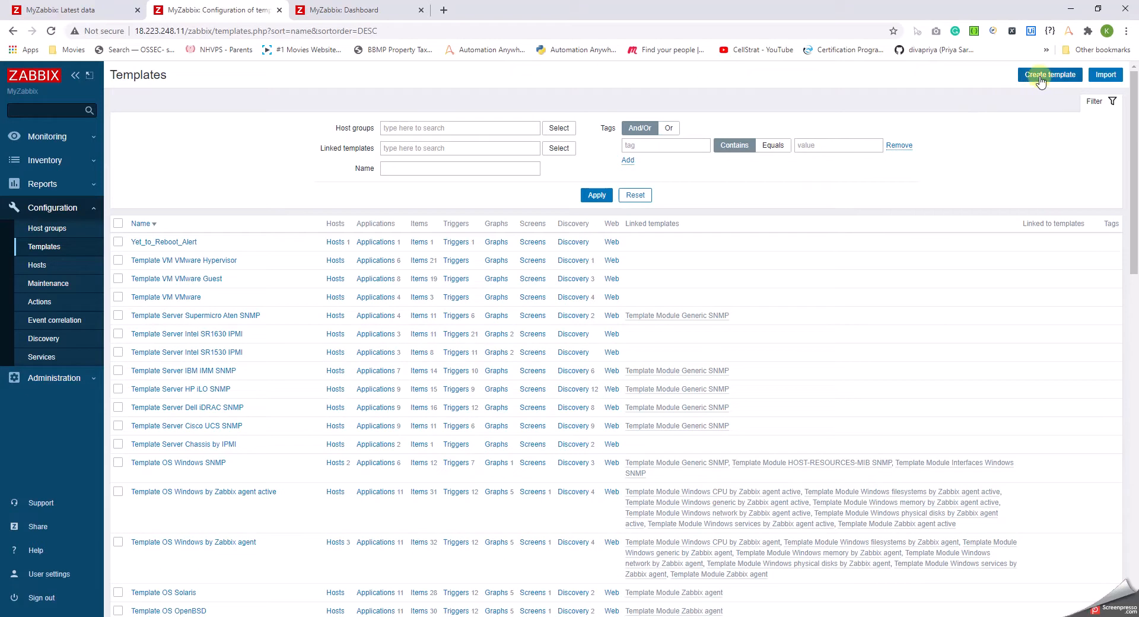
Step: Add a template named 'Log_Monitoring' assigned to the MyCustomTemplate host group
left_click(1048, 75)
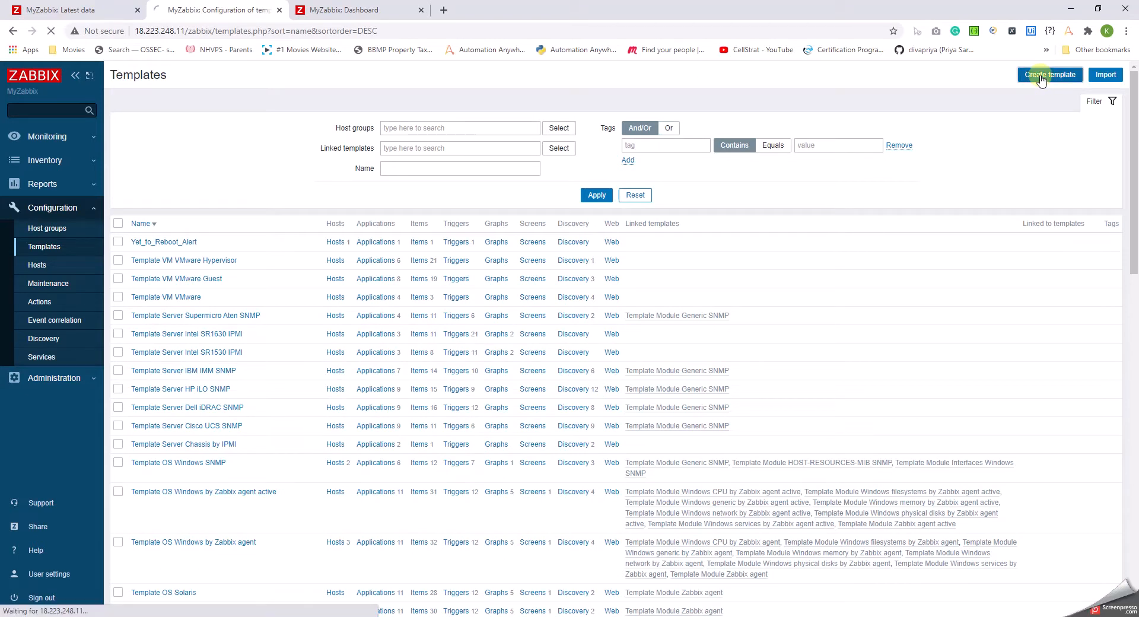
left_click(1048, 74)
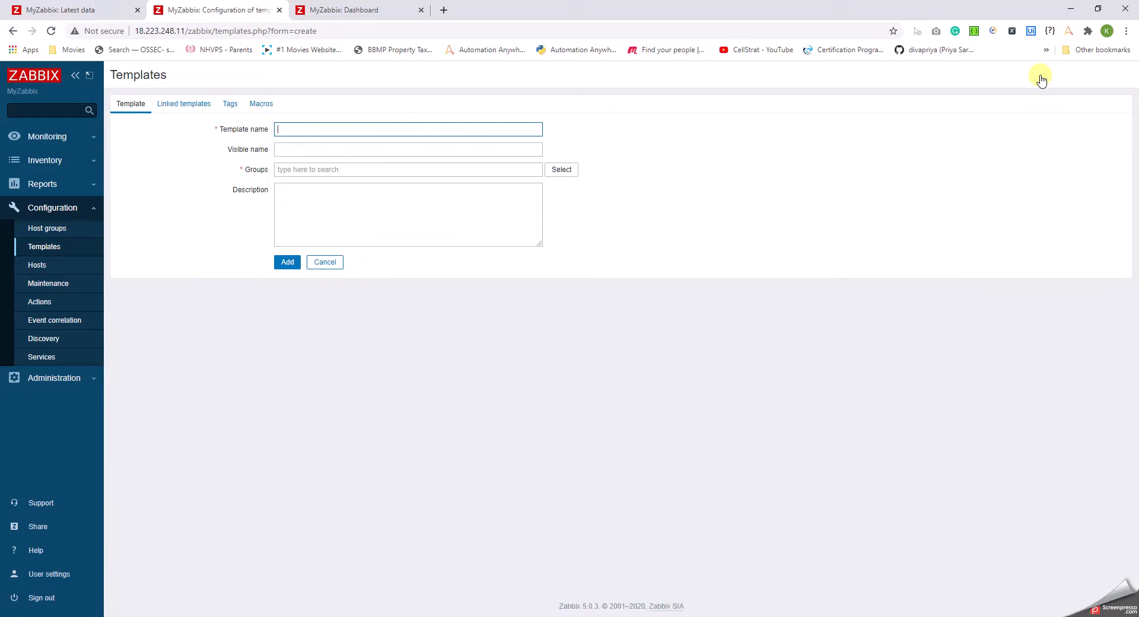
type("L")
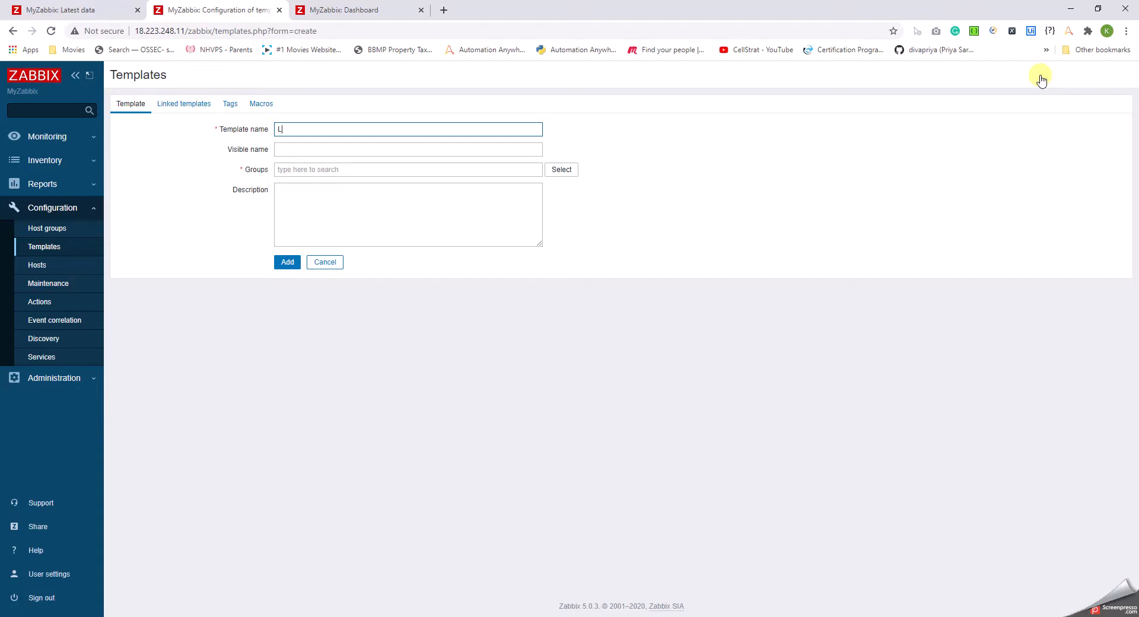
type("og_Monitoring")
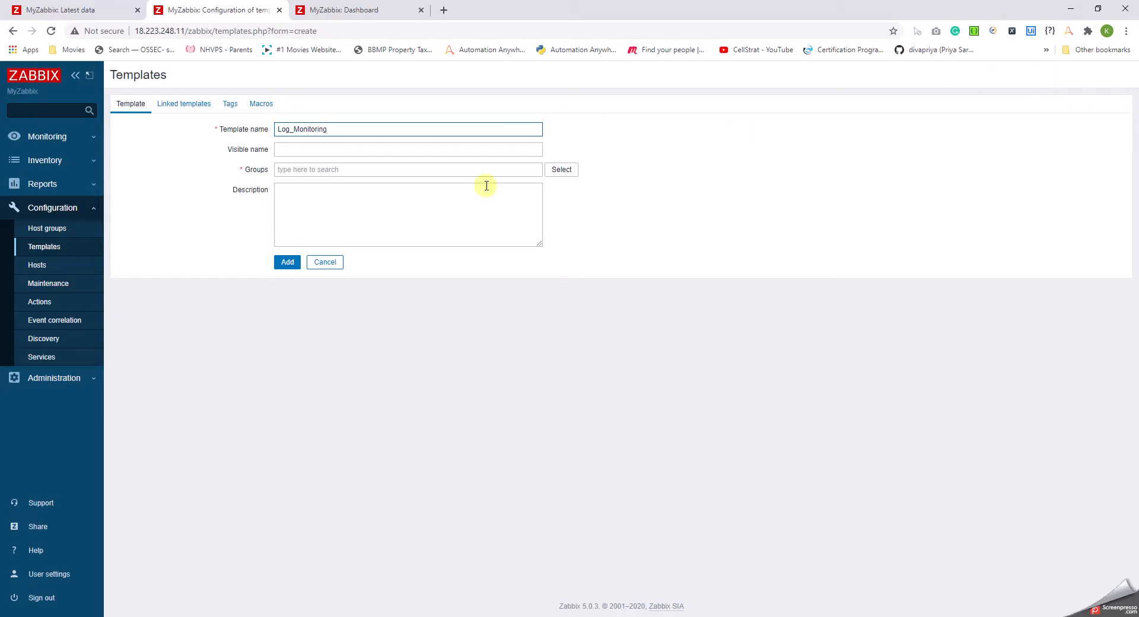
type("c")
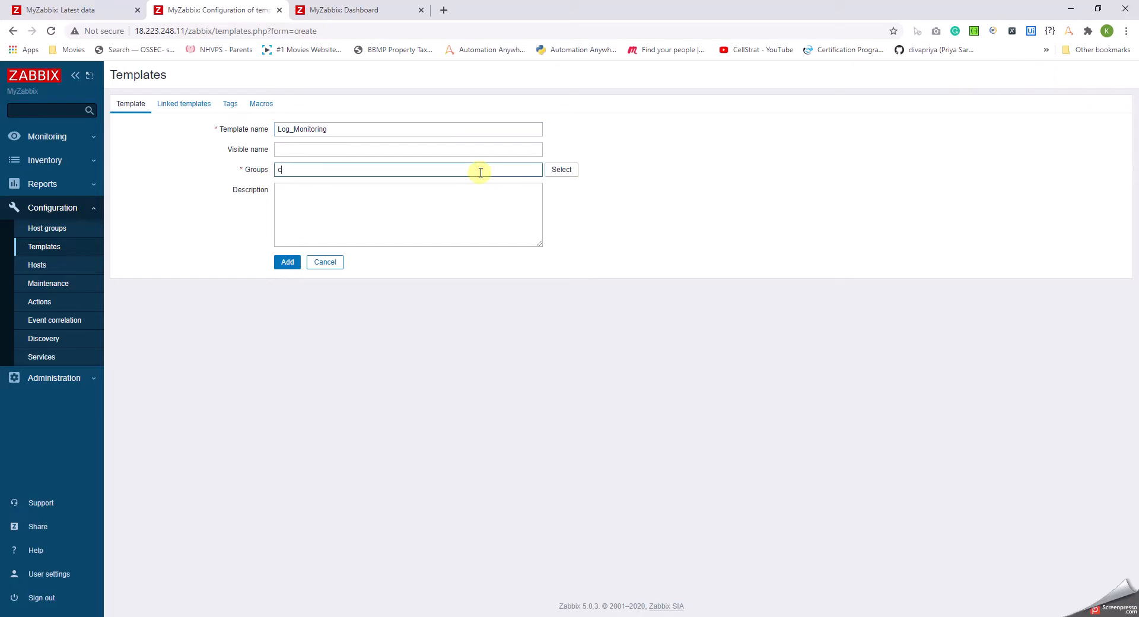
type("ust")
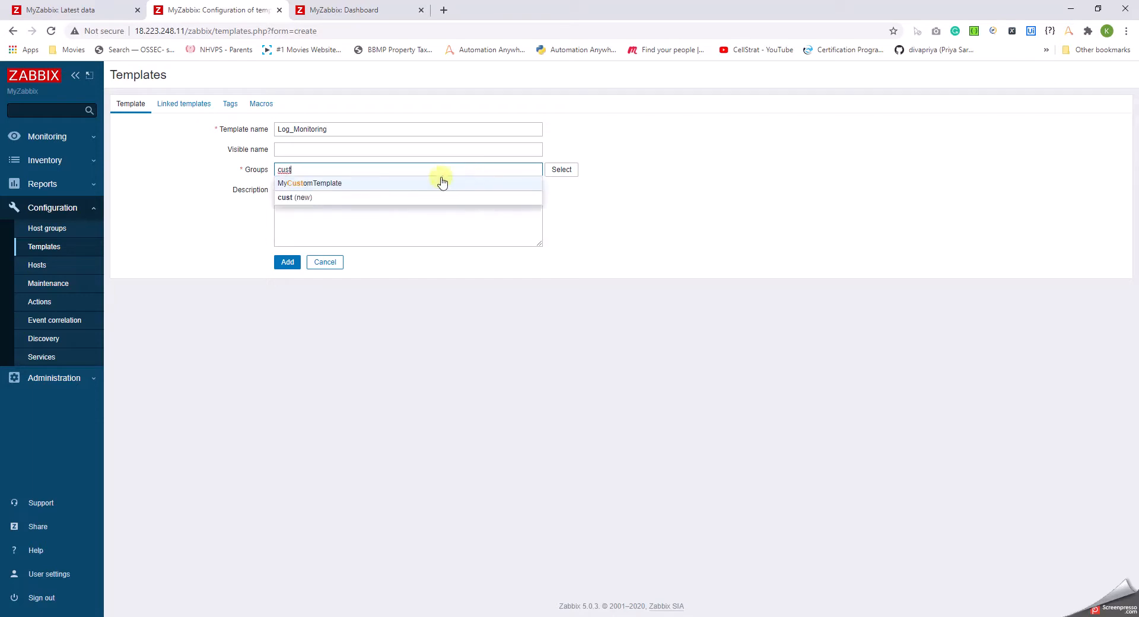
left_click(308, 182)
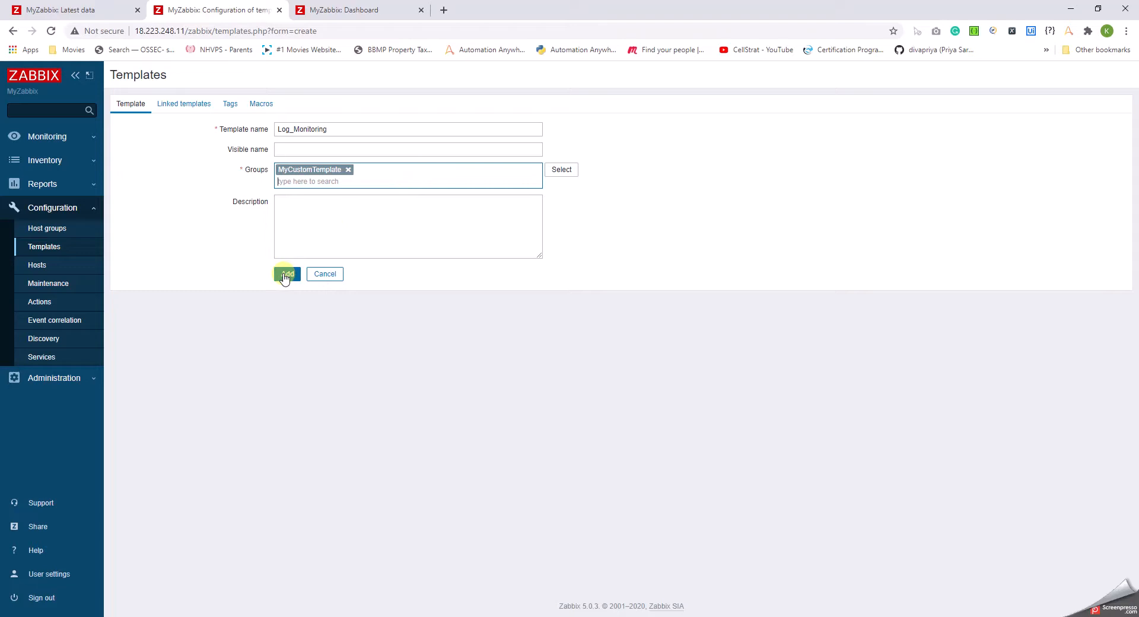
left_click(286, 274)
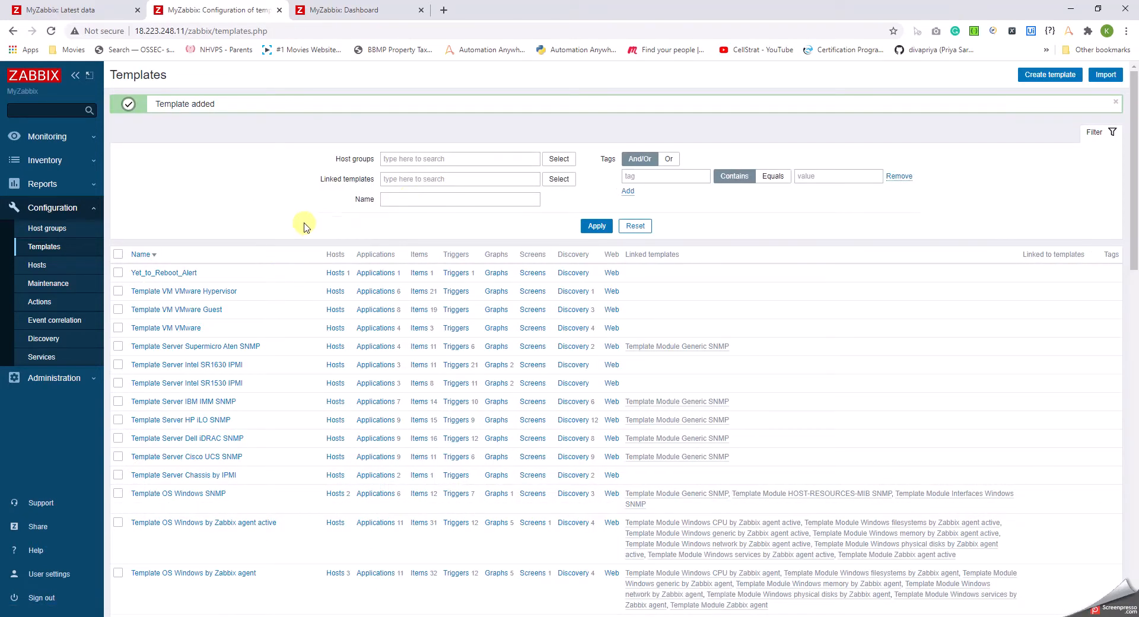
mouse_move(446, 158)
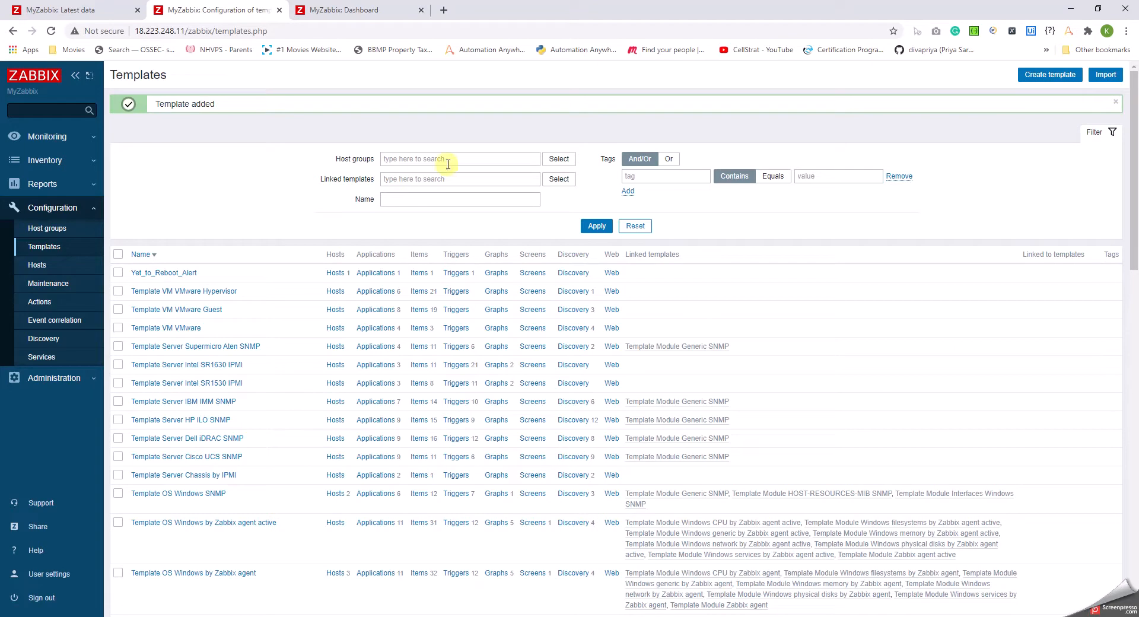
Step: Filter the template list by name 'log' and open the Log_Monitoring template
type("log_monit")
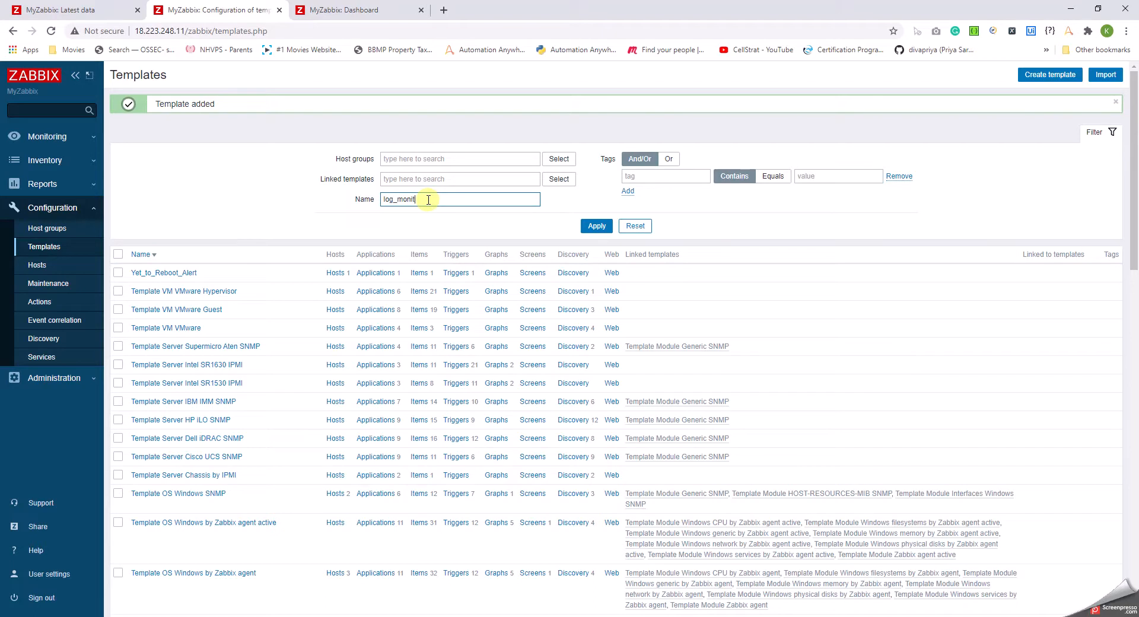
left_click(596, 226)
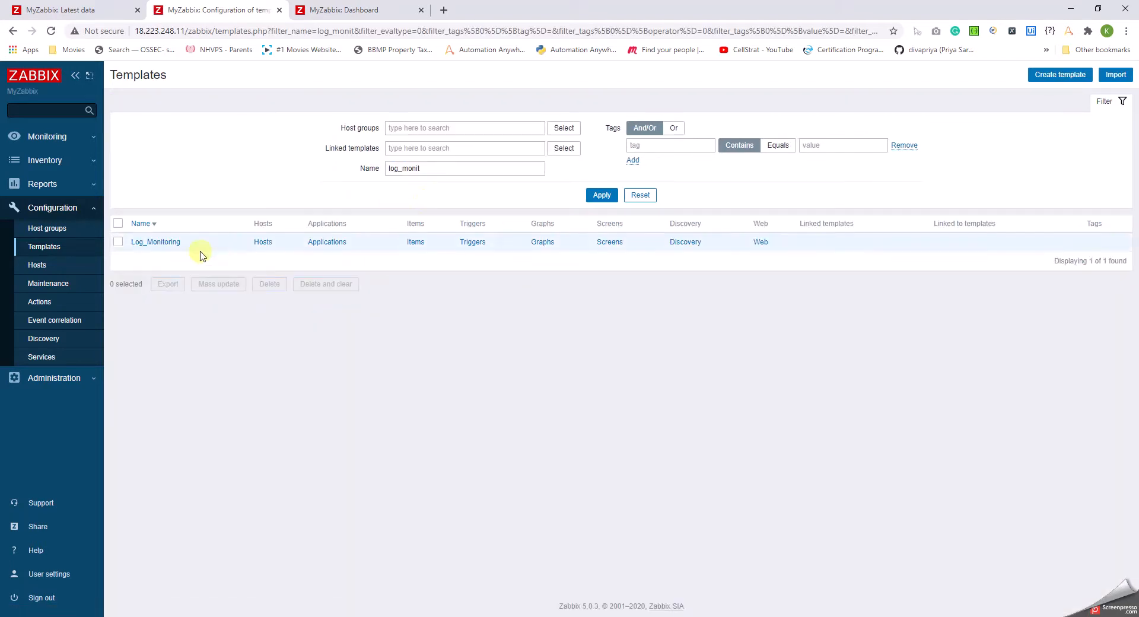
left_click(155, 242)
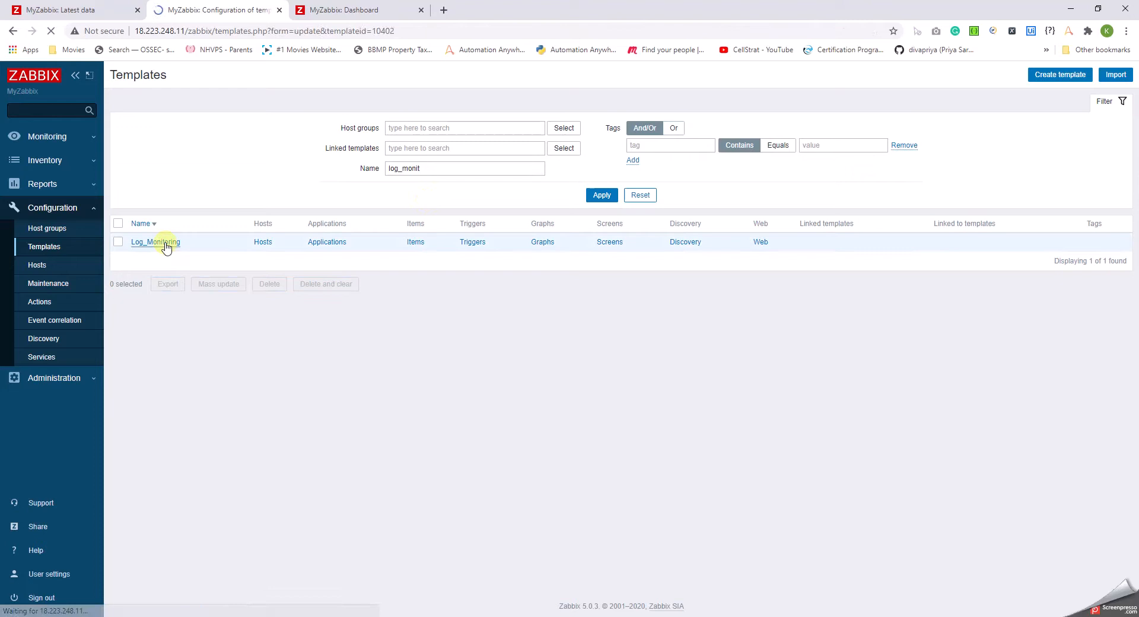
Step: Create the My_Logs application on Log_Monitoring and view its empty item list
left_click(155, 242)
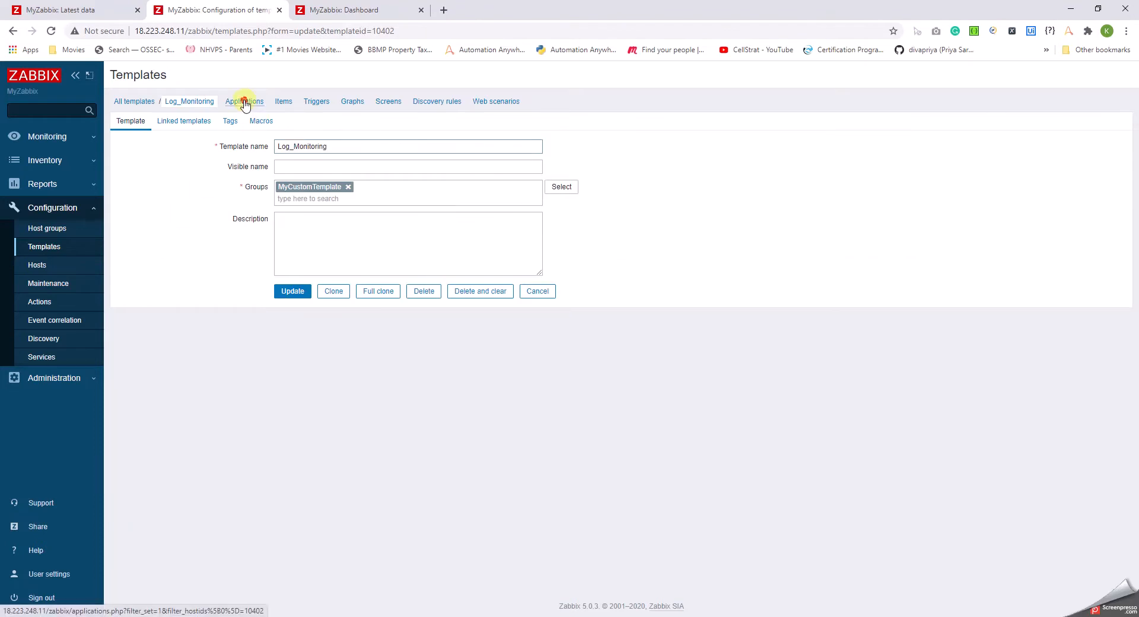
left_click(244, 100)
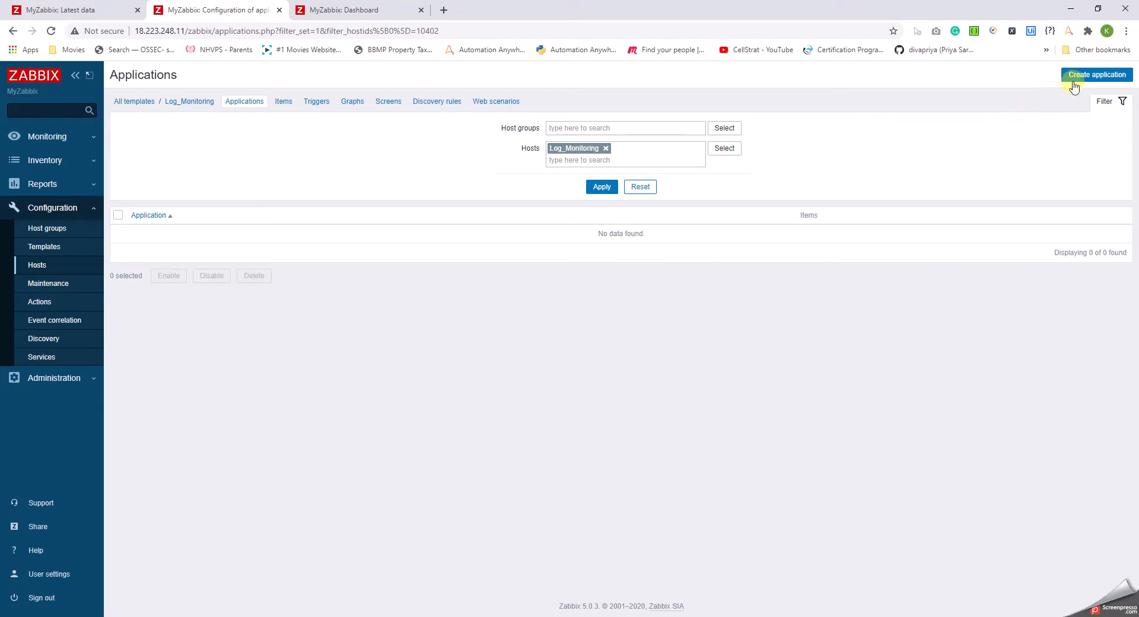
left_click(1095, 74)
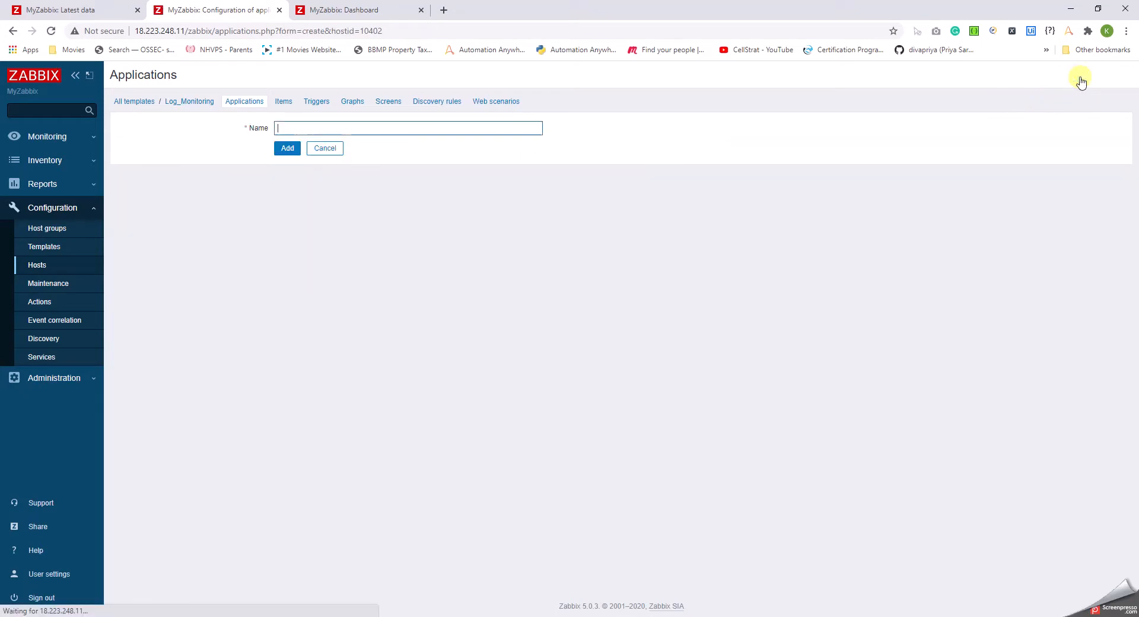
type("My")
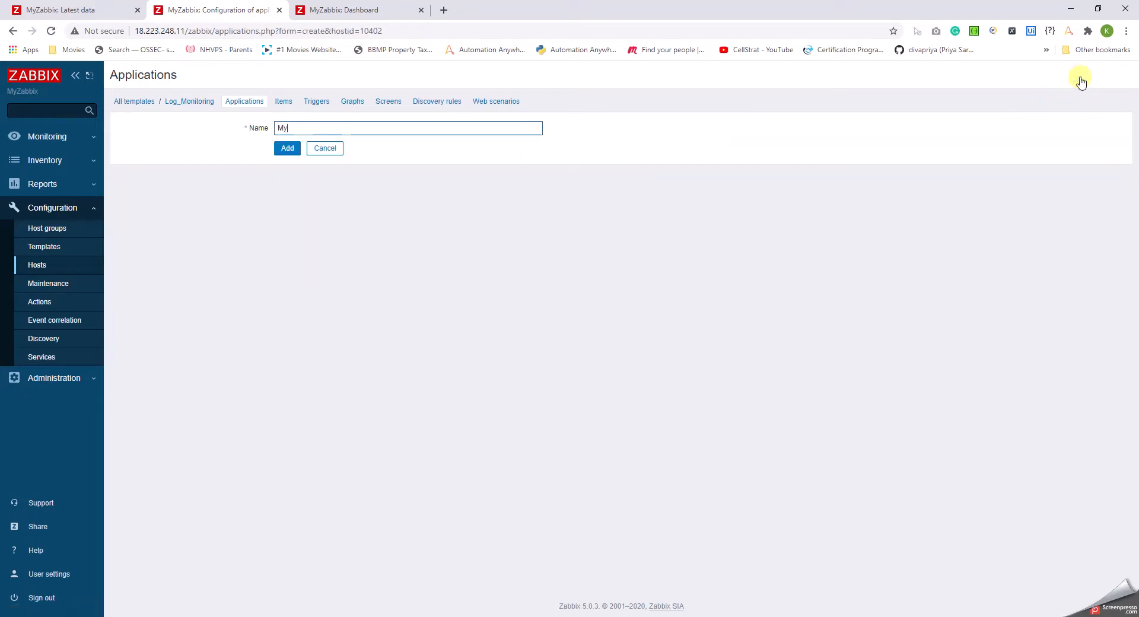
type("+L")
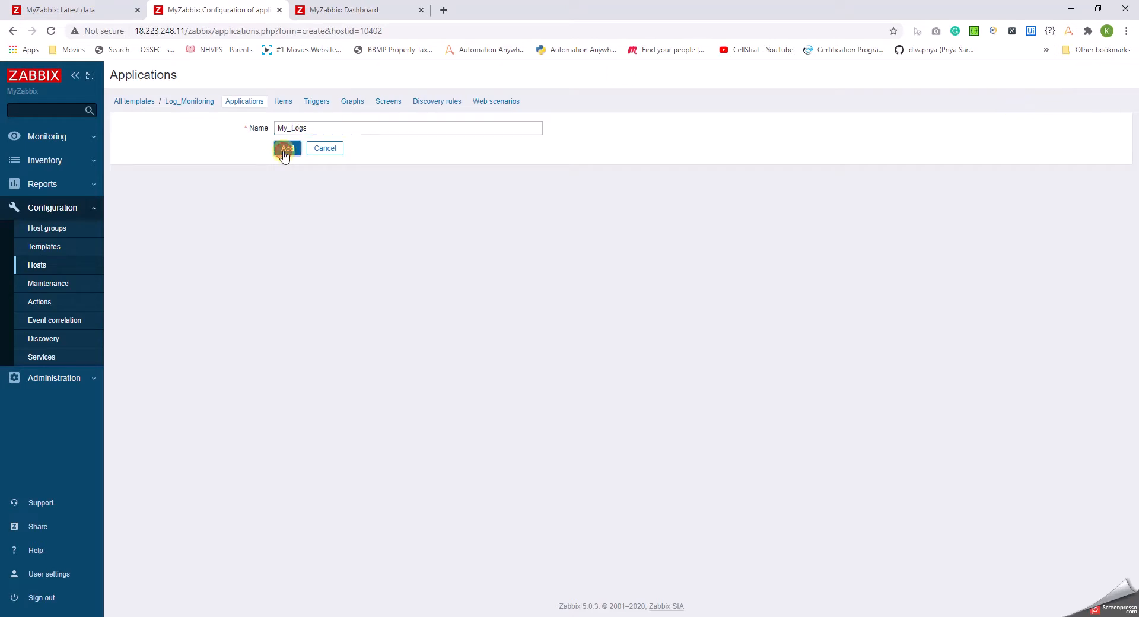
left_click(285, 149)
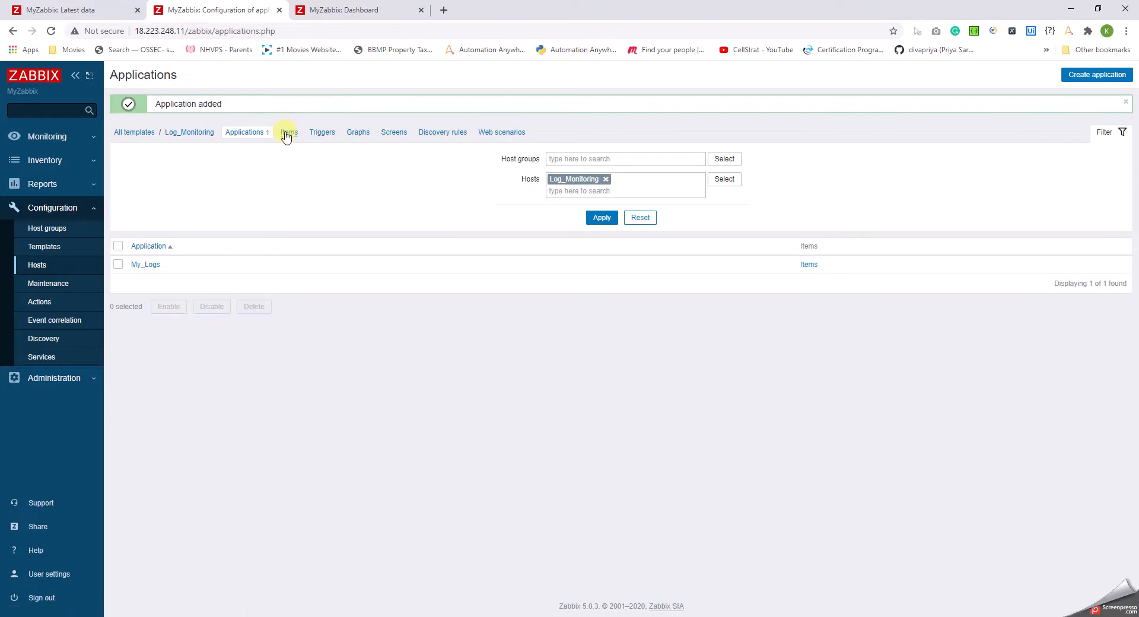
left_click(288, 132)
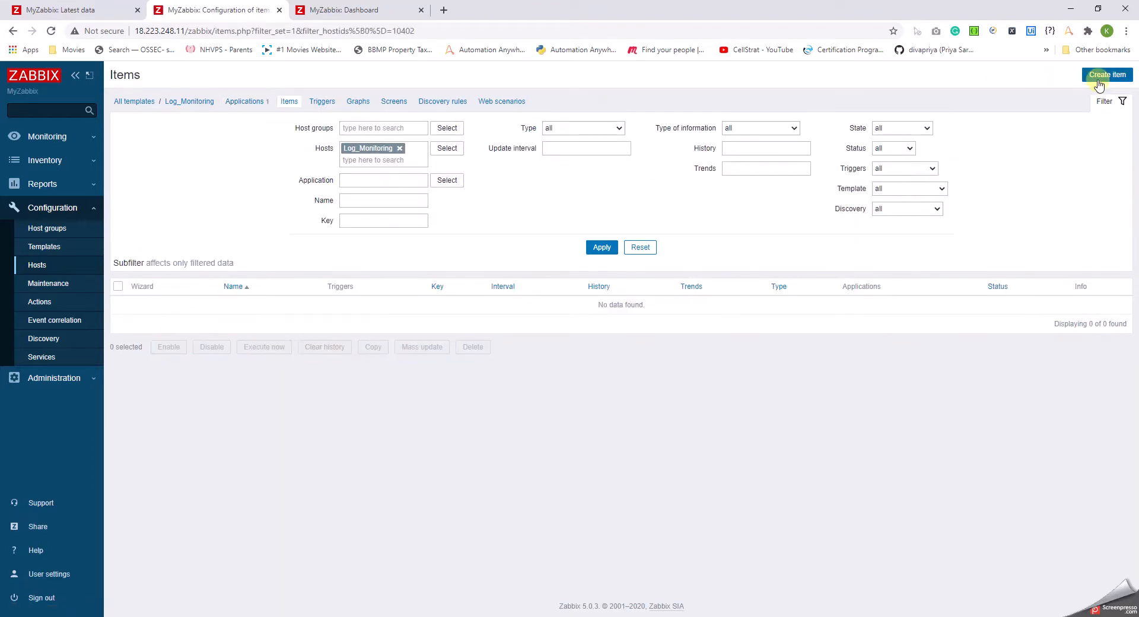
Step: Start item Log1 as Zabbix agent (active) with a key beginning 'log['
left_click(1105, 74)
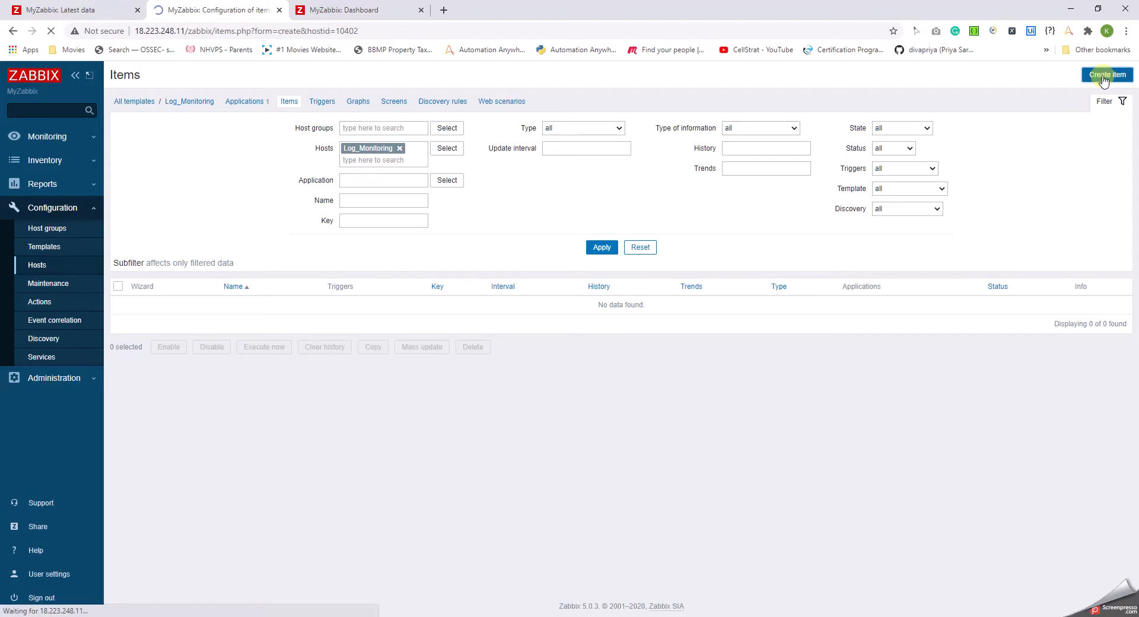
left_click(1105, 74)
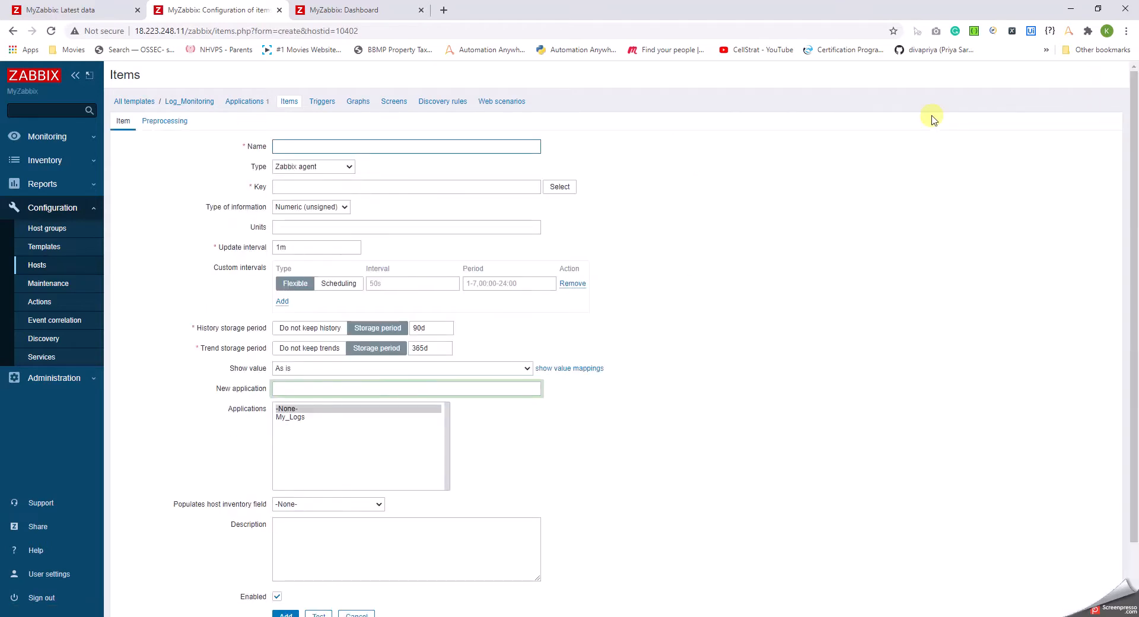
type("Log1")
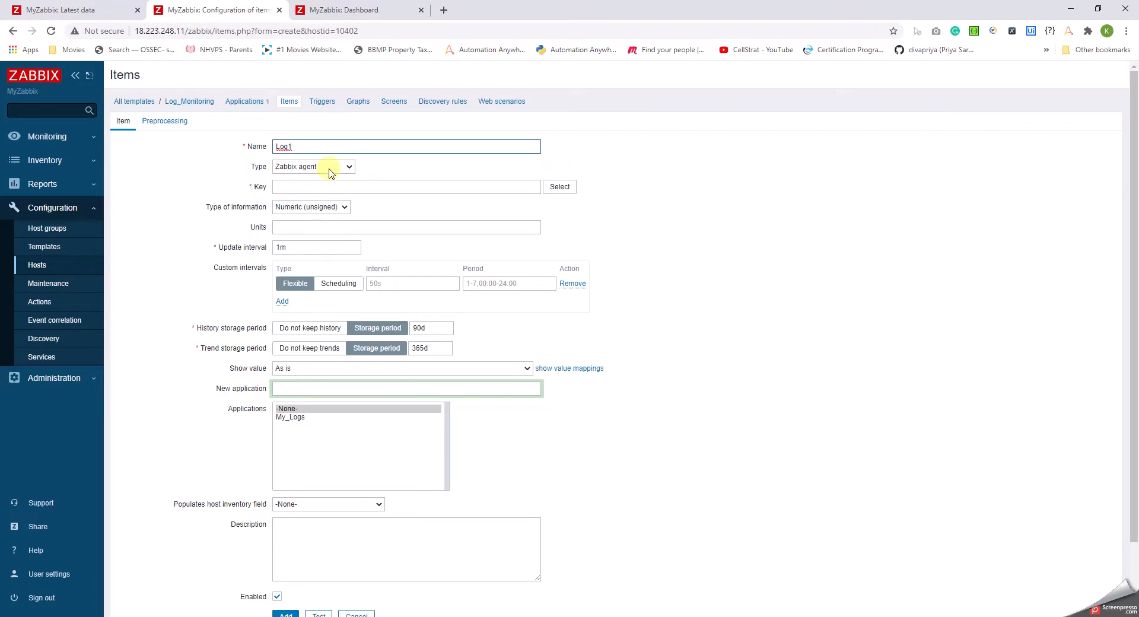
left_click(313, 167)
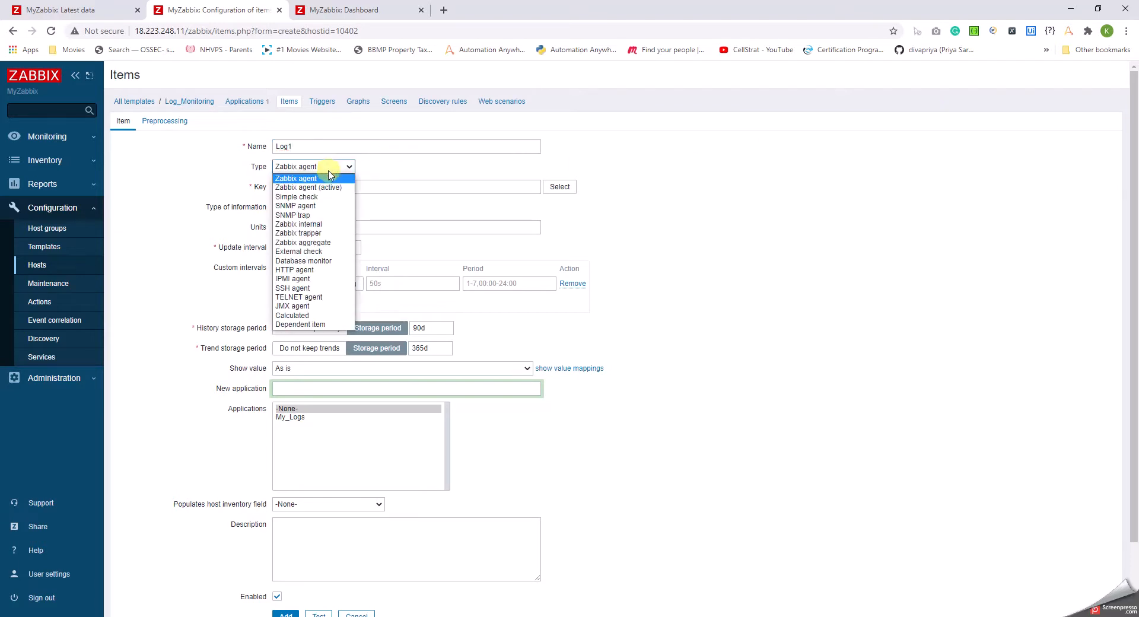
left_click(307, 188)
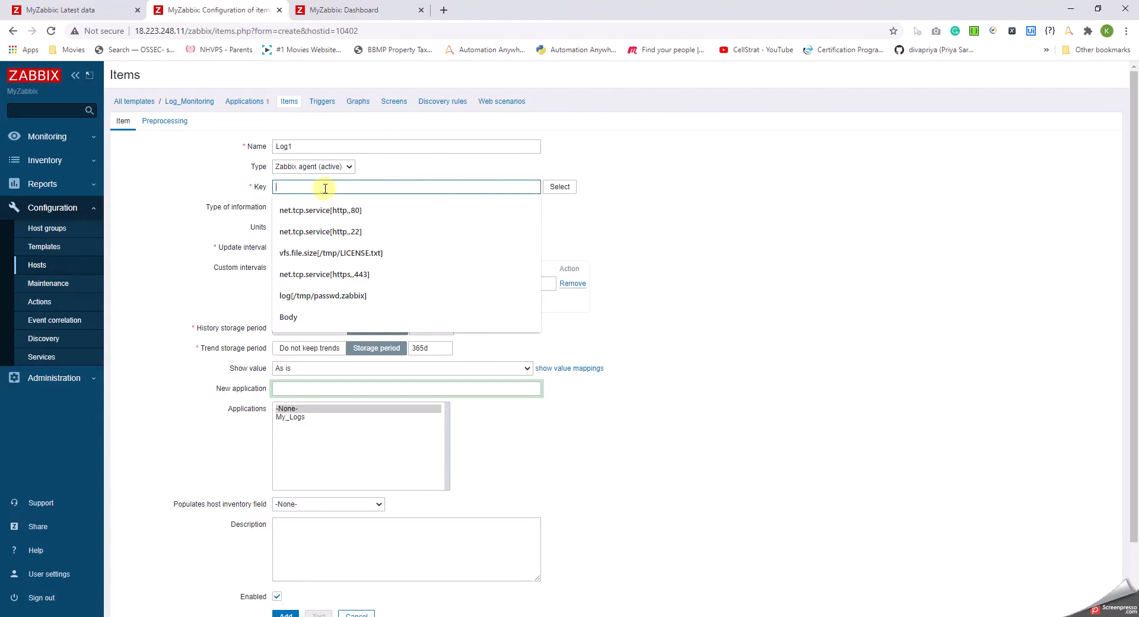
type("log[")
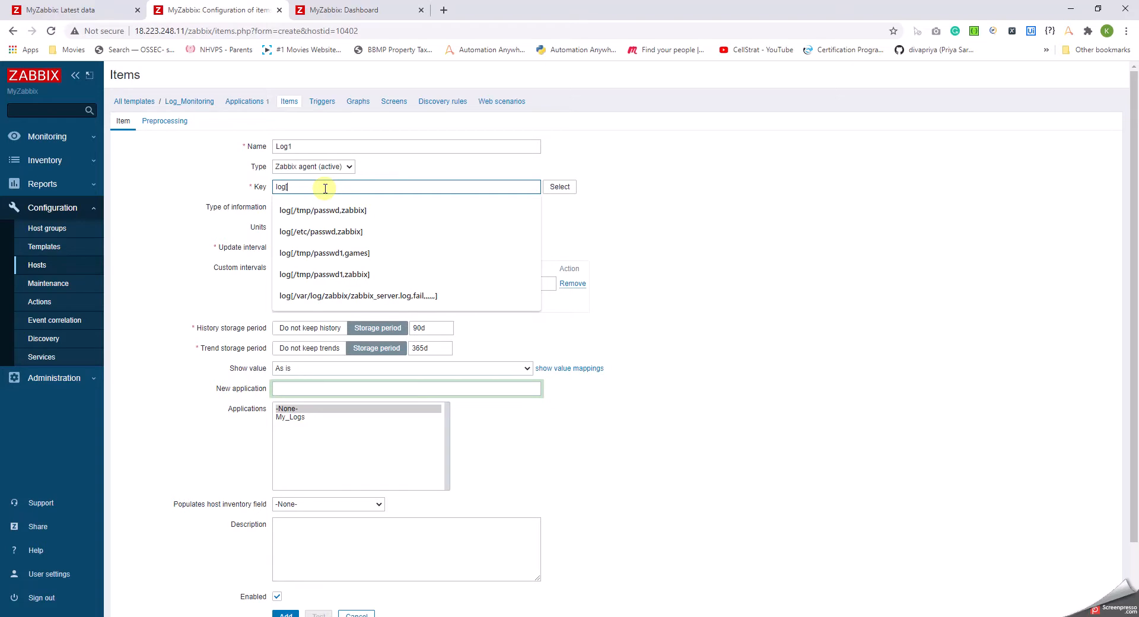
key("alt+tab")
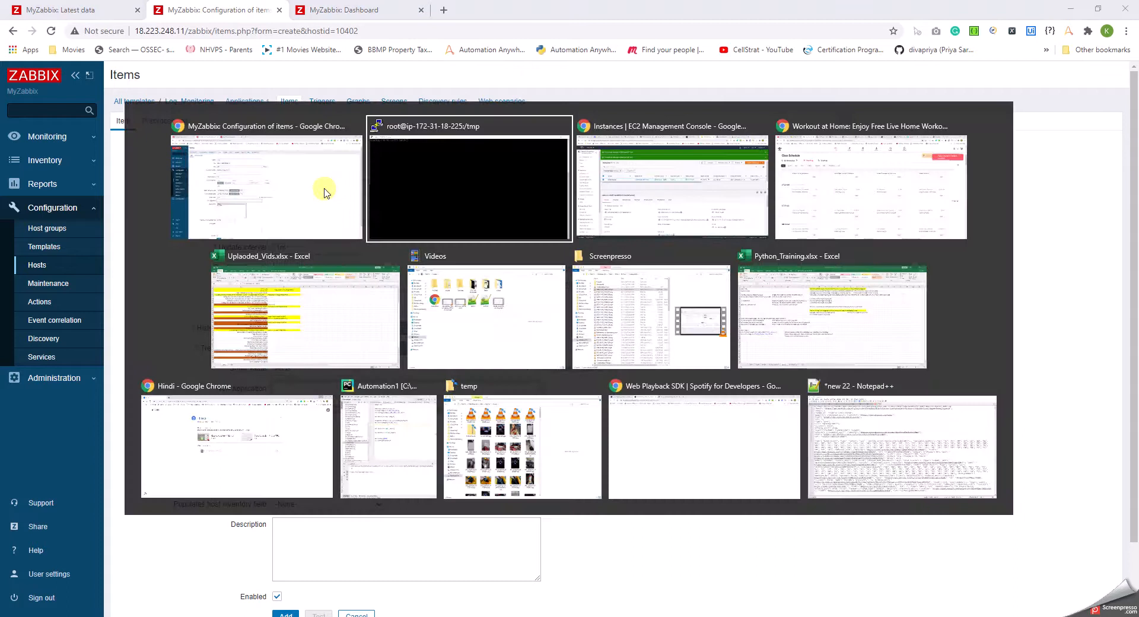
Step: In PuTTY, abandon the unfinished cp command, then create and enter the /tmp/log directory
left_click(468, 181)
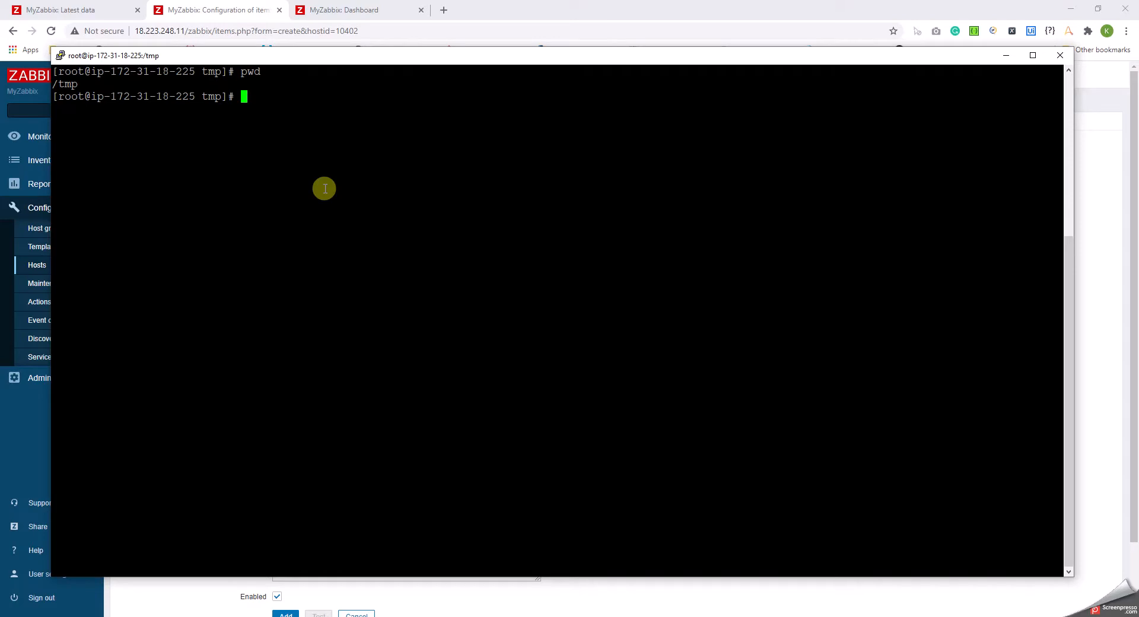
type("cp /e")
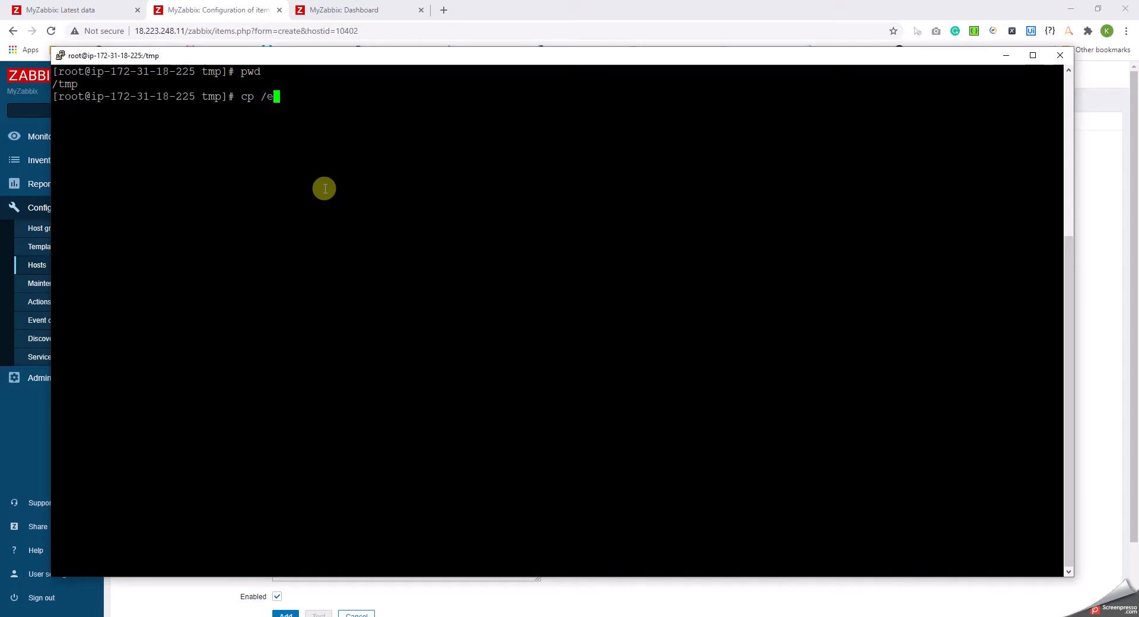
type("tc/p")
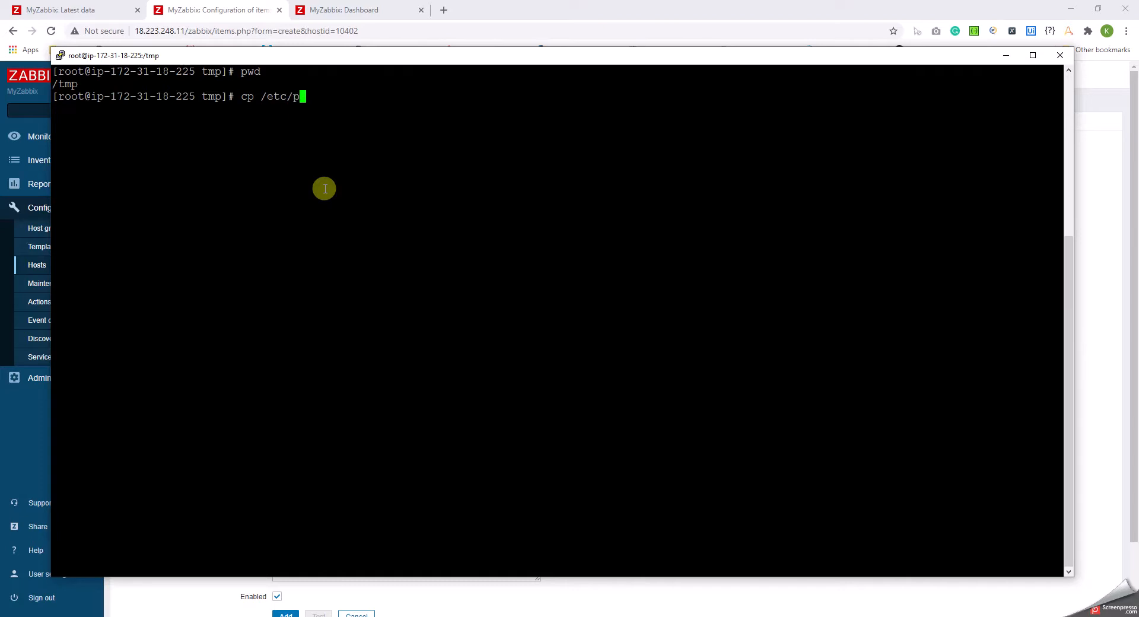
type("ass")
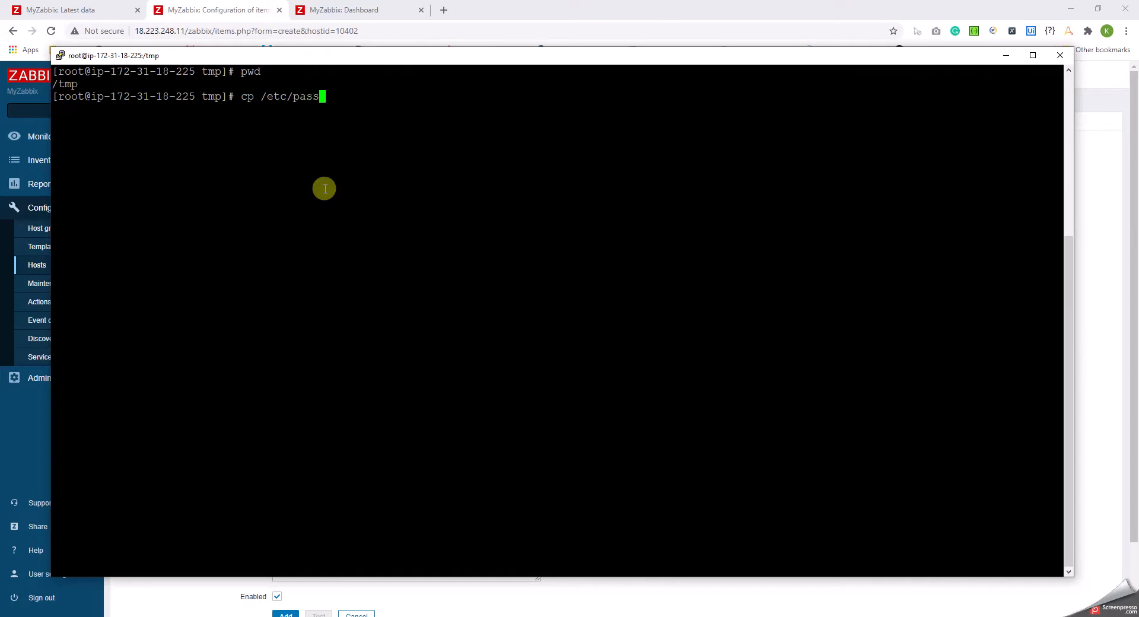
type("wd")
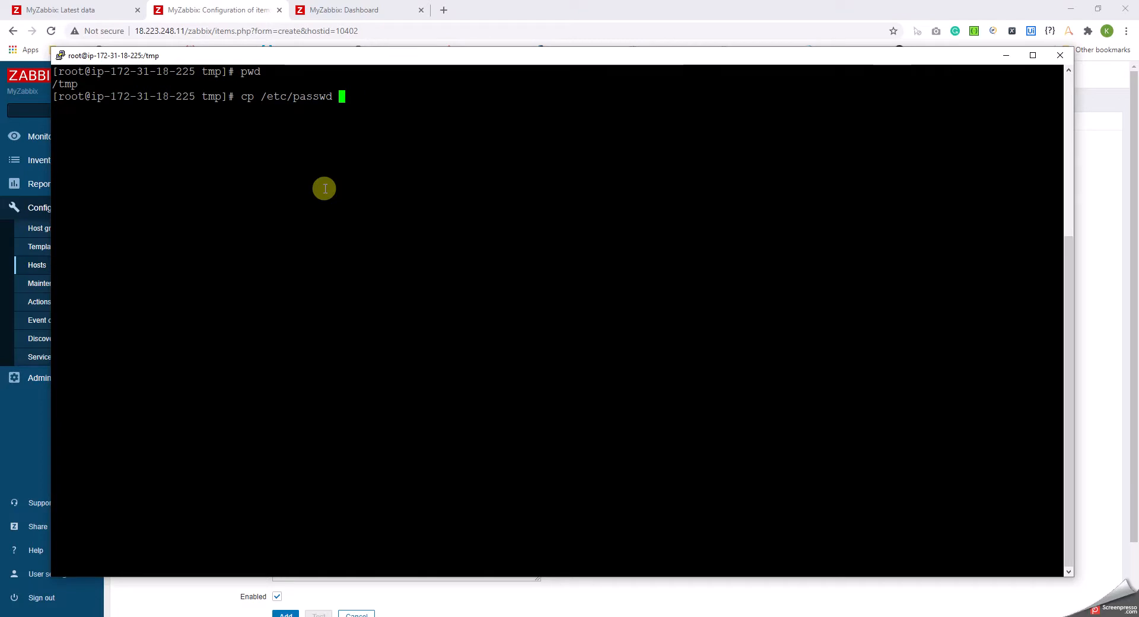
key("ctrl+c")
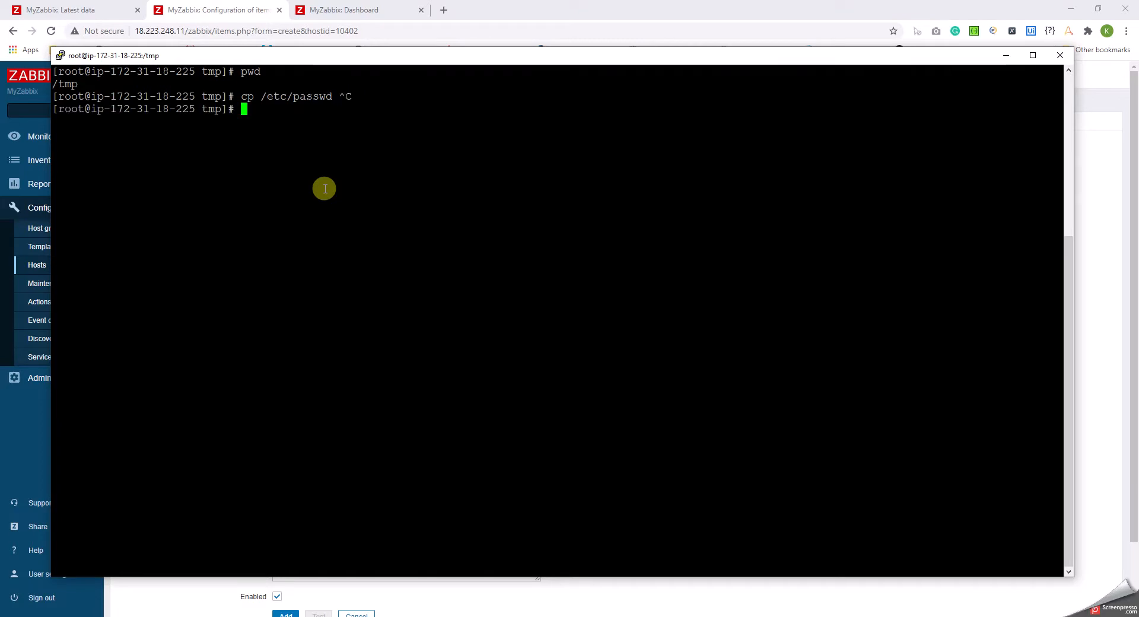
type("mkd")
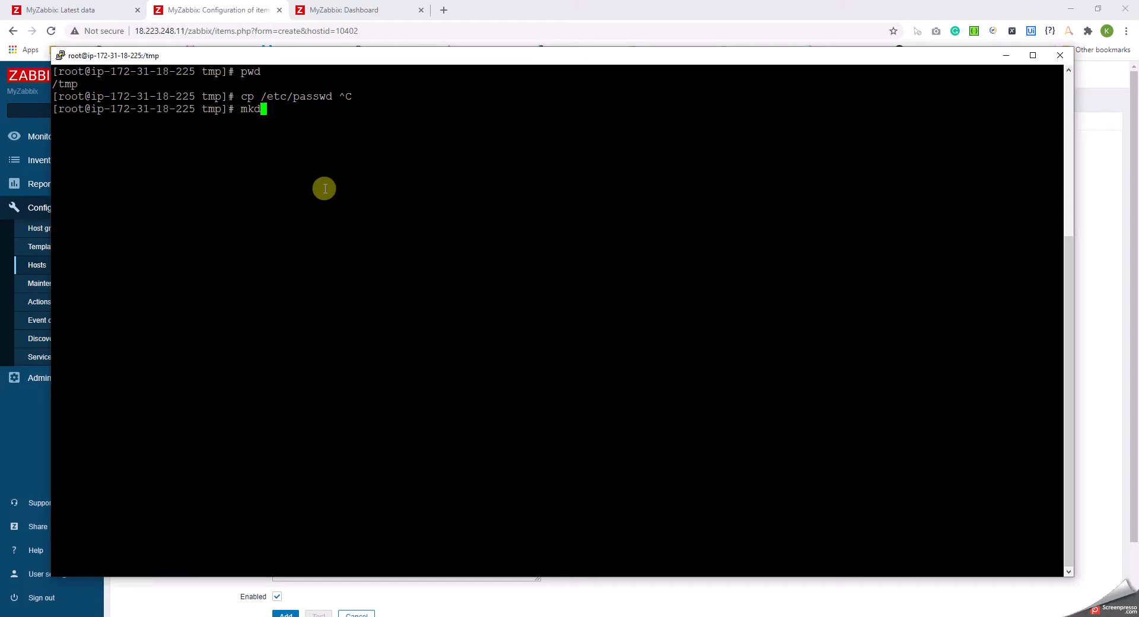
type("ir /")
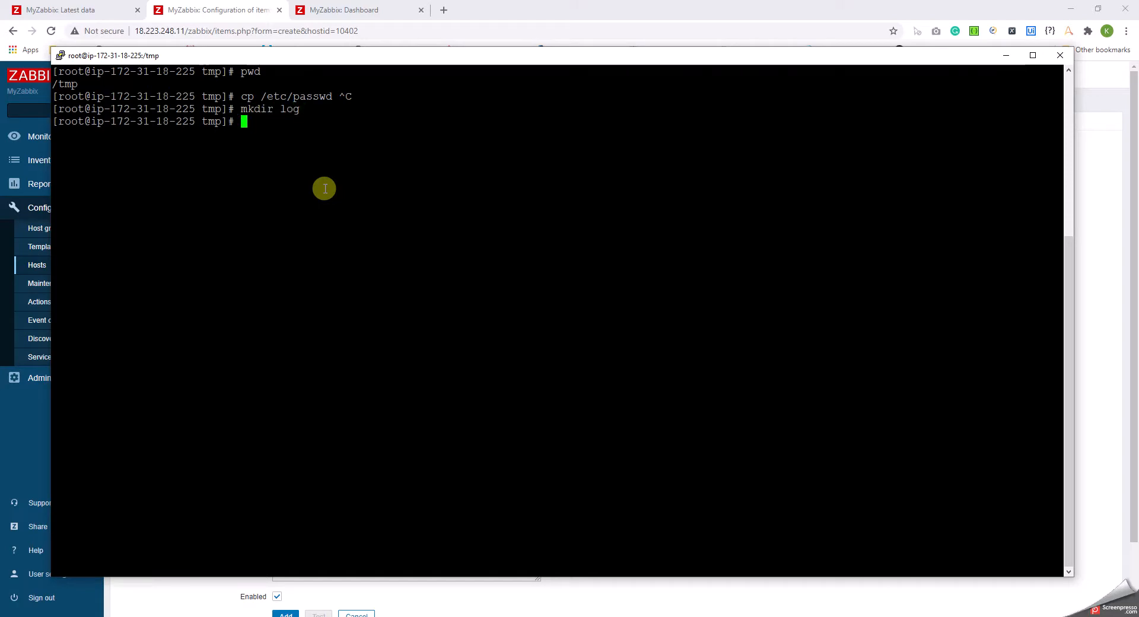
type("cd log")
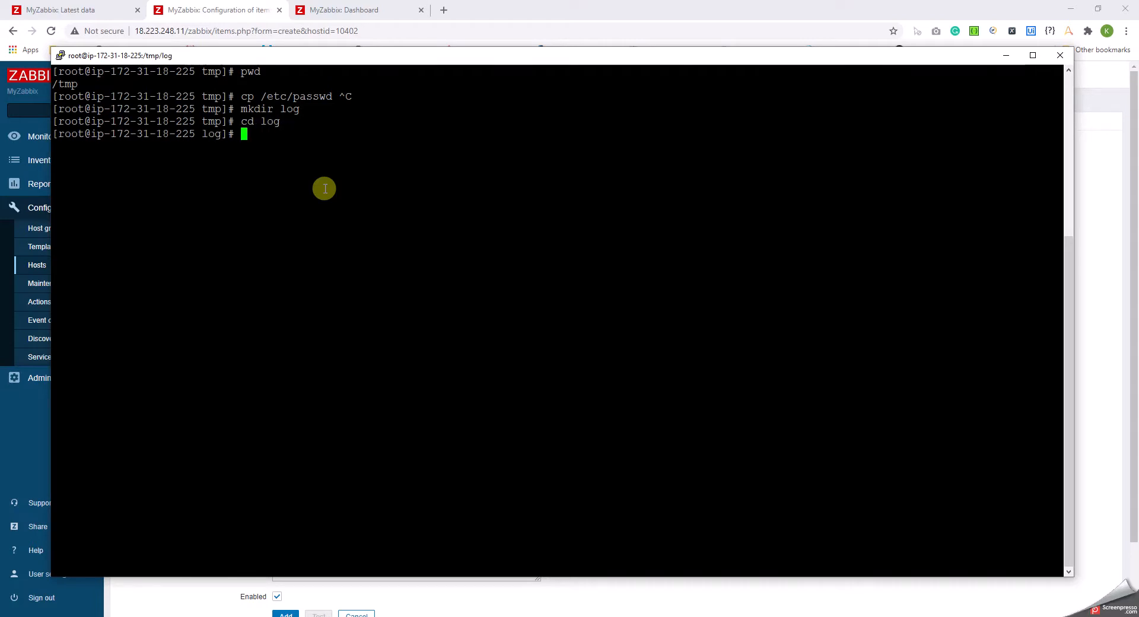
type("pwd")
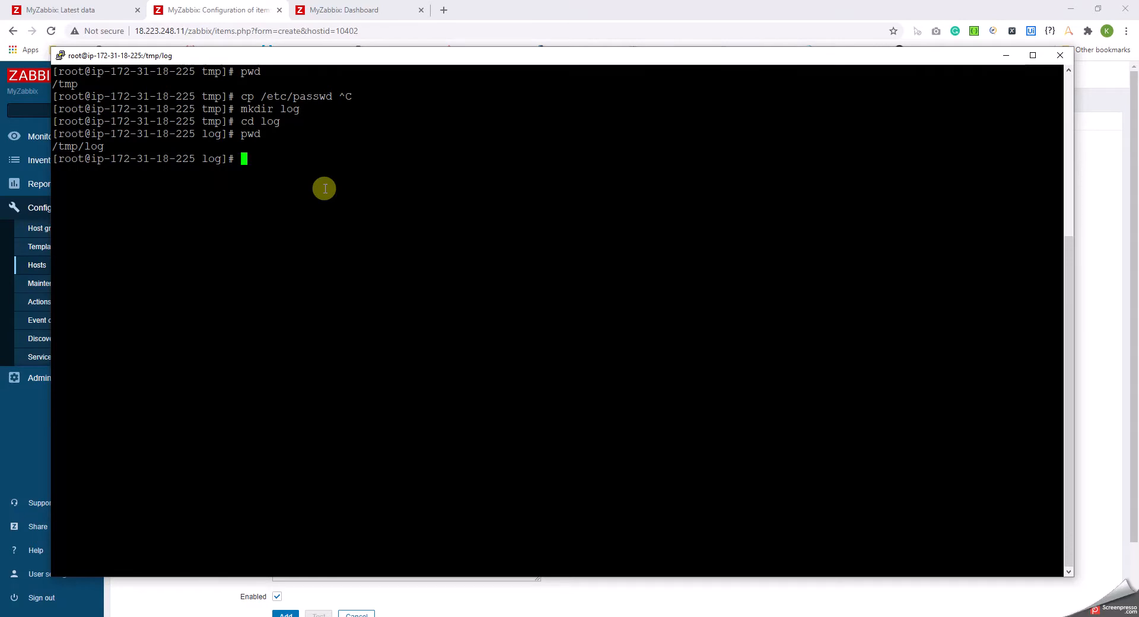
Step: Copy /etc/passwd into /tmp/log and list the directory to verify it
type("cp /et")
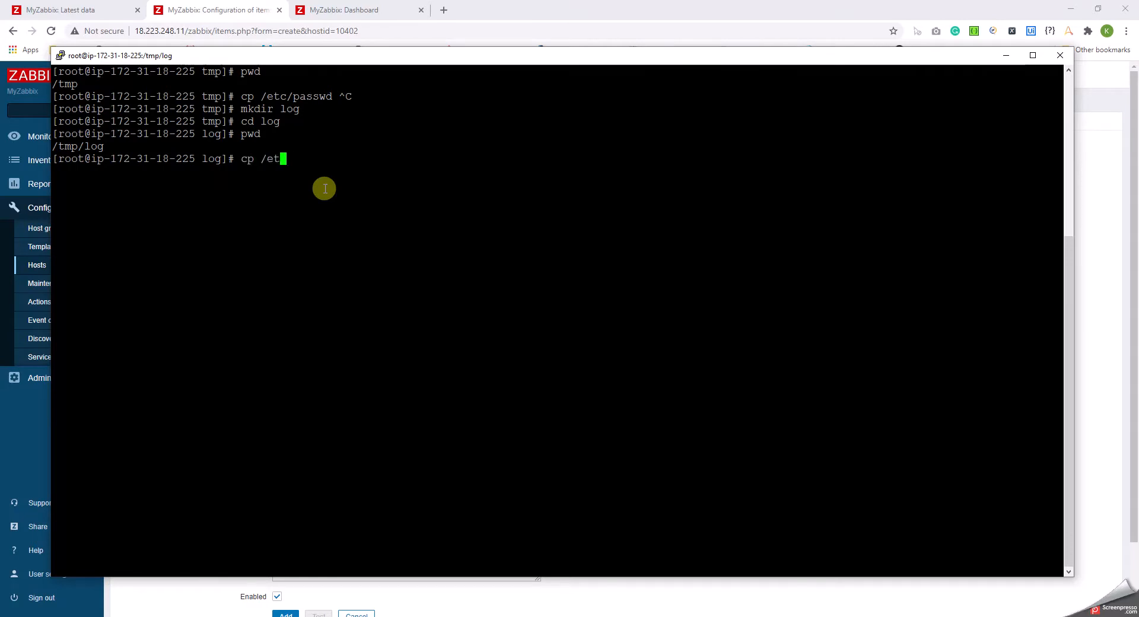
type("c/log")
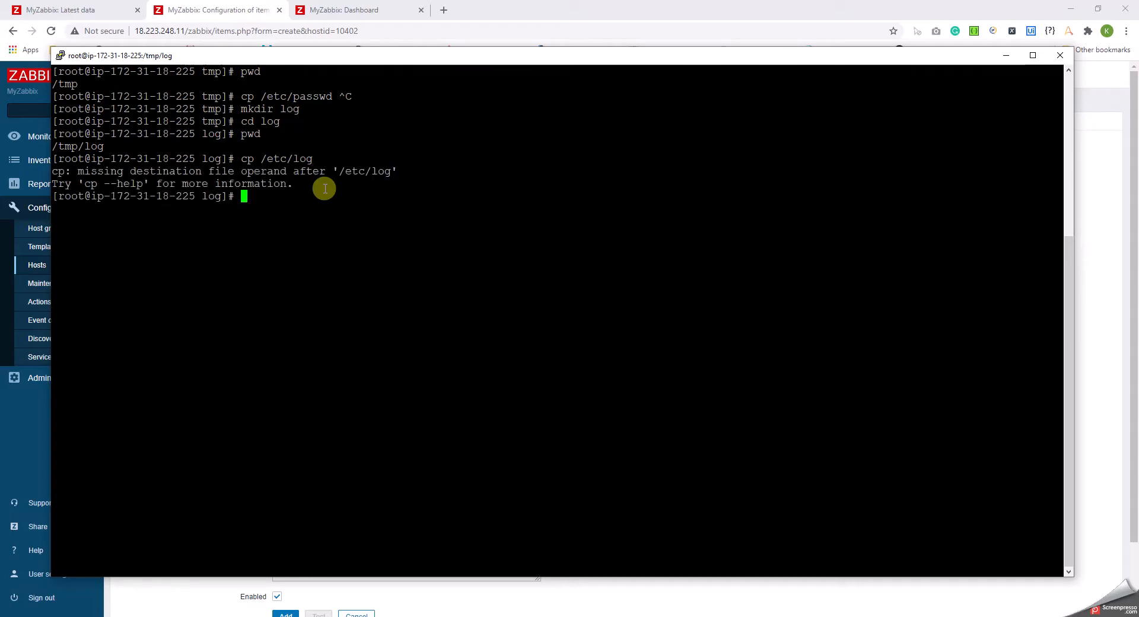
type("cp /etc/l")
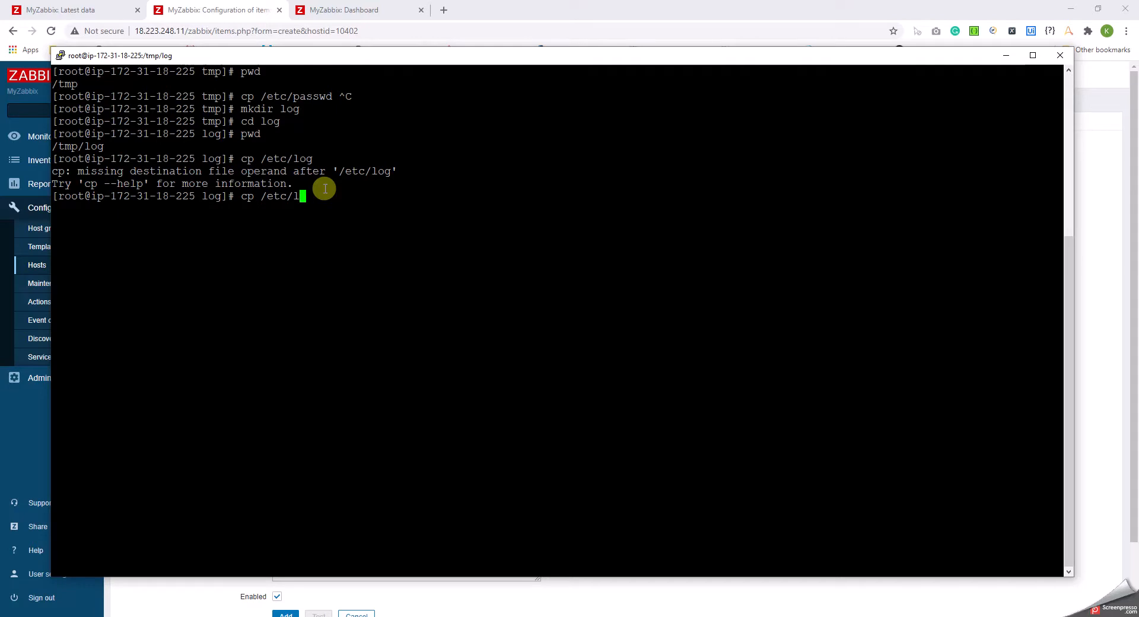
type("pa")
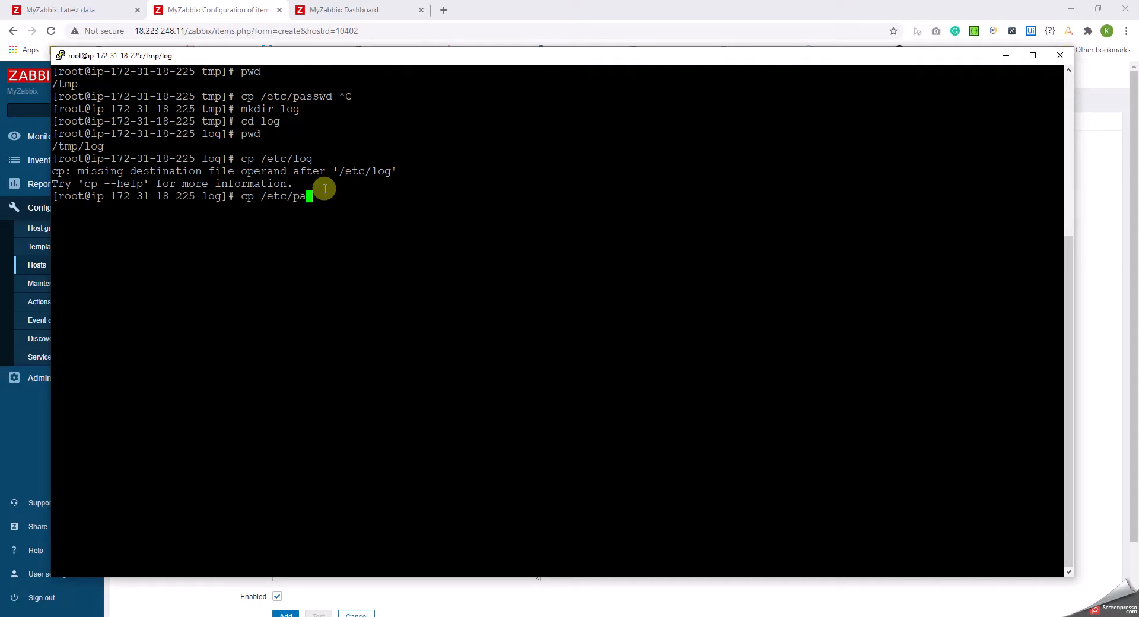
type("sswd")
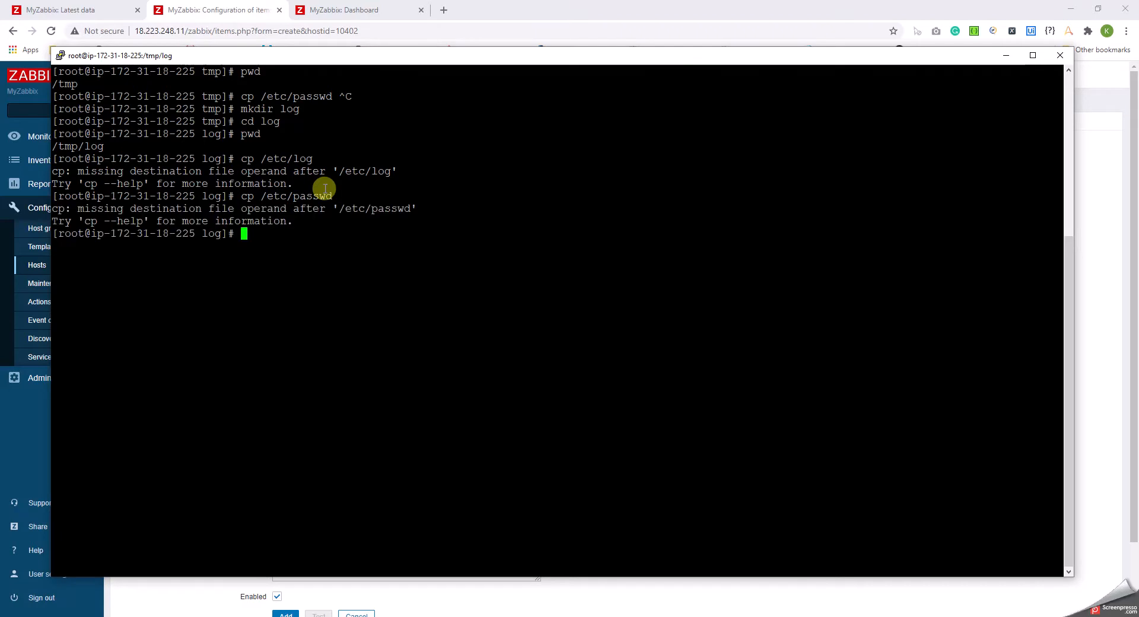
type("cp /etc/passwd")
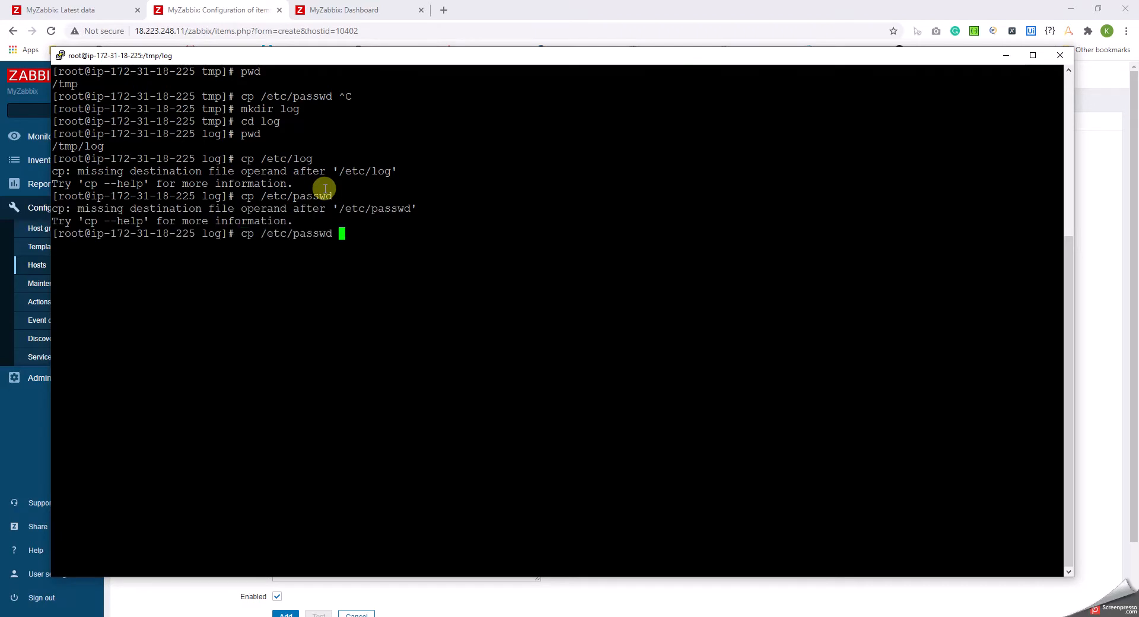
type("/")
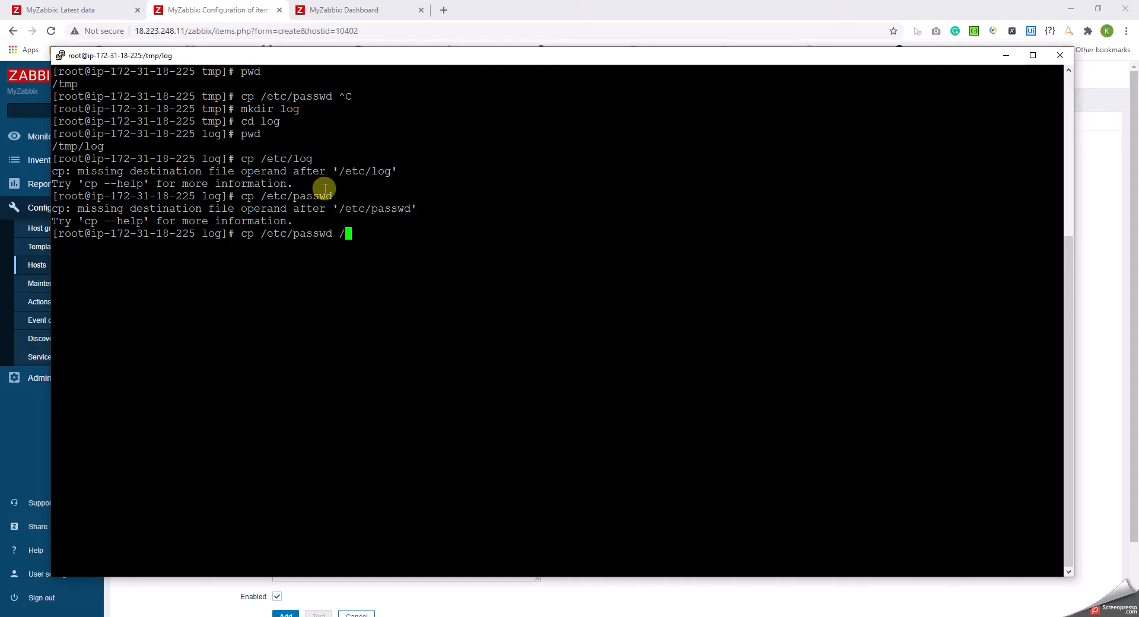
type("tmp/log")
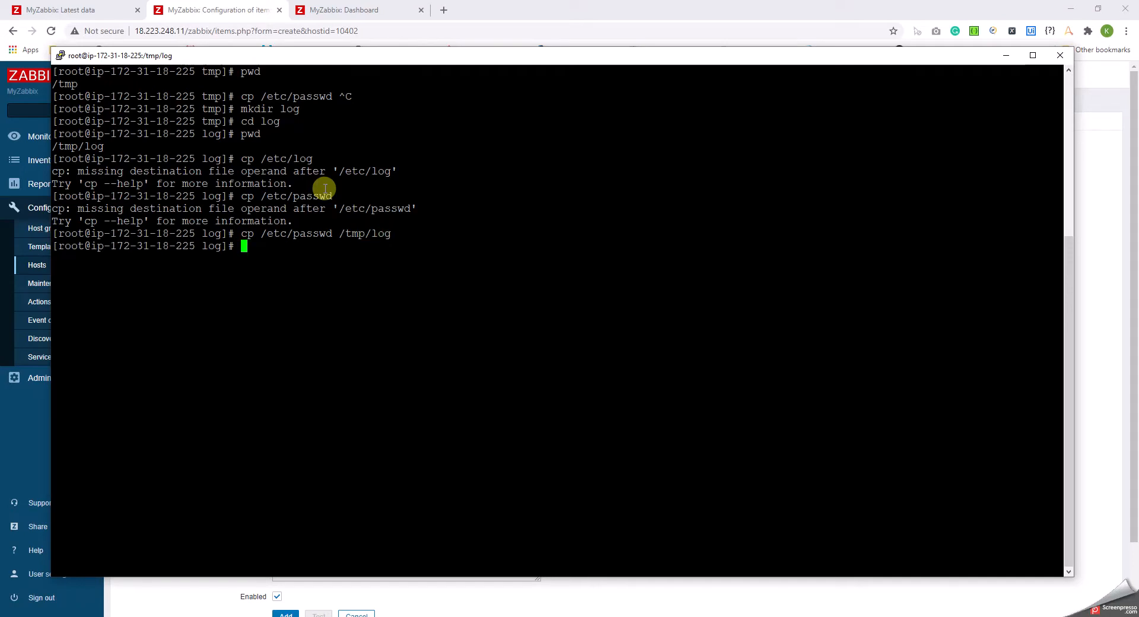
type("ll")
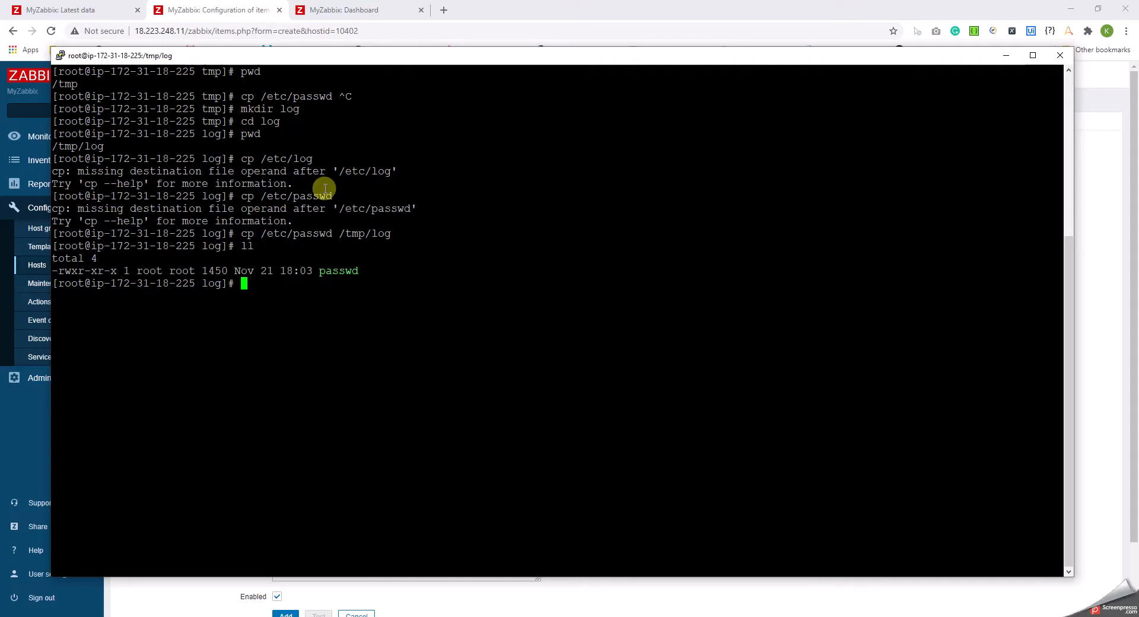
mouse_move(355, 242)
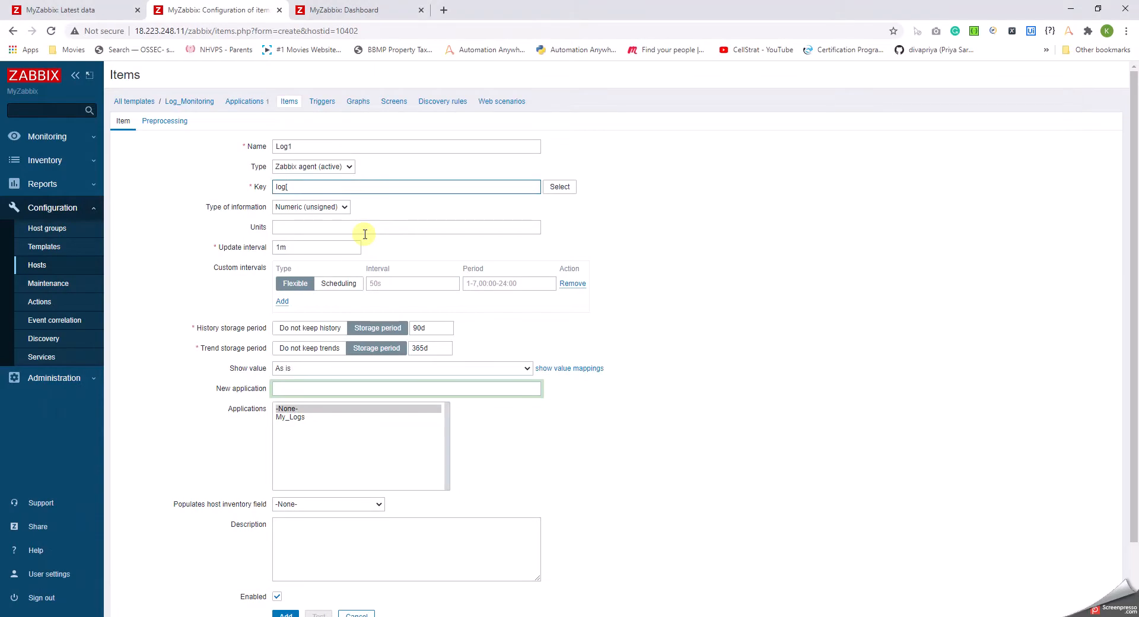
Step: Extend the Log1 key to 'log[/tmp/log/passwd' and switch back to PuTTY
type("/tmp/log")
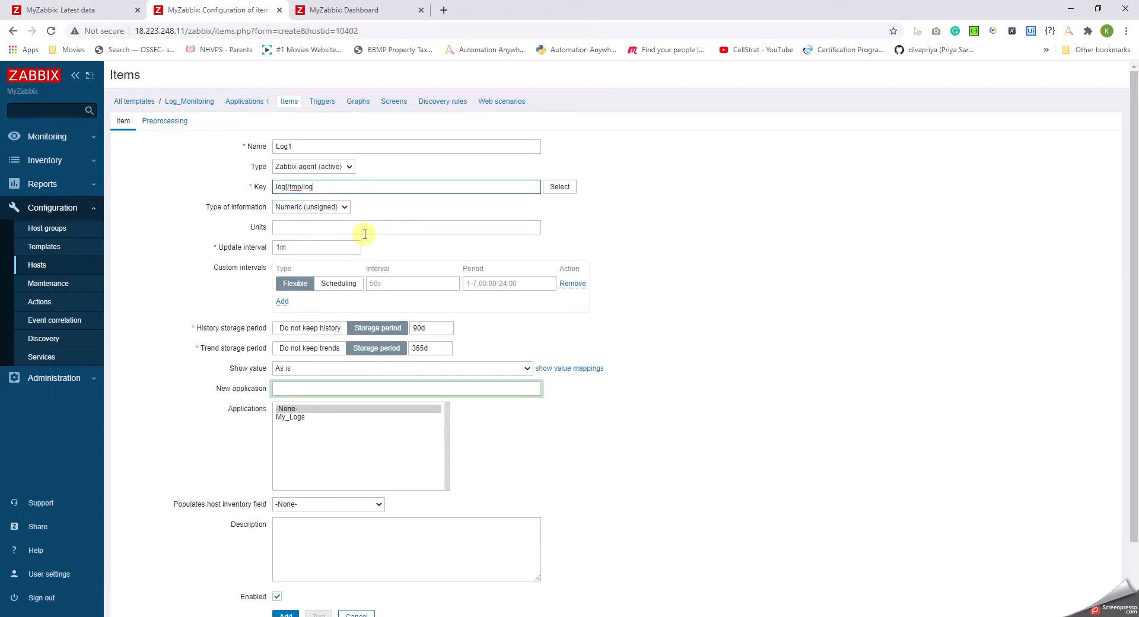
type("/pas")
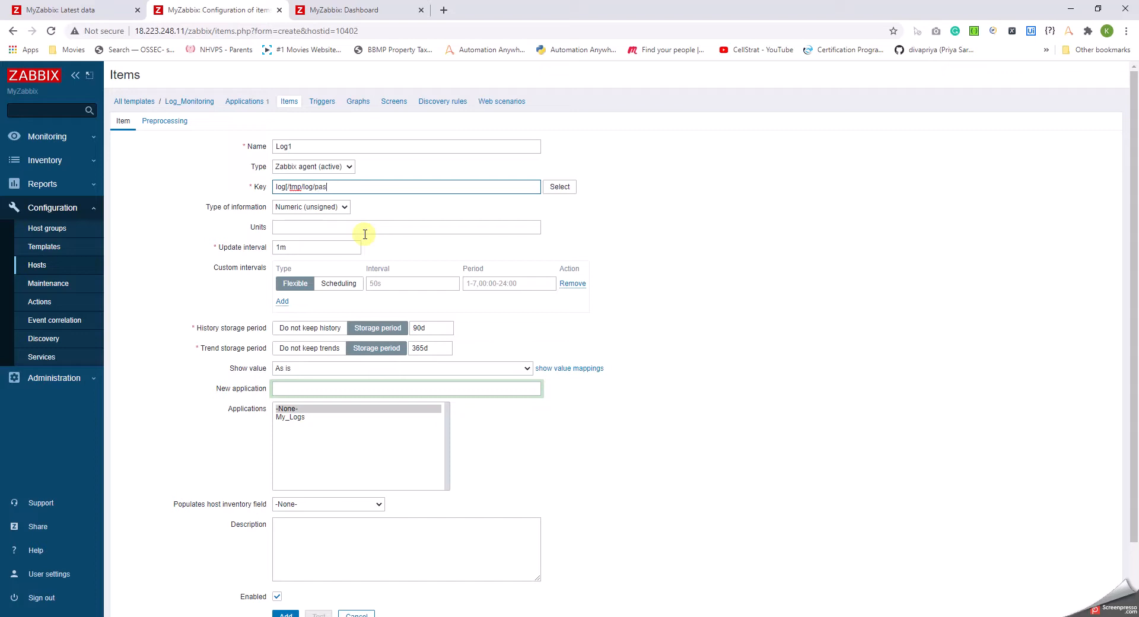
type("swd")
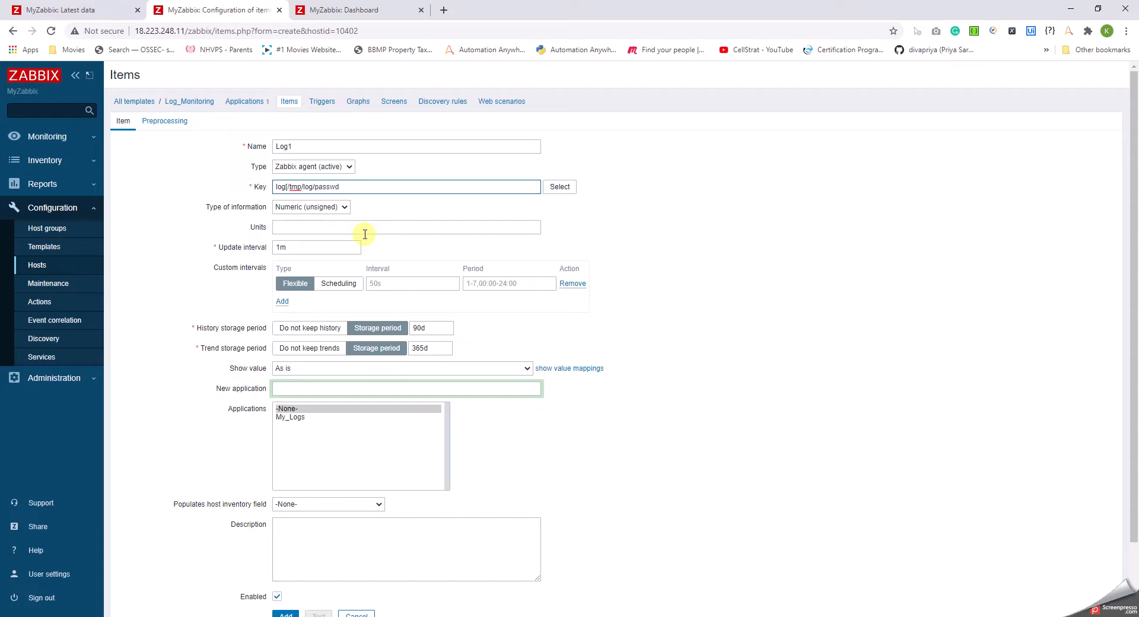
left_click(405, 187)
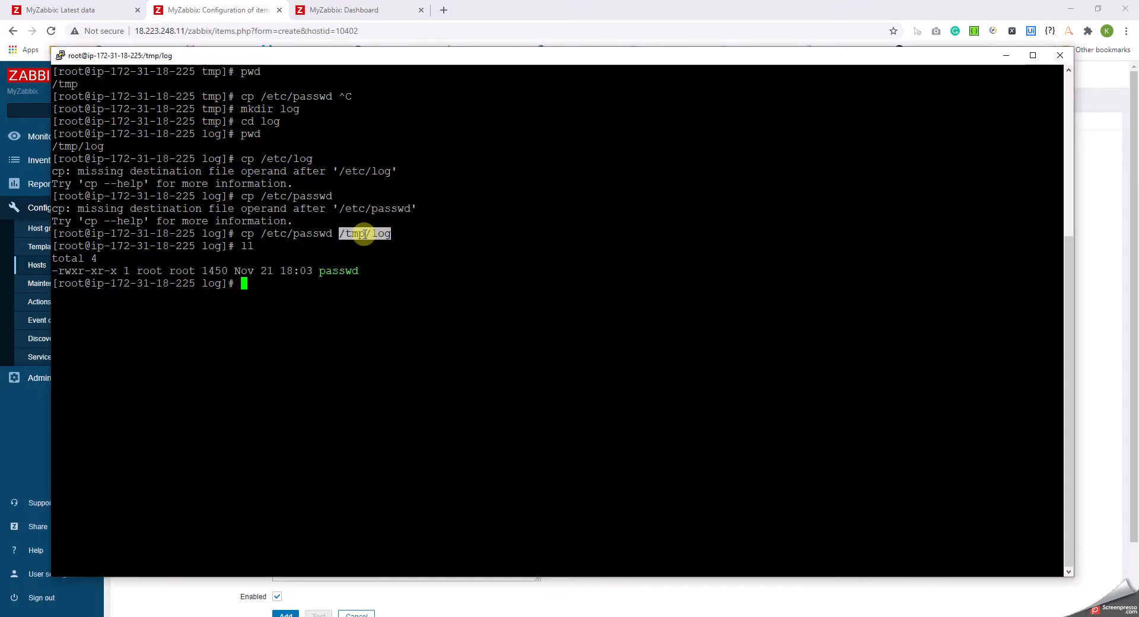
Step: Run 'cat passwd | grep shutdown' to show the copied file's shutdown line
type("cat")
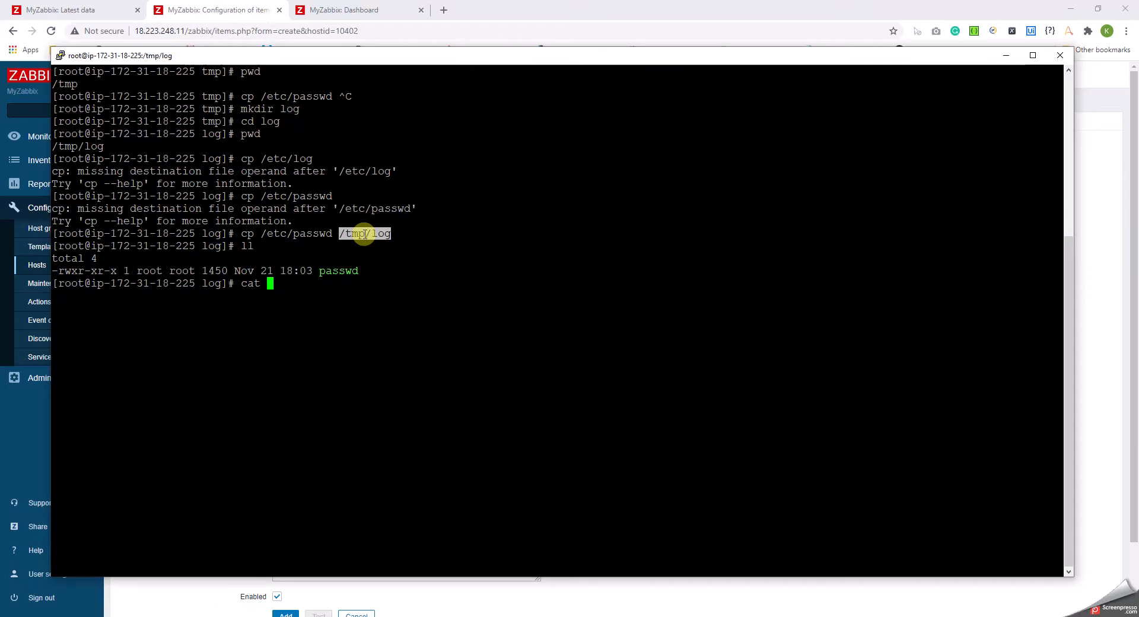
type("passwd")
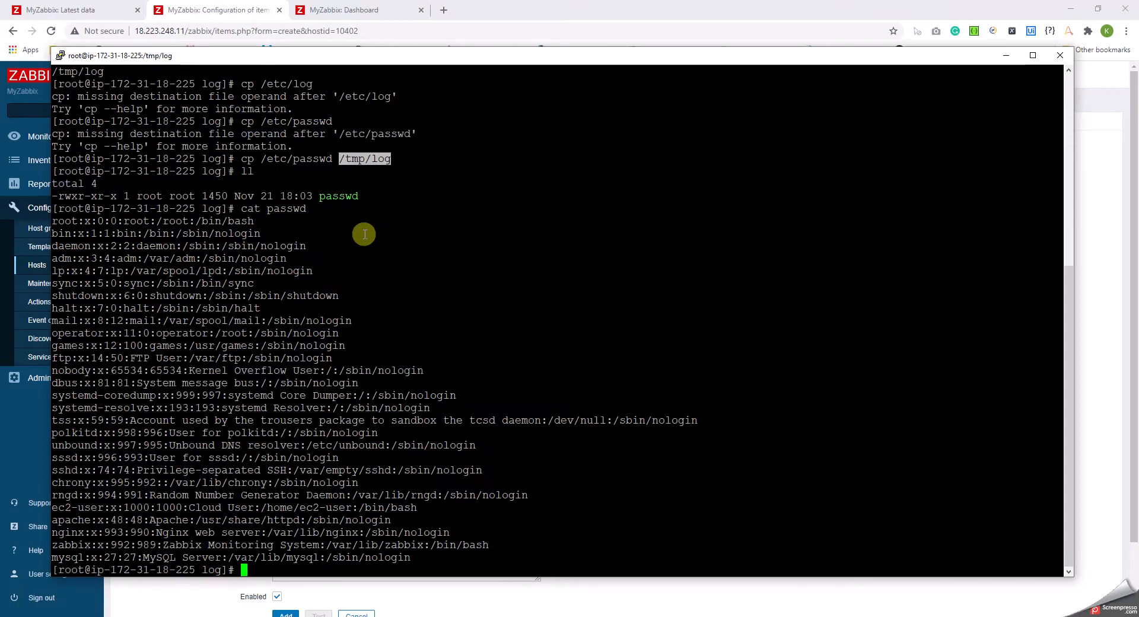
mouse_move(317, 304)
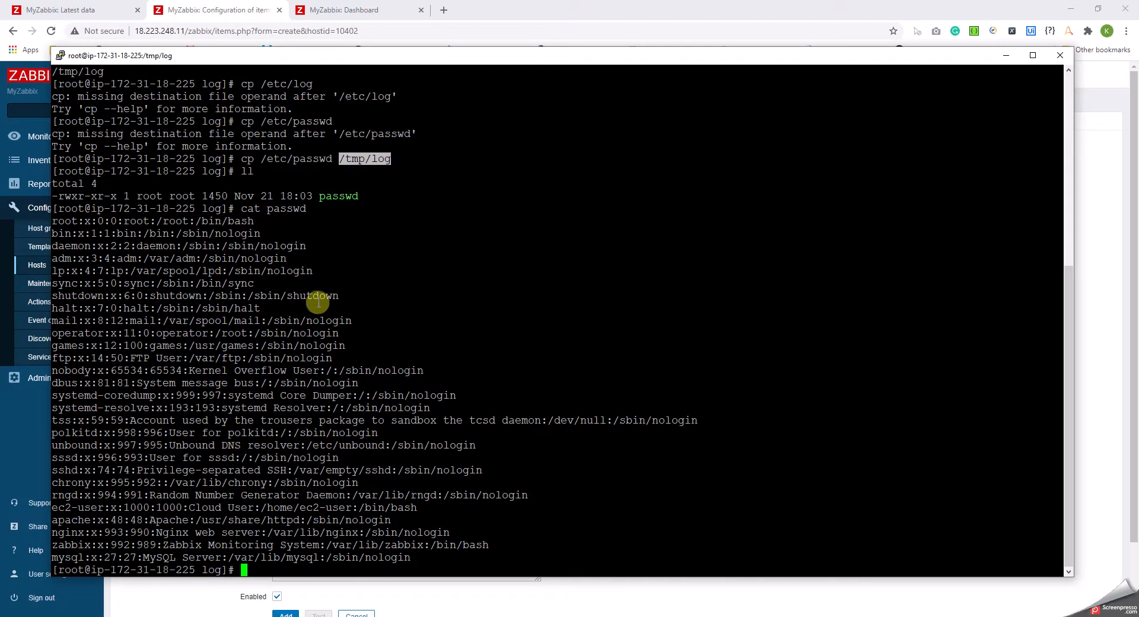
mouse_move(323, 296)
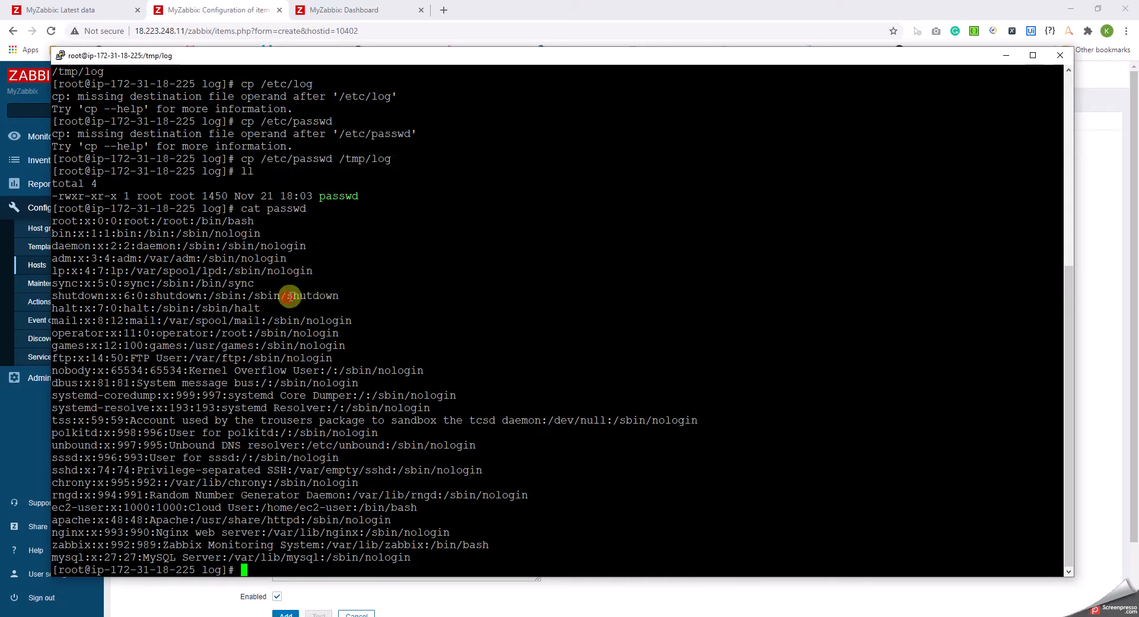
double_click(311, 296)
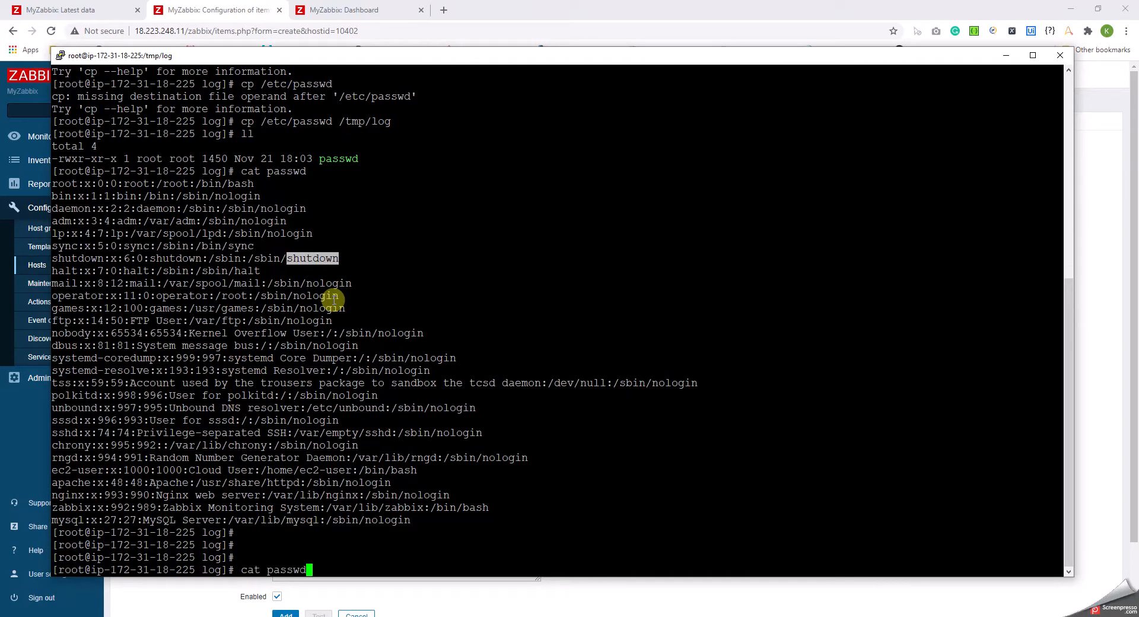
type("| grep")
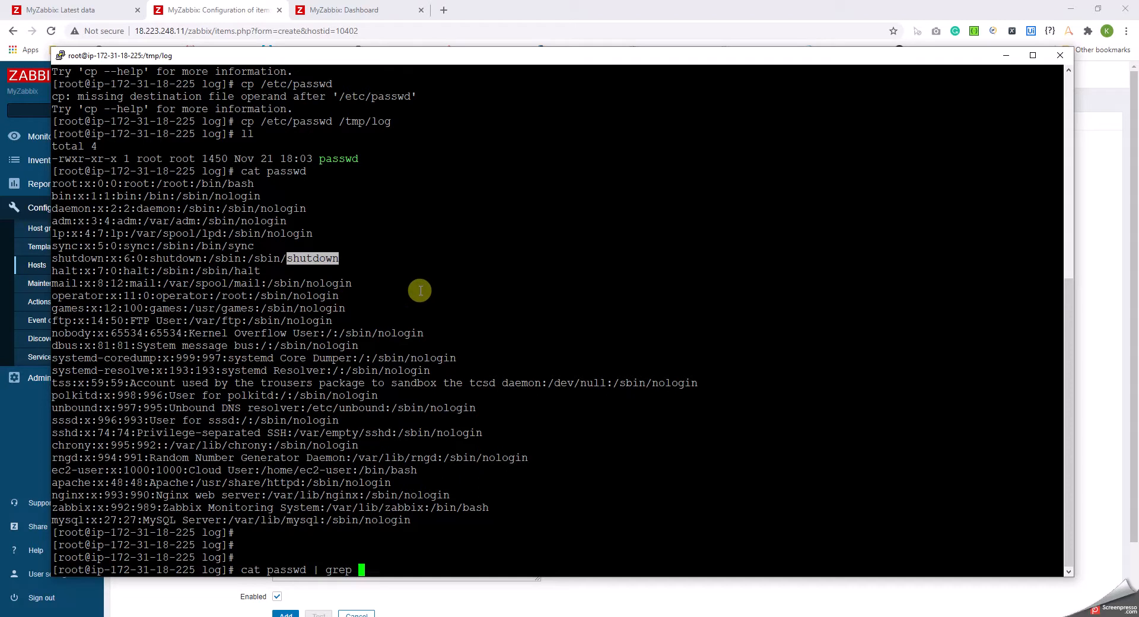
type("shutdown")
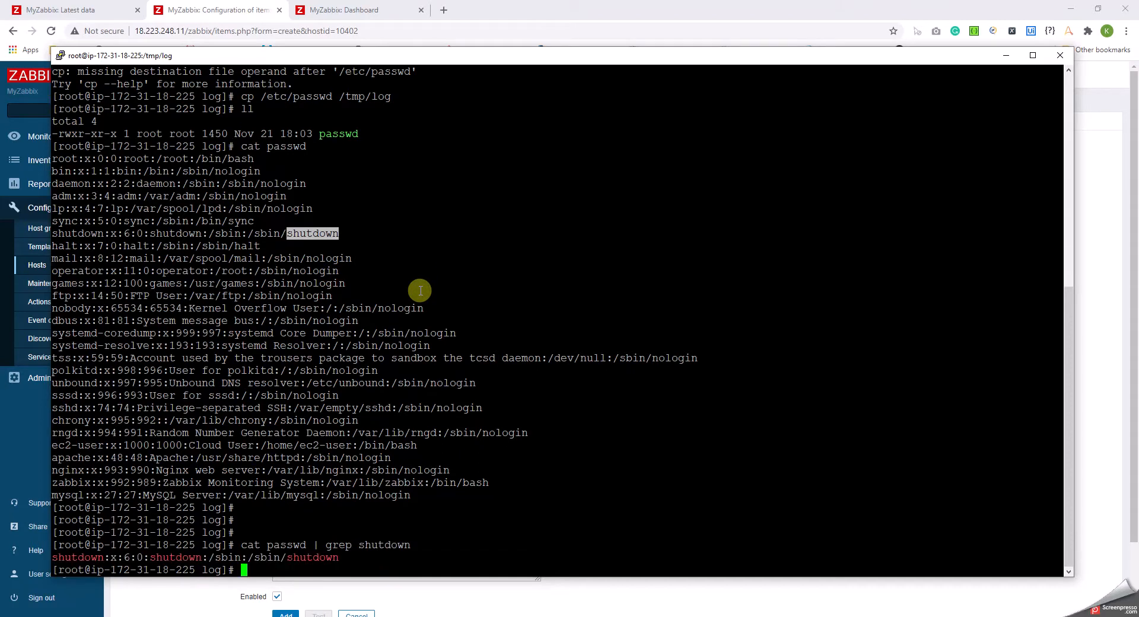
left_click(1059, 55)
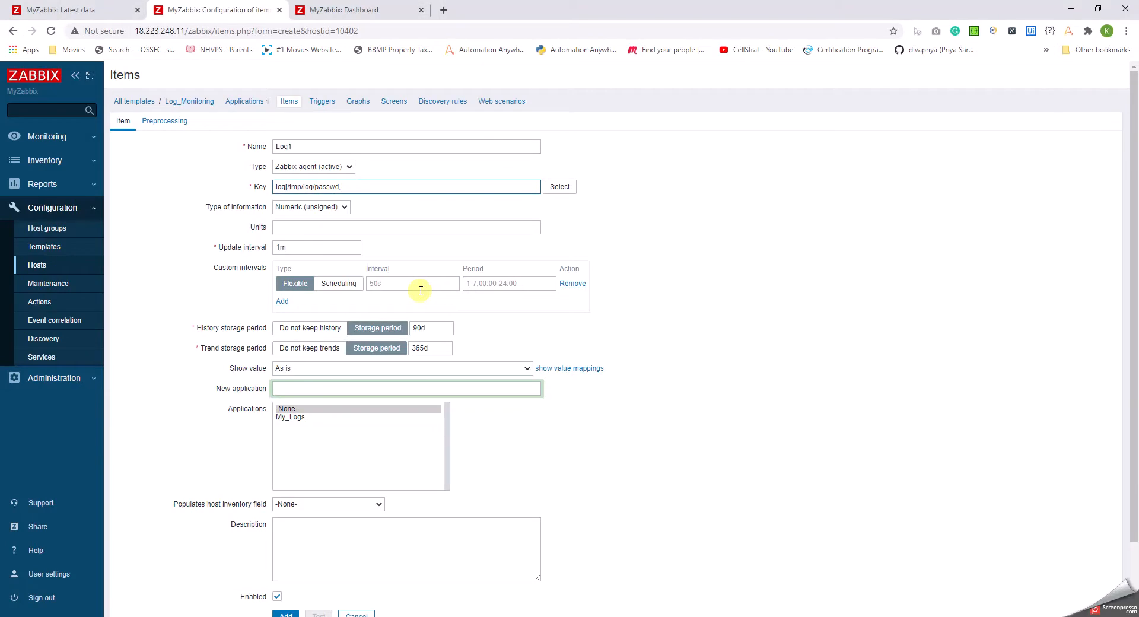
Step: Set Log1 key to log[/tmp/log/passwd,shutdown], type Log, 10s interval, application My_Logs
type("shutdown]")
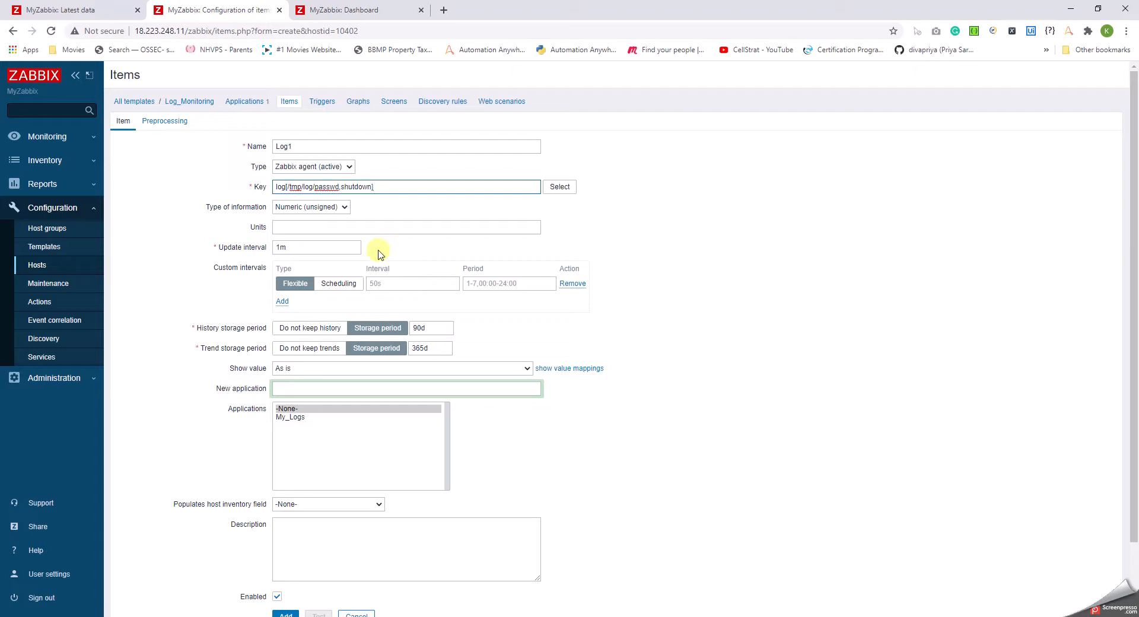
left_click(311, 207)
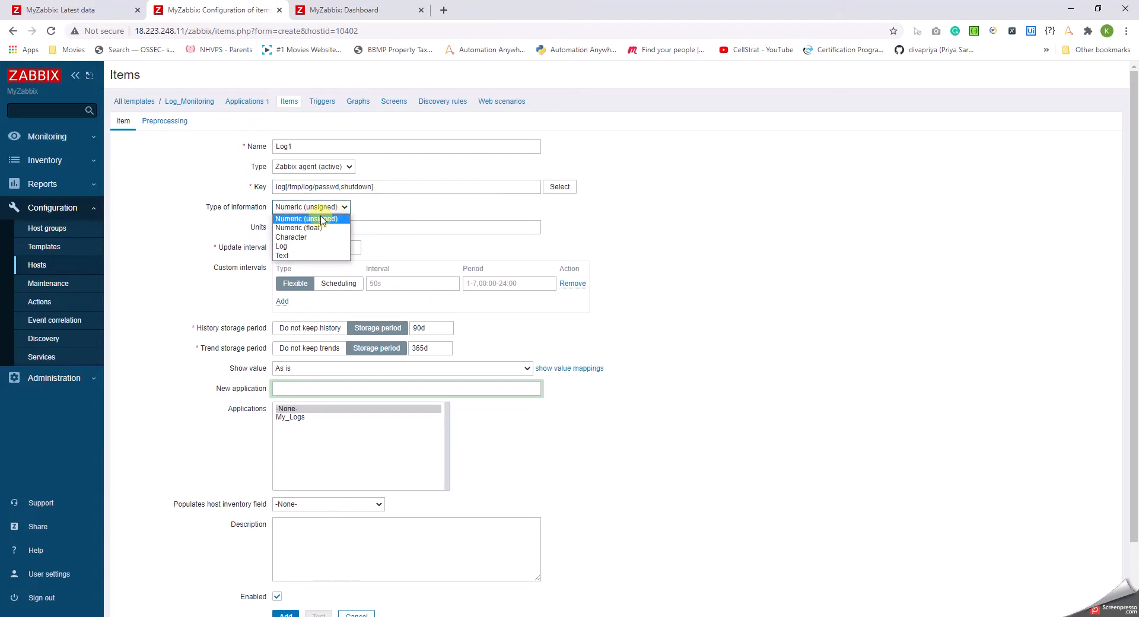
left_click(281, 246)
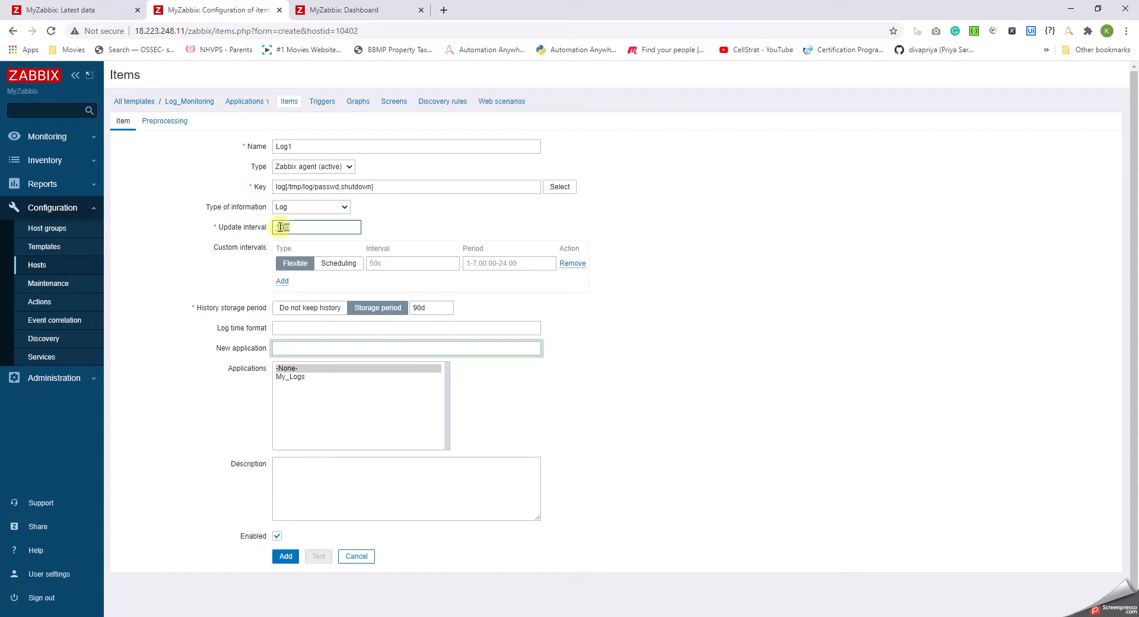
type("10s")
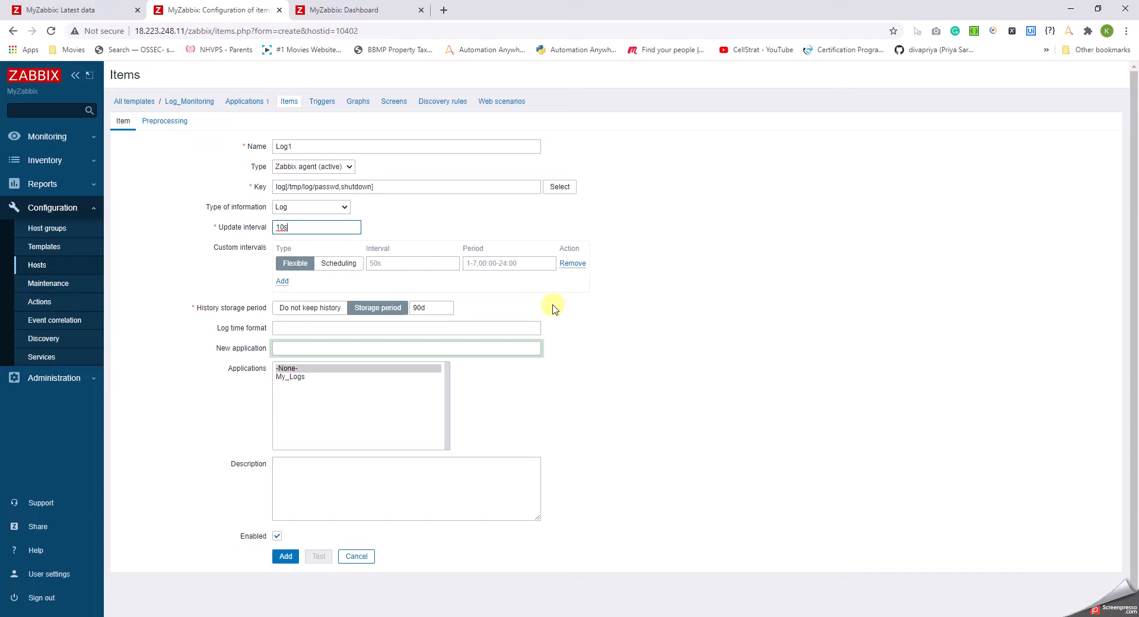
left_click(291, 377)
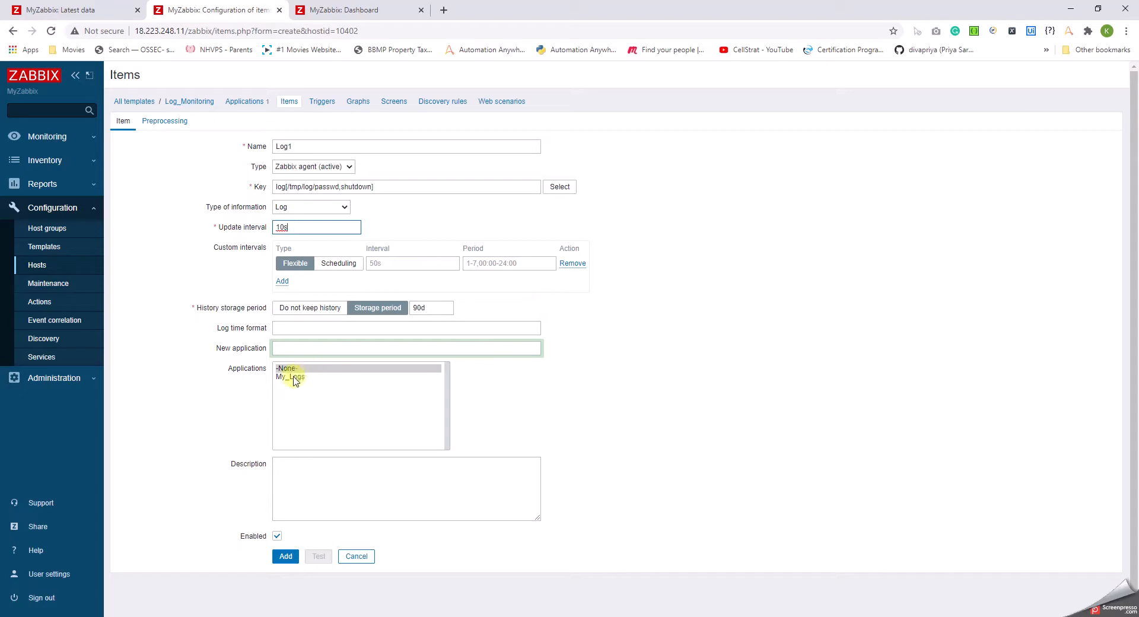
left_click(291, 377)
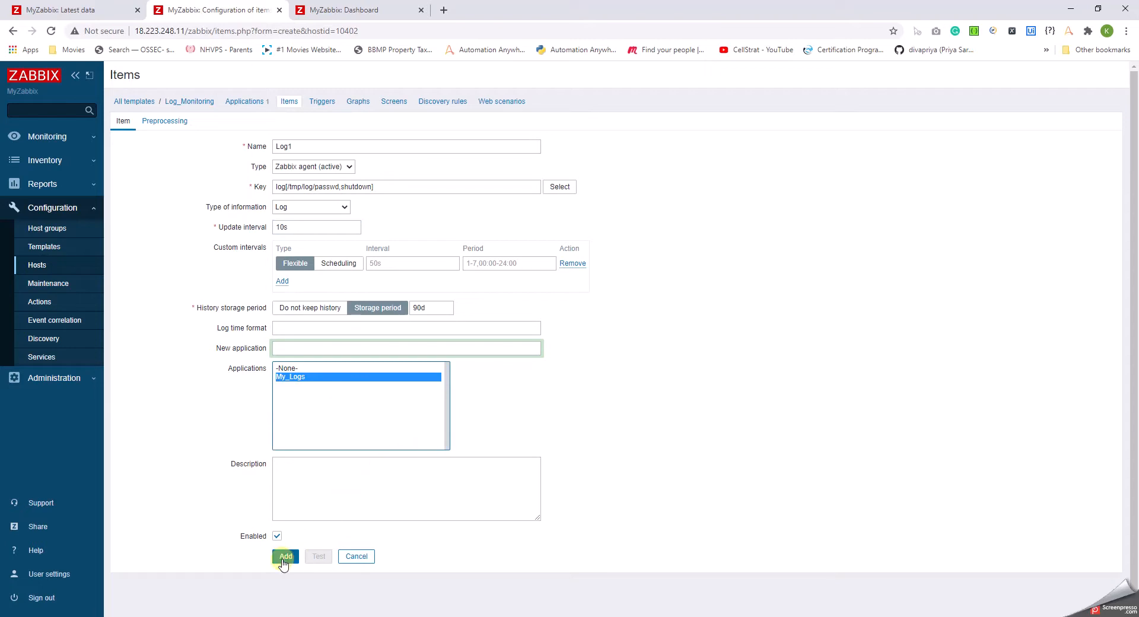
Step: Add the Log1 item and update the Log_Monitoring template
left_click(285, 555)
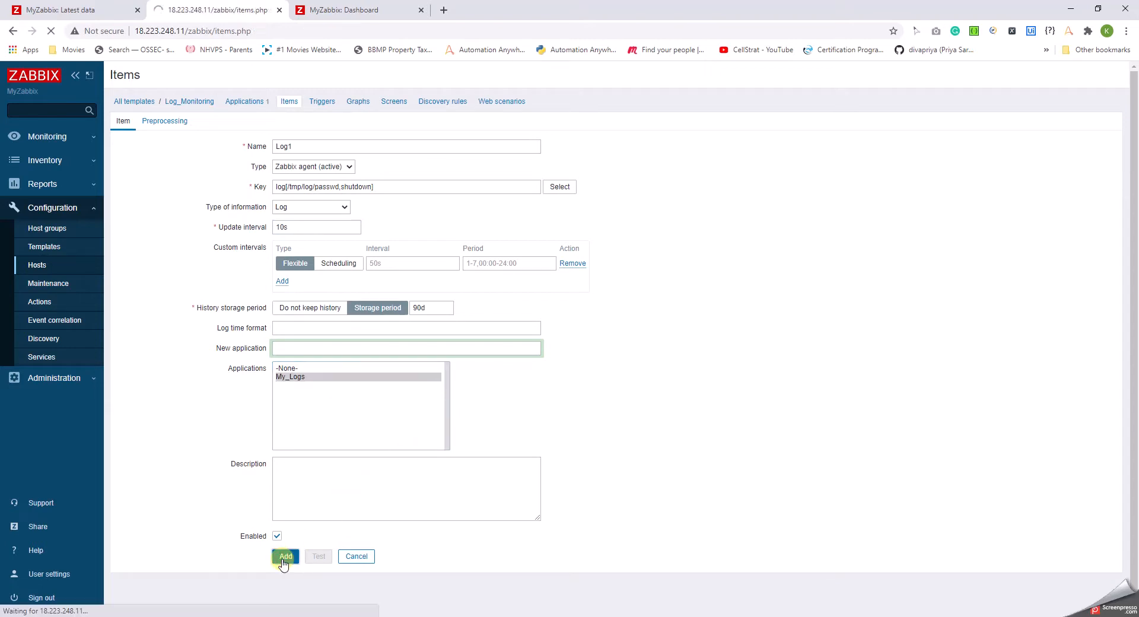
left_click(285, 556)
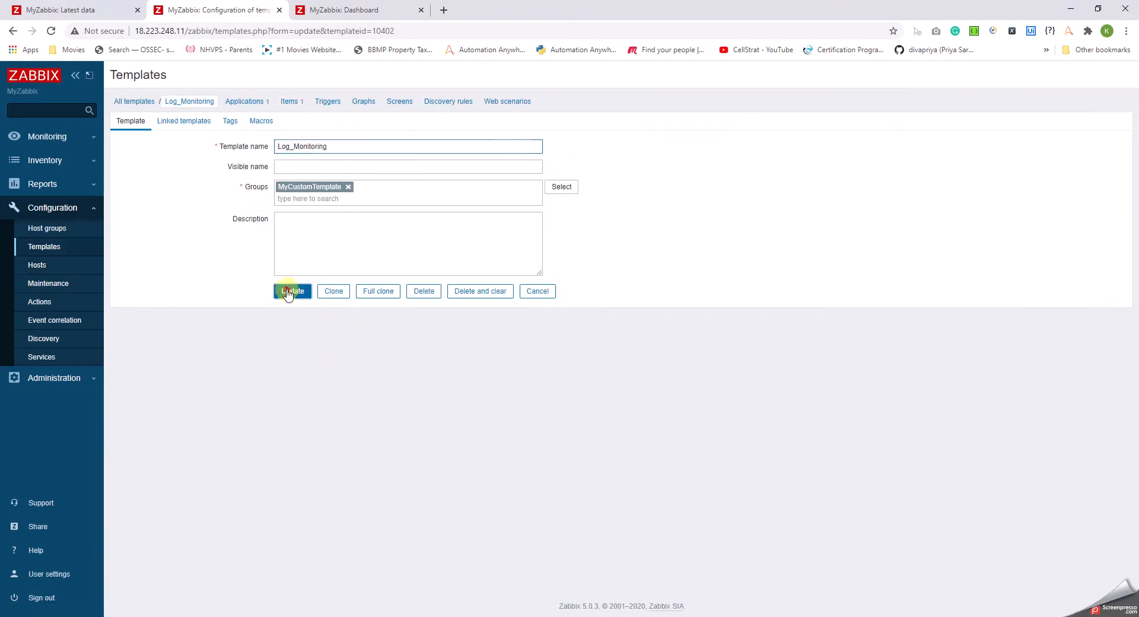
left_click(291, 291)
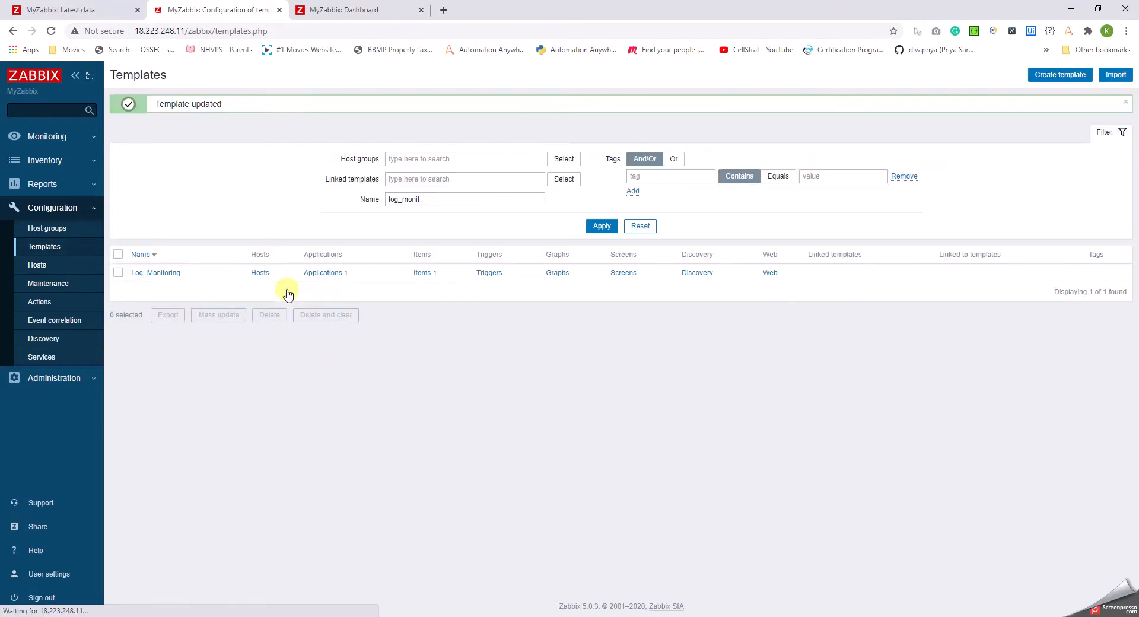
mouse_move(4, 298)
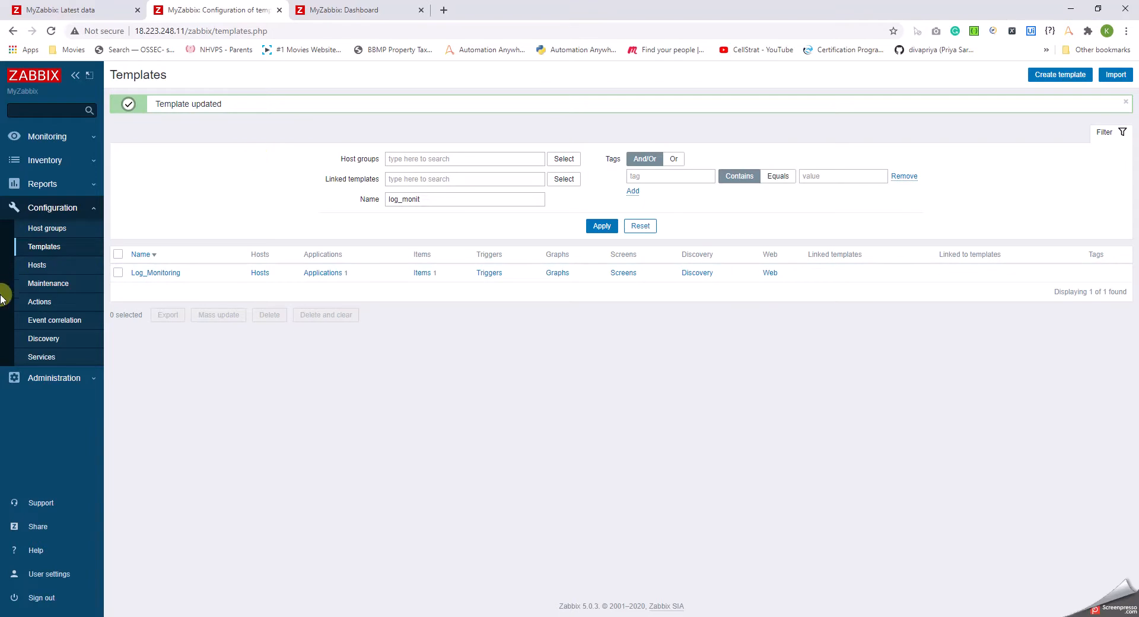
left_click(37, 264)
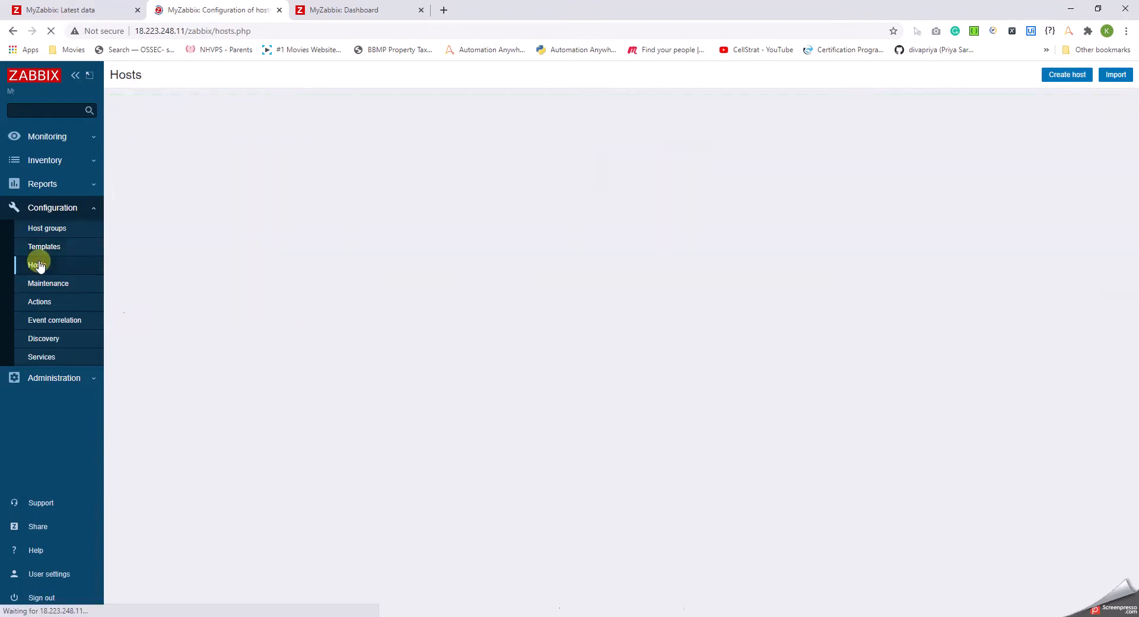
Step: Link the Log_Monitoring template to the Zabbix server host and update it
left_click(37, 264)
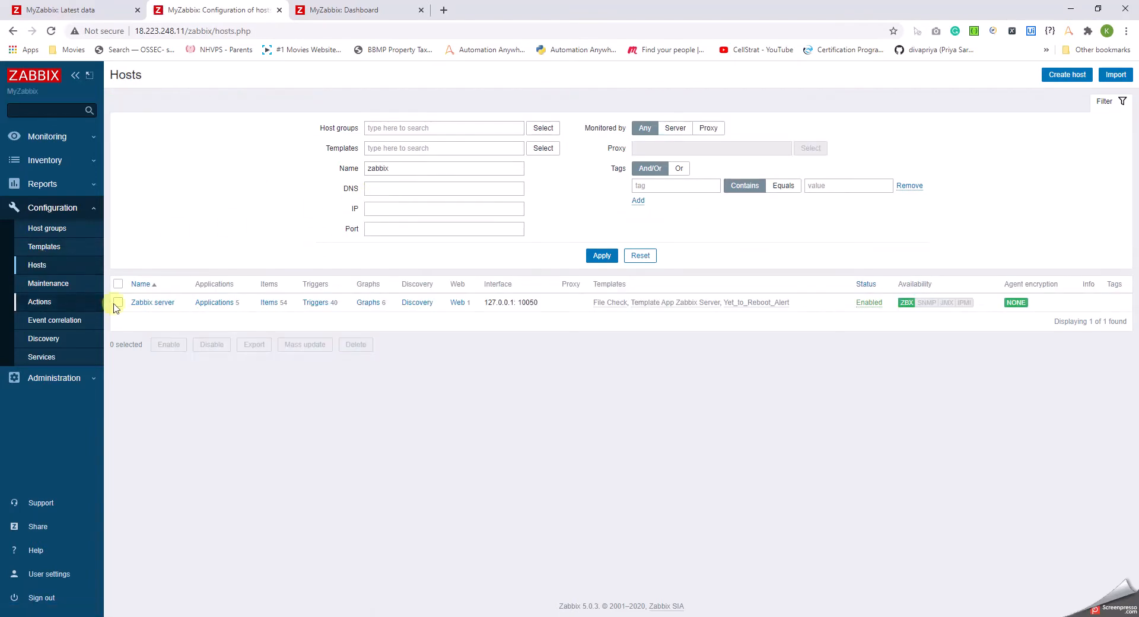
left_click(153, 303)
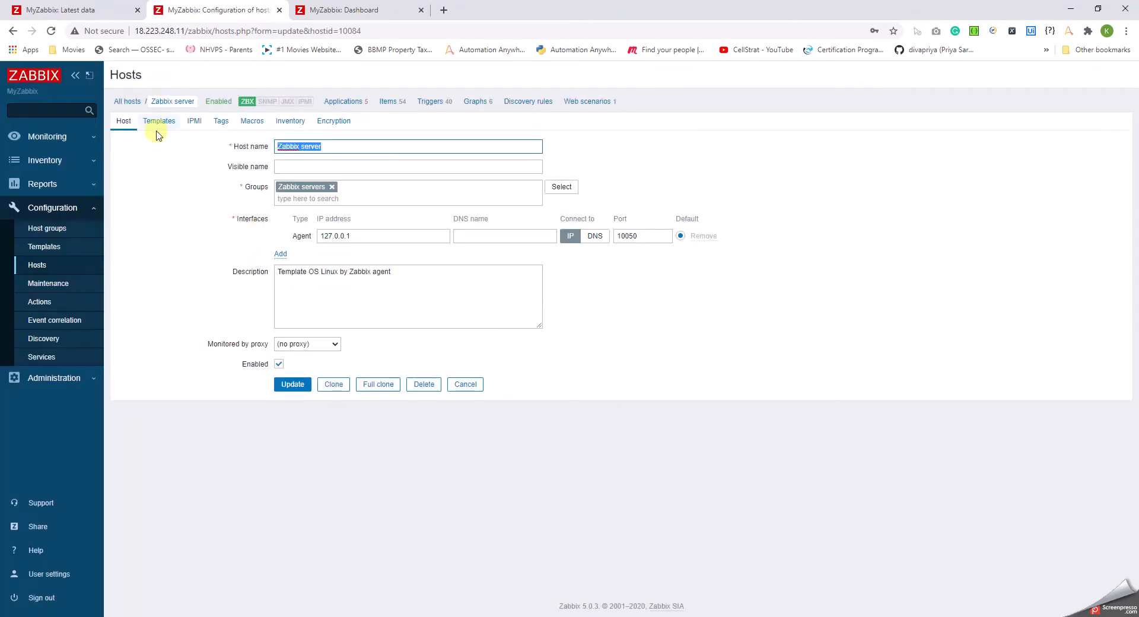
left_click(158, 120)
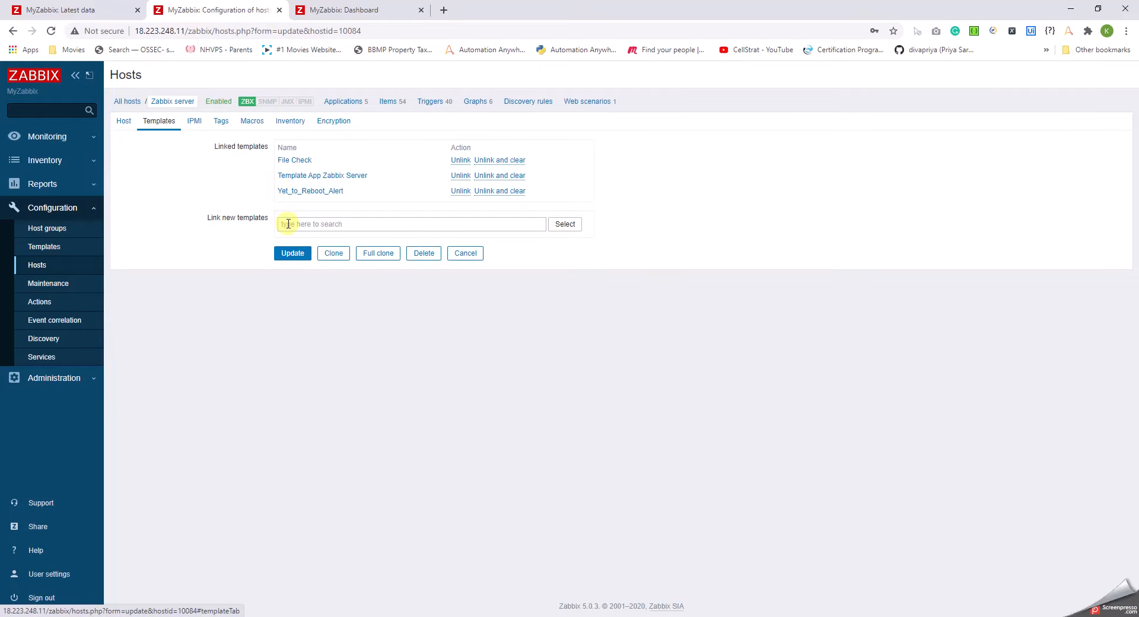
type("log_")
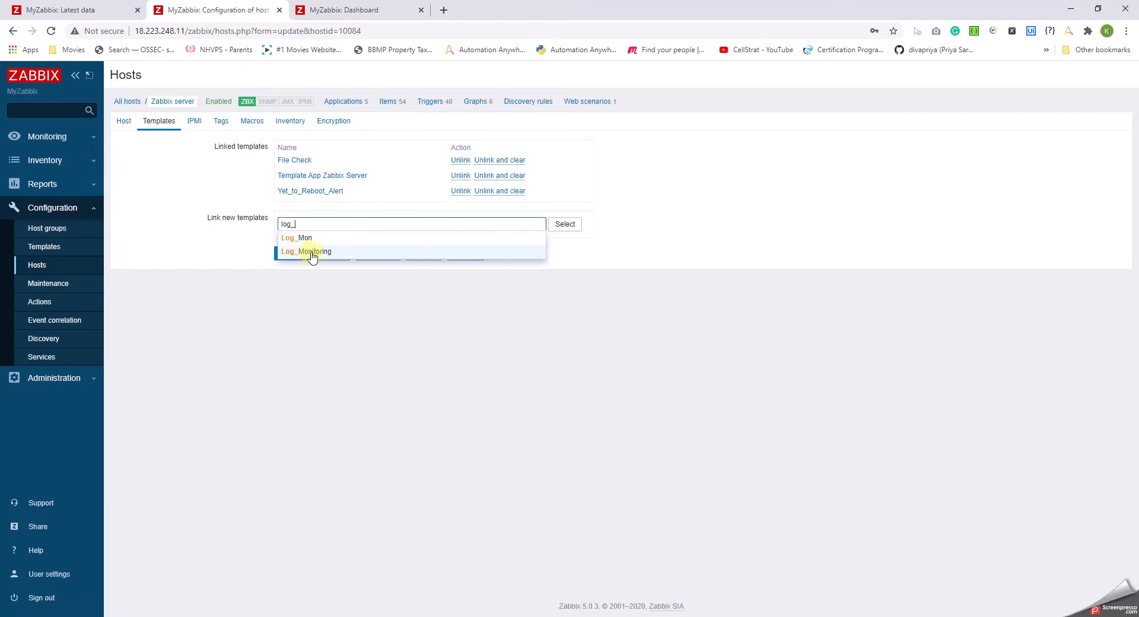
left_click(307, 251)
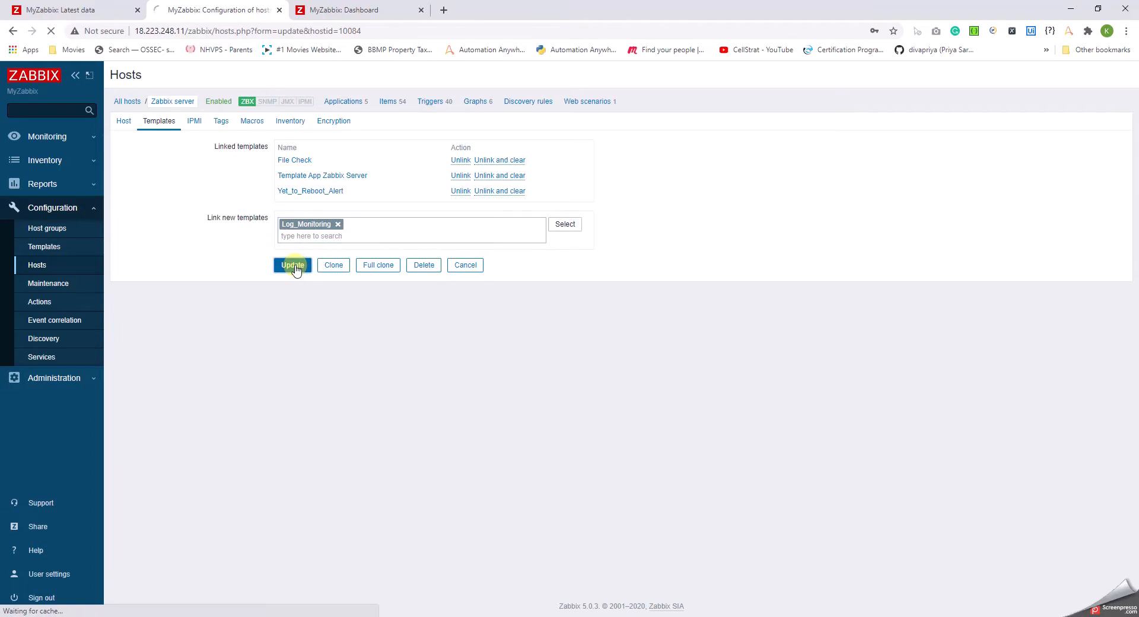
left_click(291, 264)
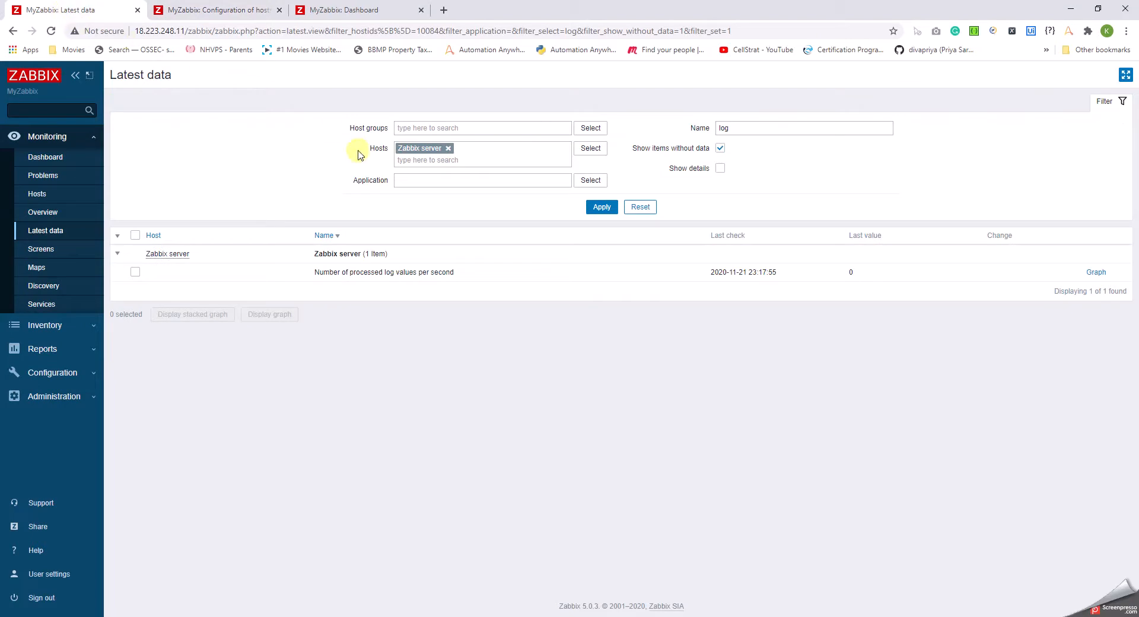
Step: Refresh Zabbix server's latest data to confirm the My_Logs Log1 item appears
left_click(601, 207)
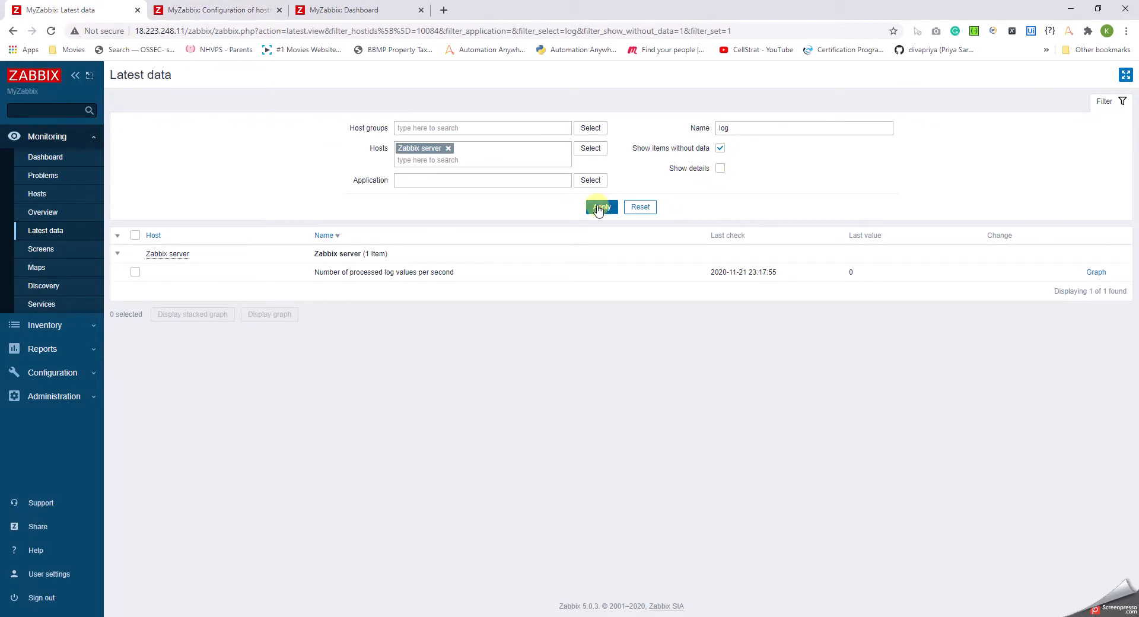
left_click(601, 207)
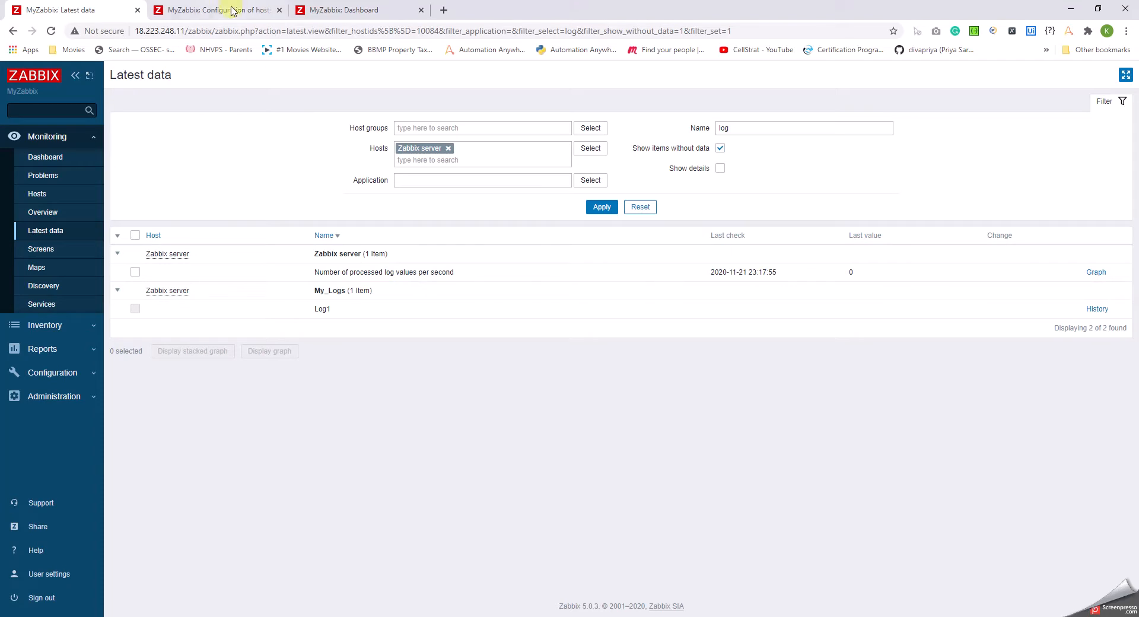
left_click(214, 9)
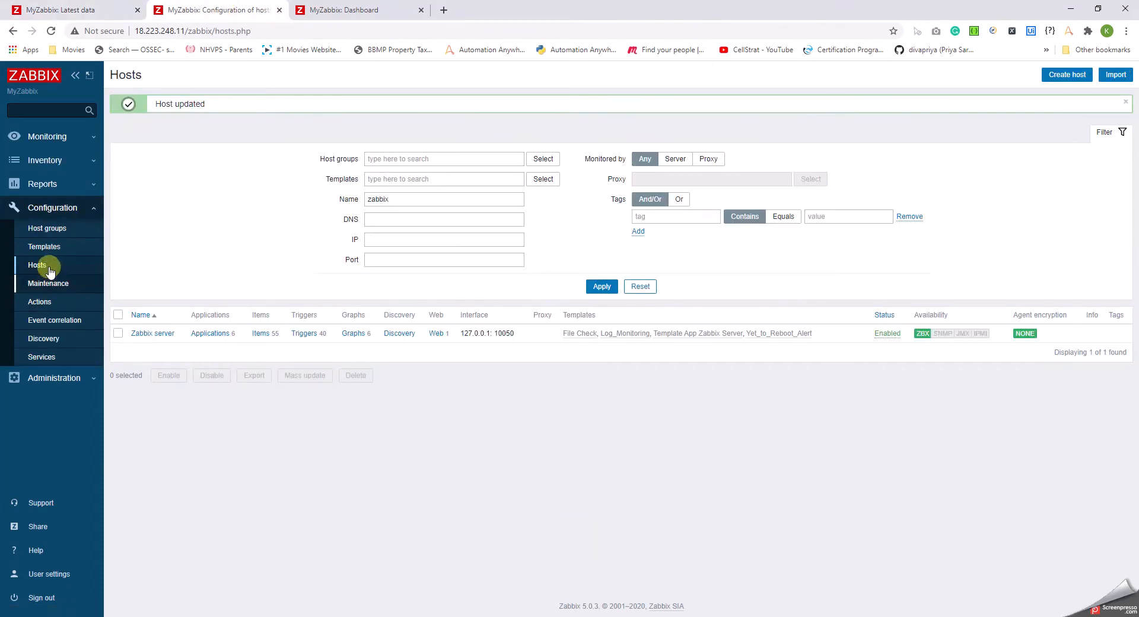
Step: View the Log_Monitoring template's applications, then reapply the Latest data filter to list Log1 under My_Logs
left_click(44, 246)
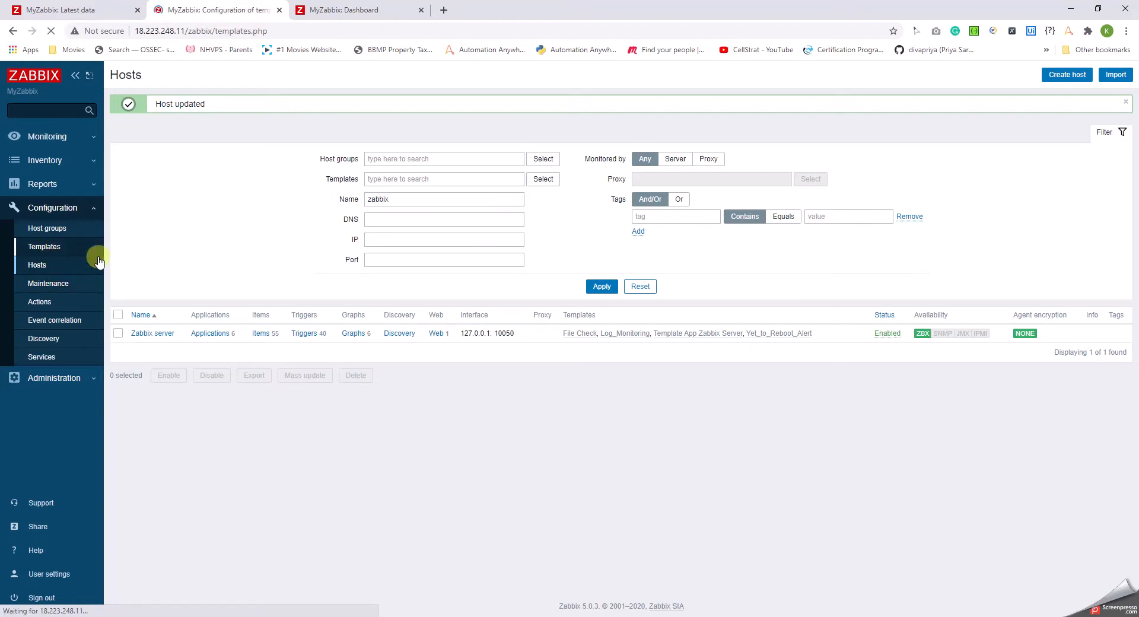
left_click(43, 246)
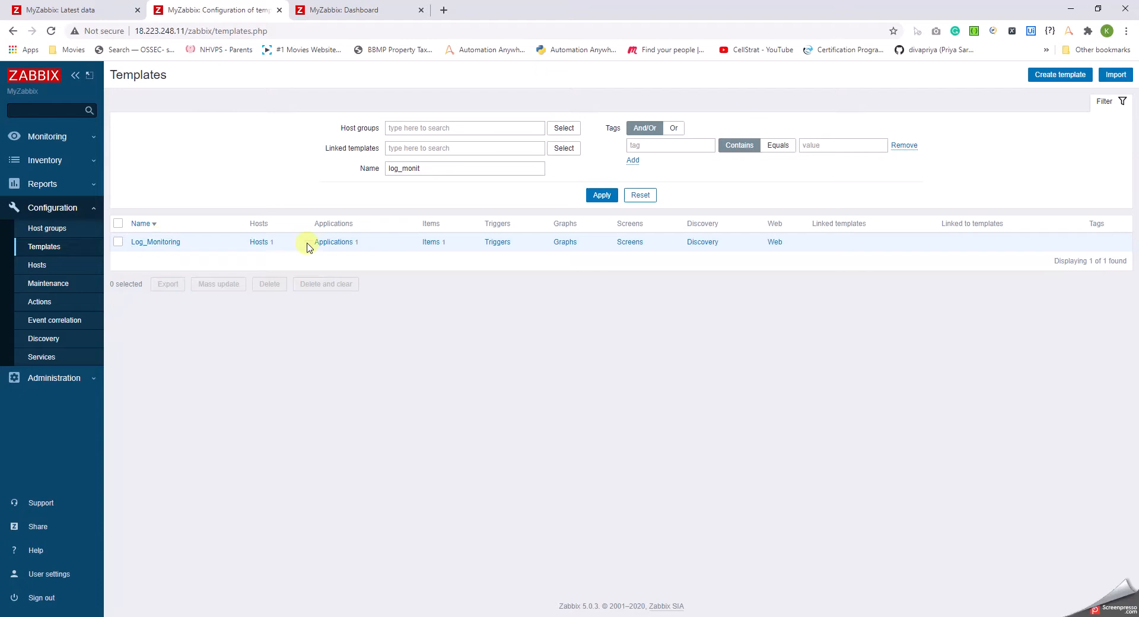
left_click(333, 242)
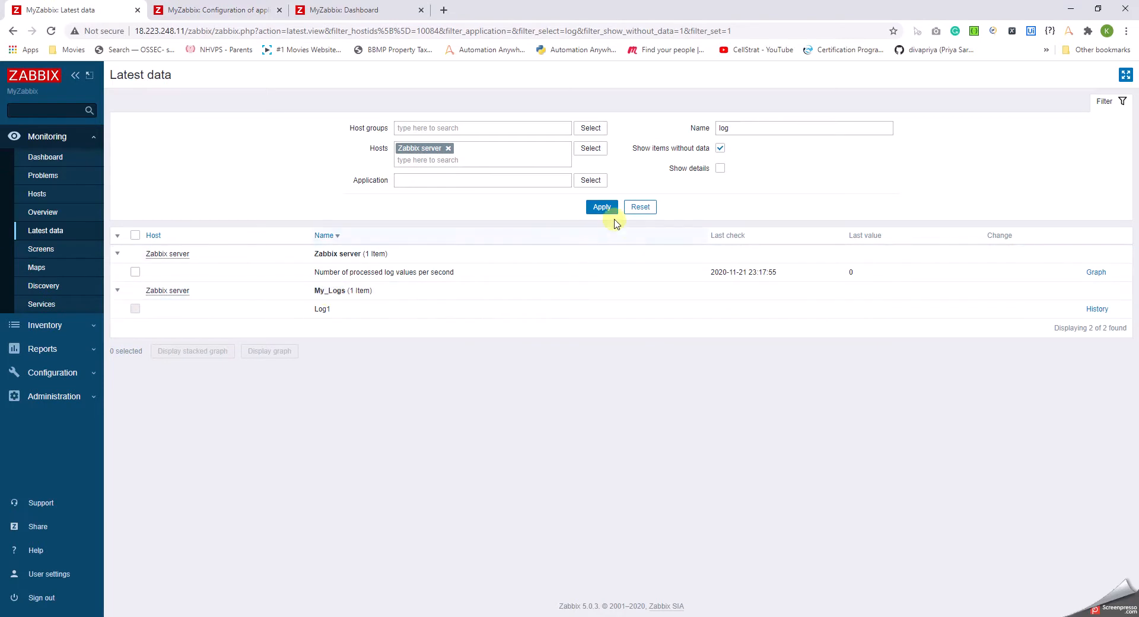
left_click(601, 207)
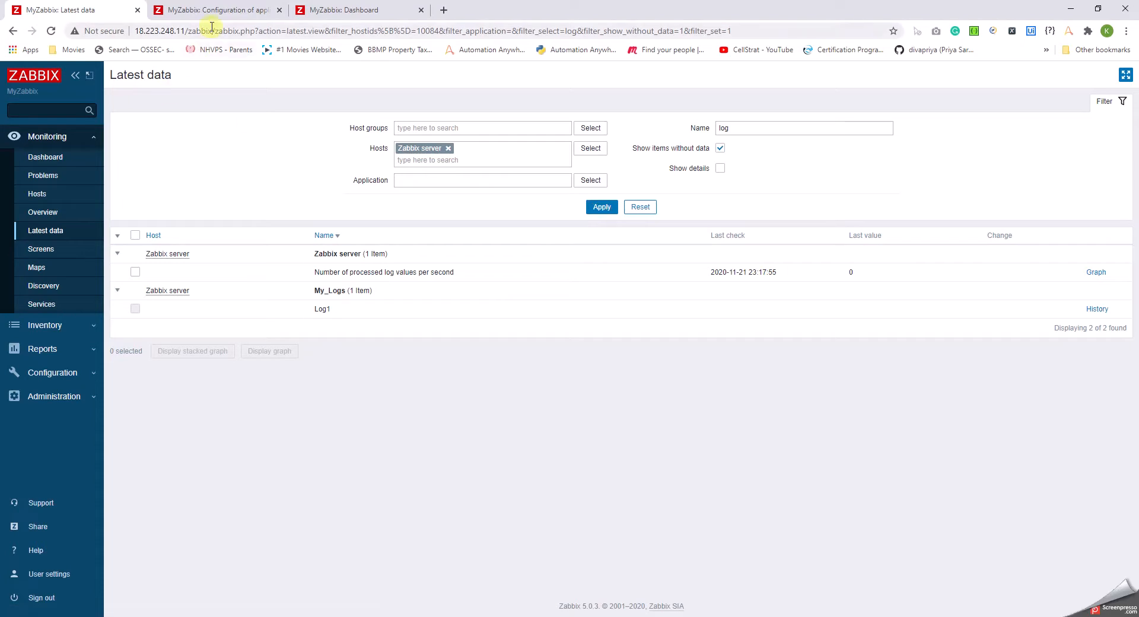
mouse_move(213, 9)
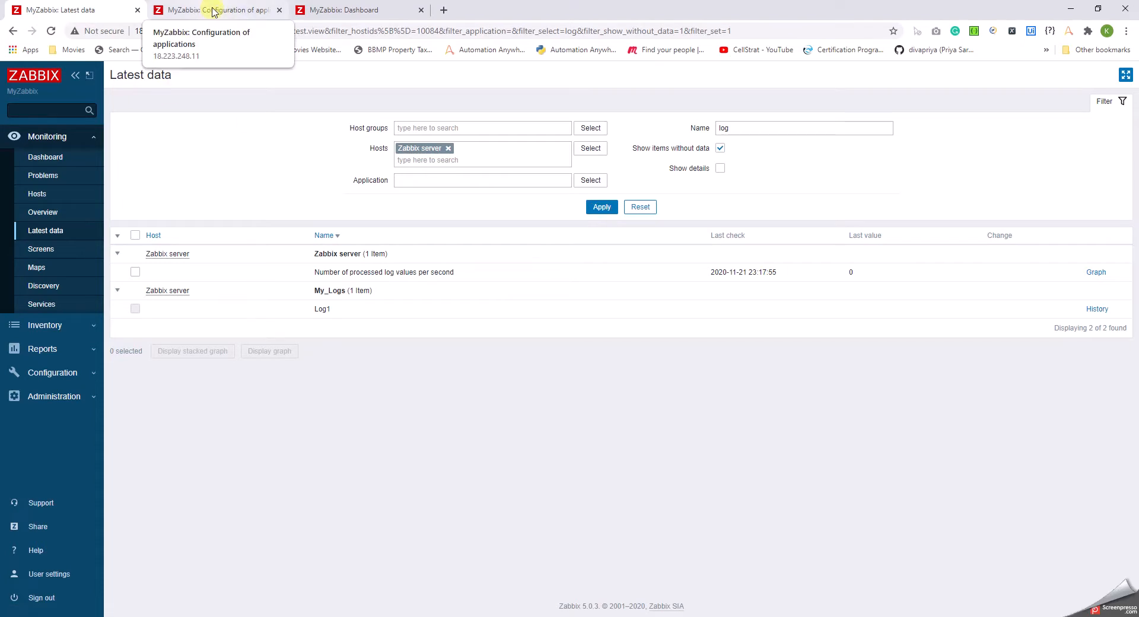
Step: View Log_Monitoring's items: Log1 with key log[/tmp/log/passwd,shutdown], active agent, enabled
left_click(214, 10)
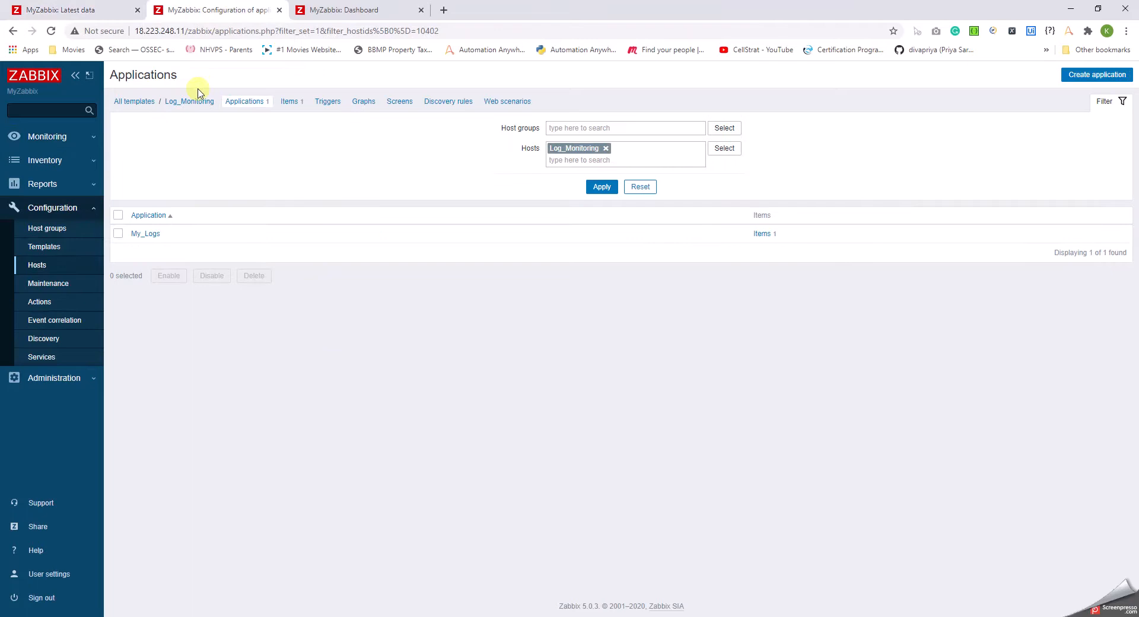
left_click(288, 101)
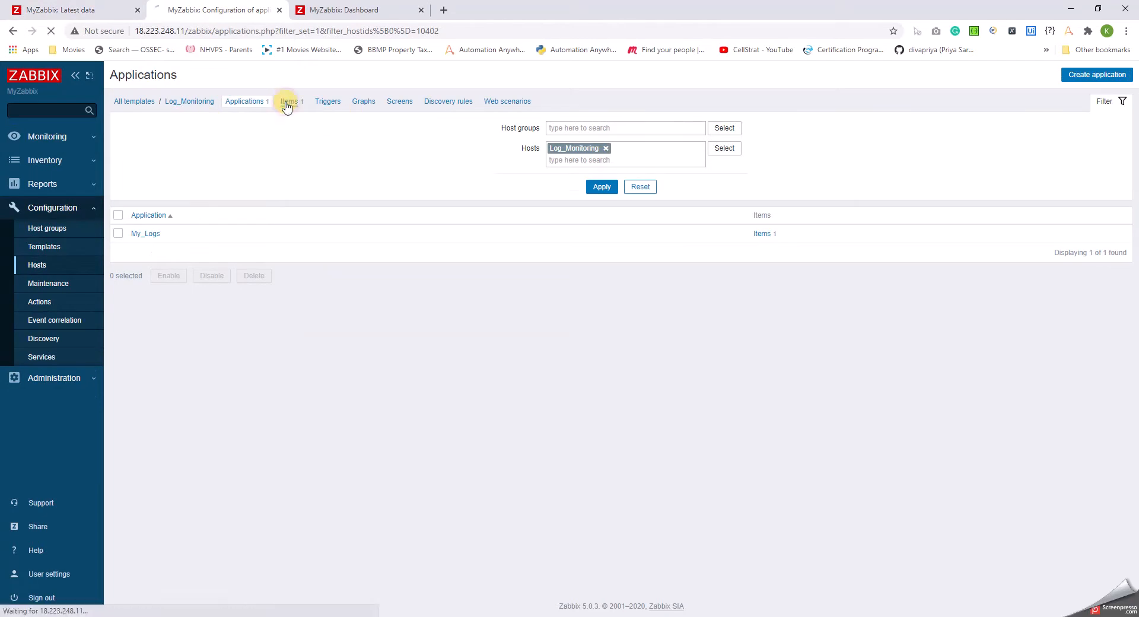
left_click(289, 101)
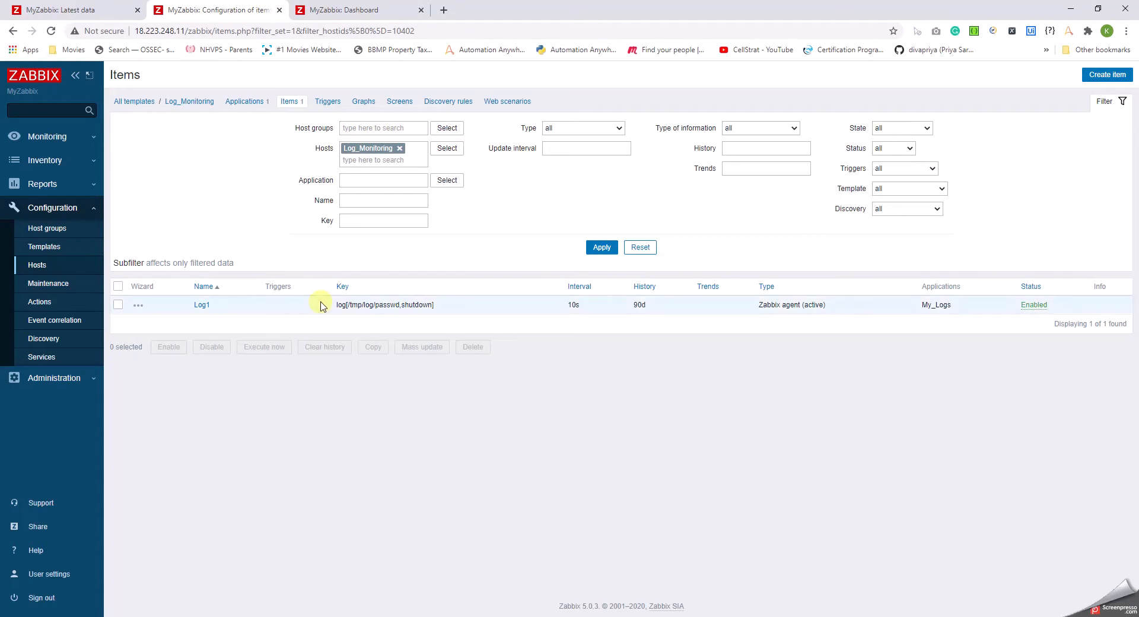
mouse_move(361, 320)
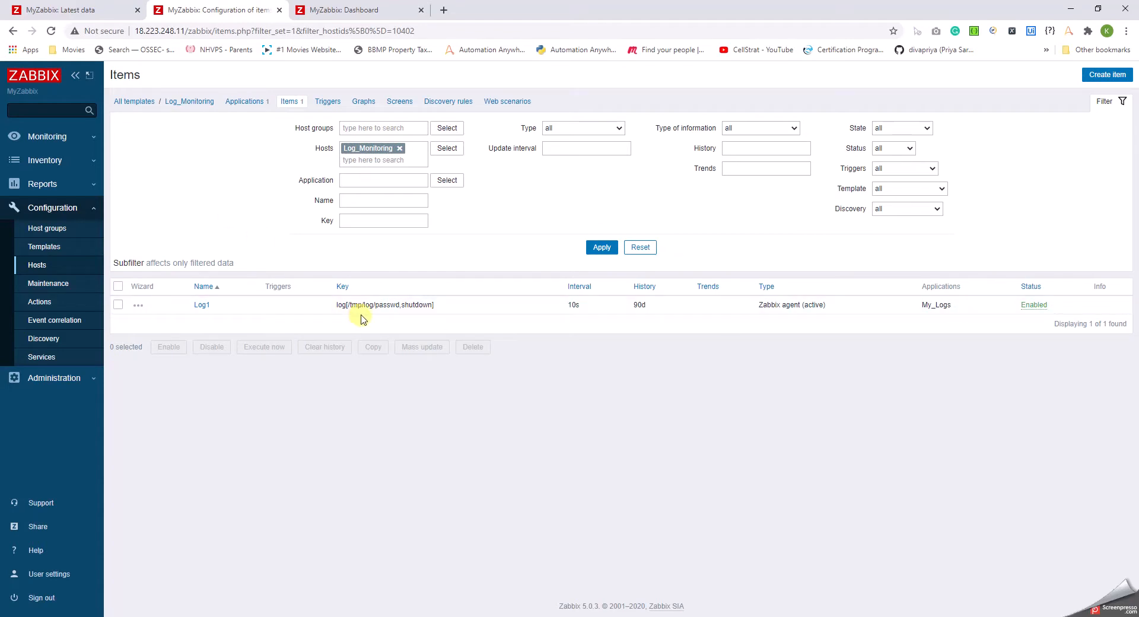
mouse_move(187, 100)
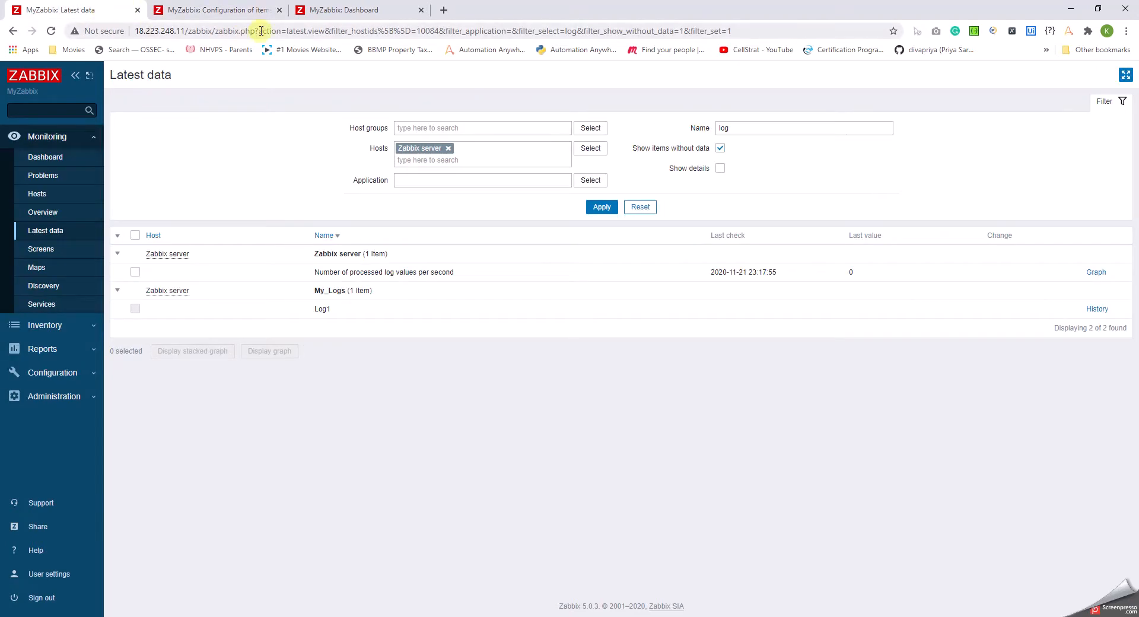
Step: Reapply the Latest data filter so Log1 shows the 23:36:41 shutdown line
left_click(599, 207)
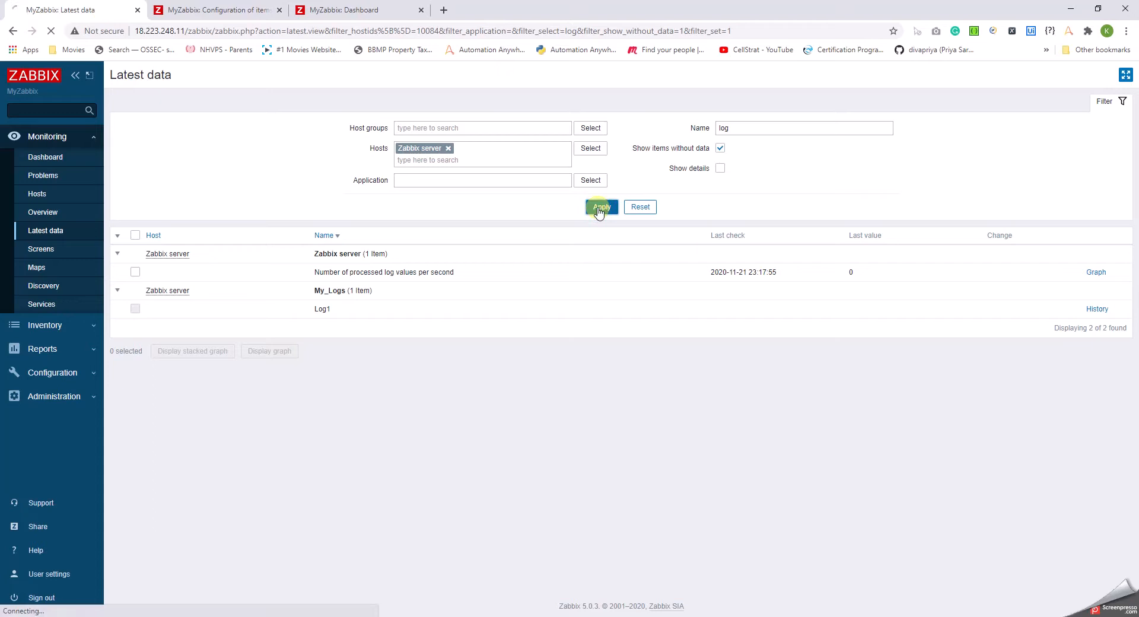
left_click(601, 207)
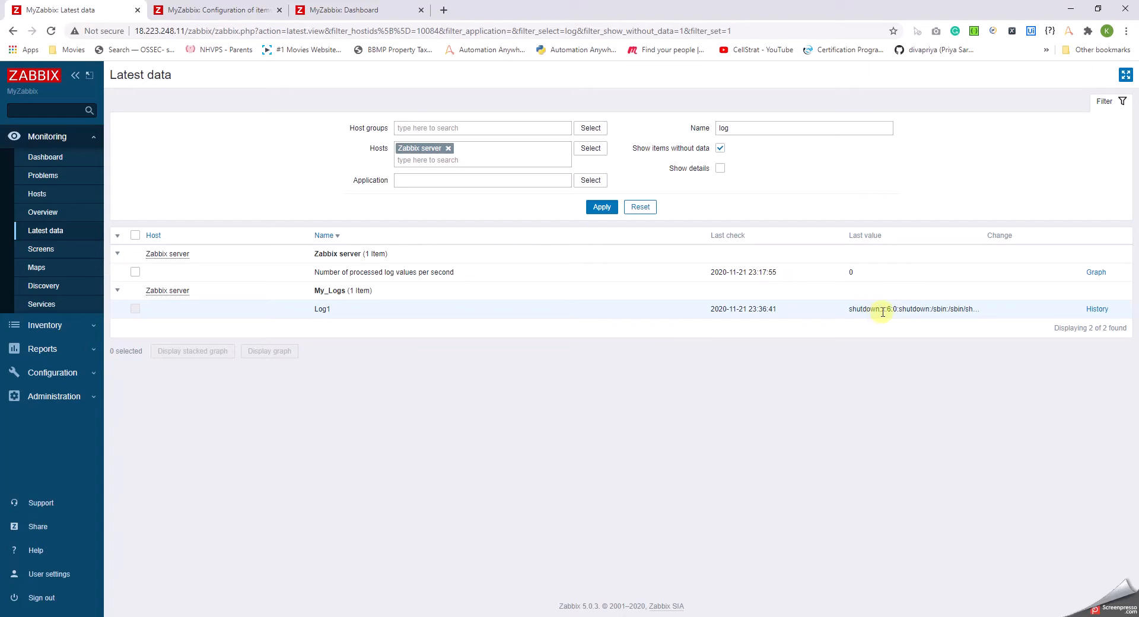
mouse_move(1096, 309)
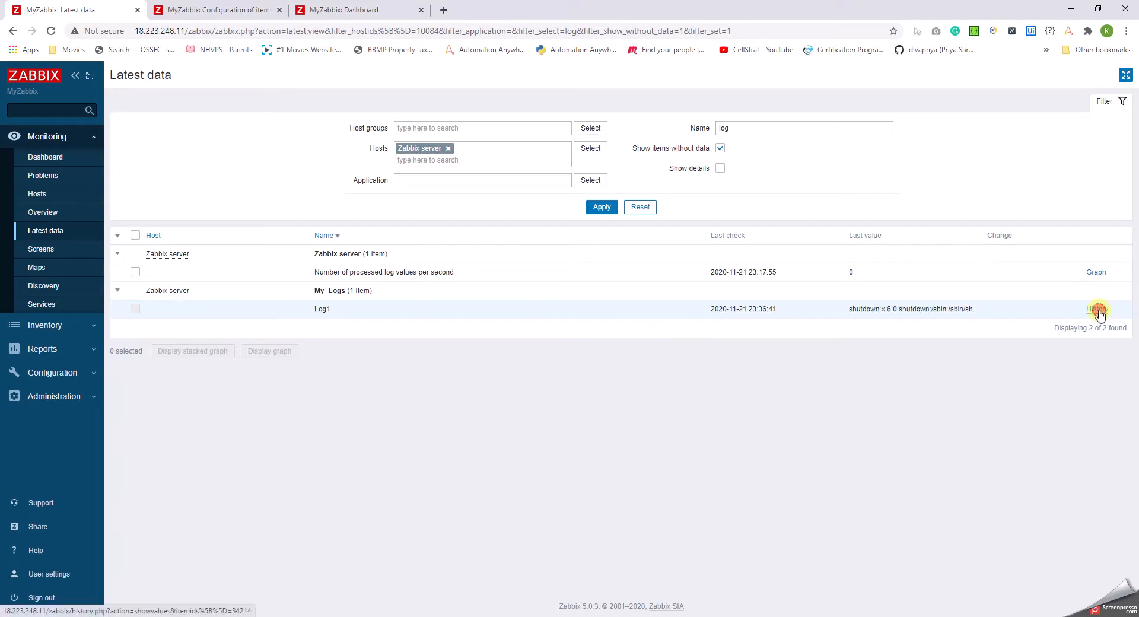
Step: Open Log1's History, listing two shutdown lines captured at 23:36:41
left_click(1095, 308)
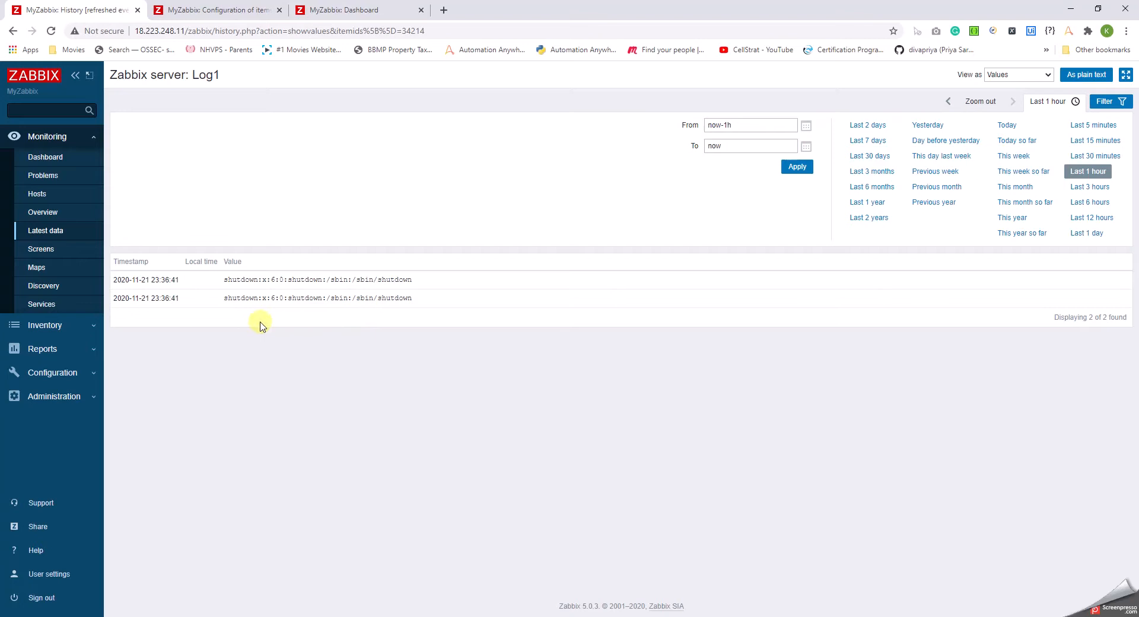
mouse_move(327, 275)
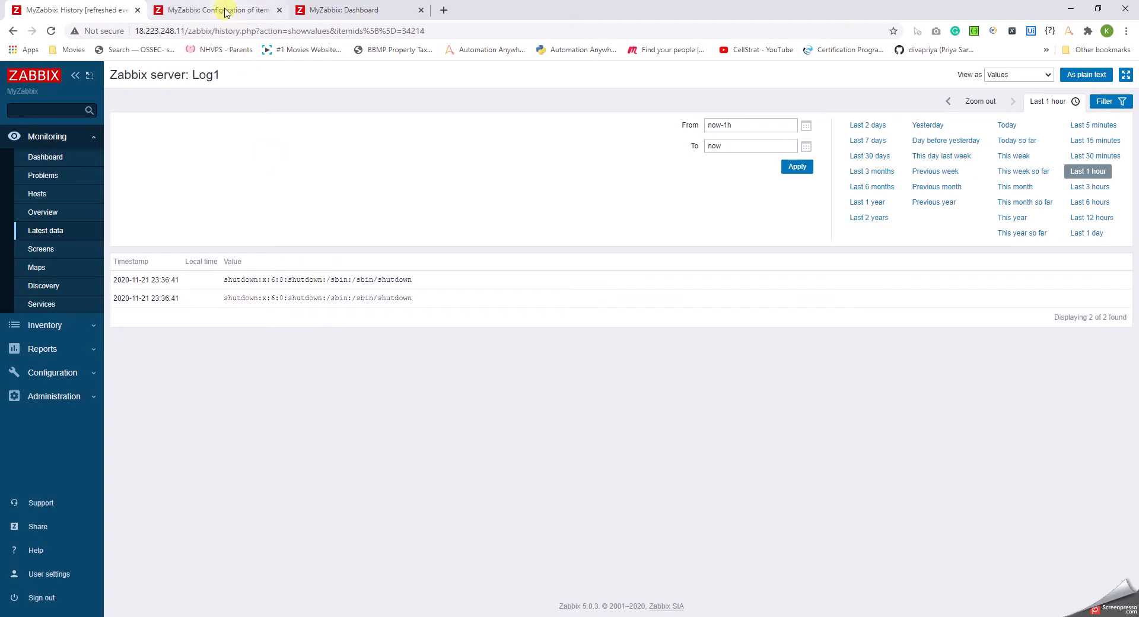
mouse_move(217, 10)
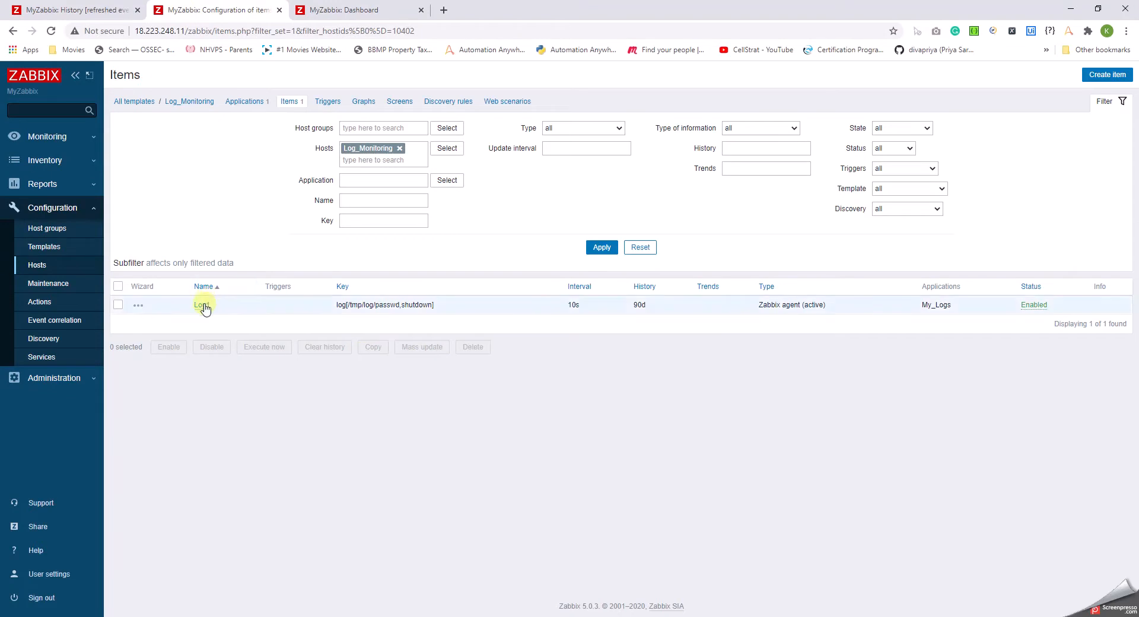
mouse_move(390, 301)
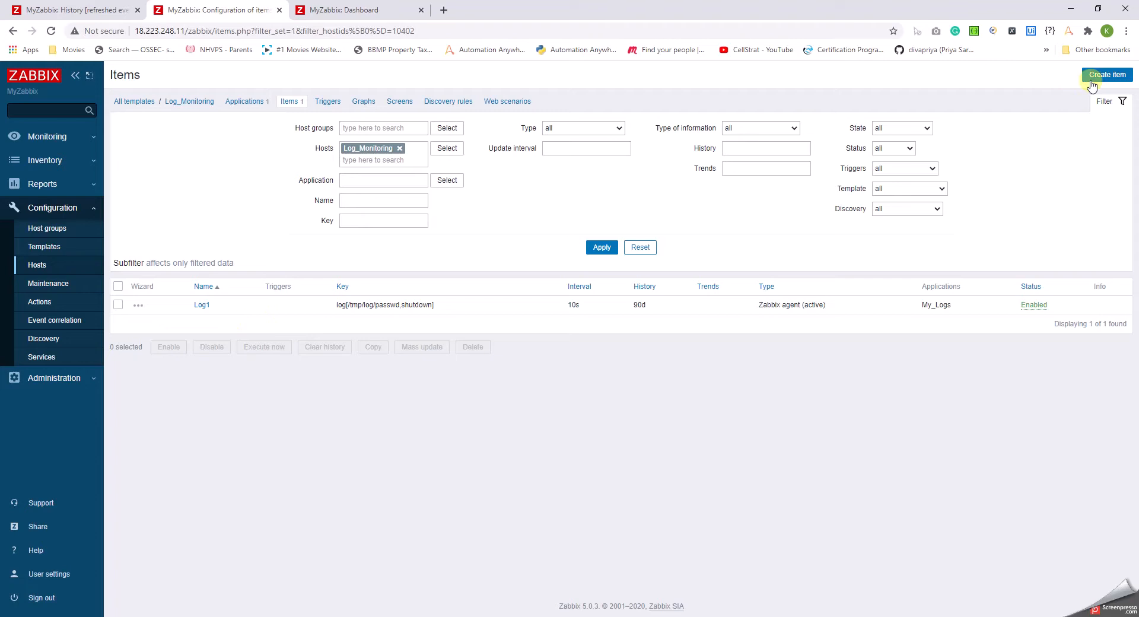
Step: Start item Log2 as Zabbix agent (active) with key log[/etc/hosts,failed]
left_click(1106, 74)
type("Lo")
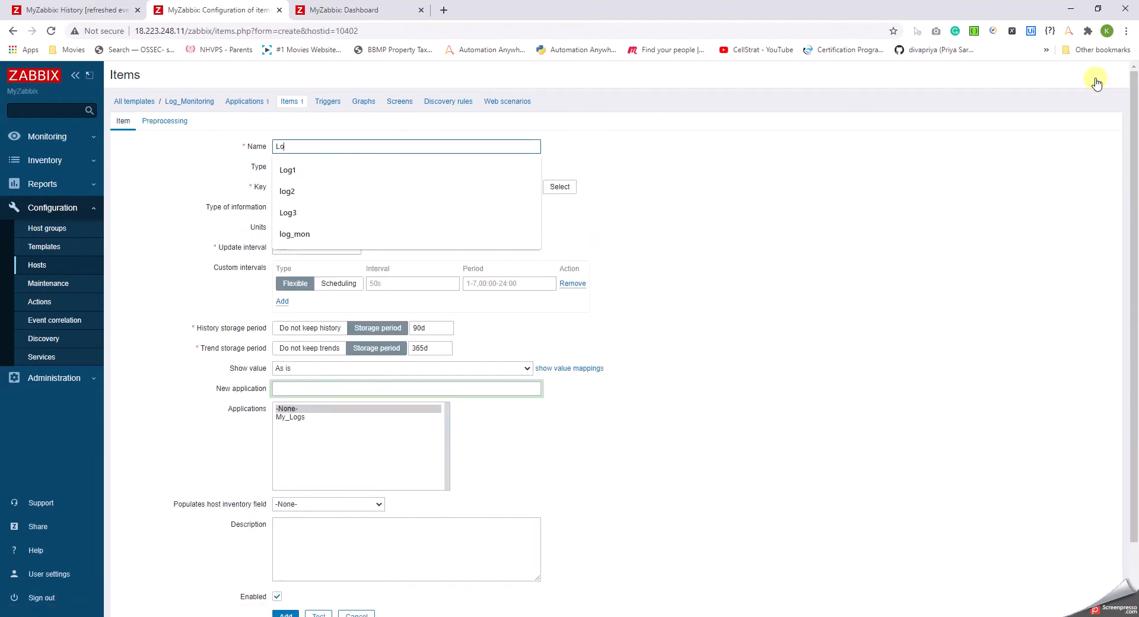
left_click(286, 191)
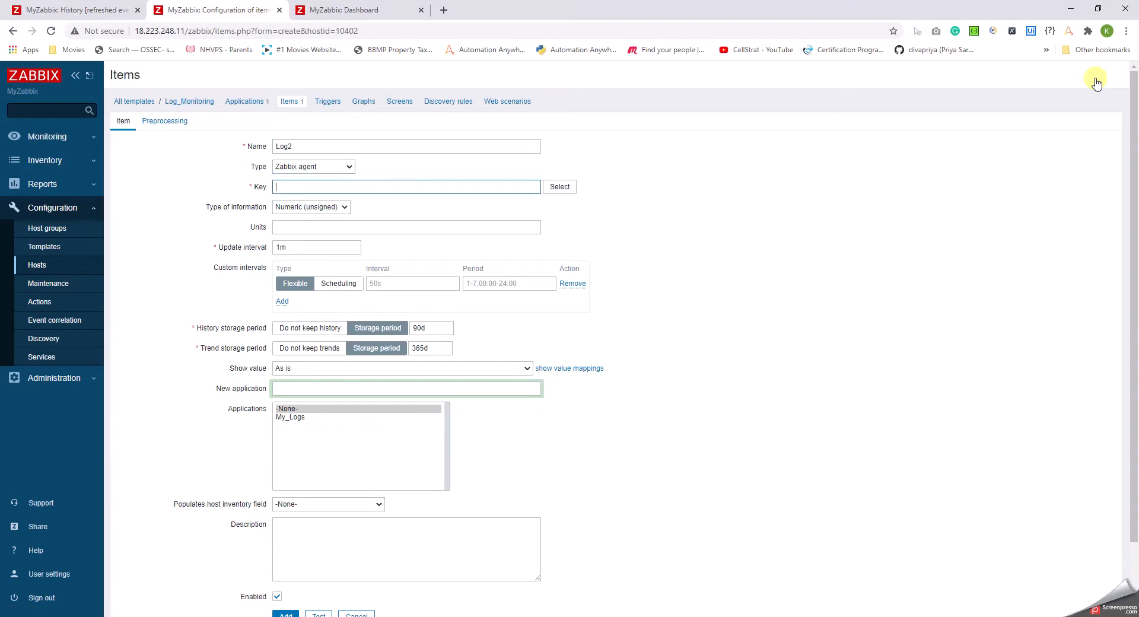
left_click(313, 167)
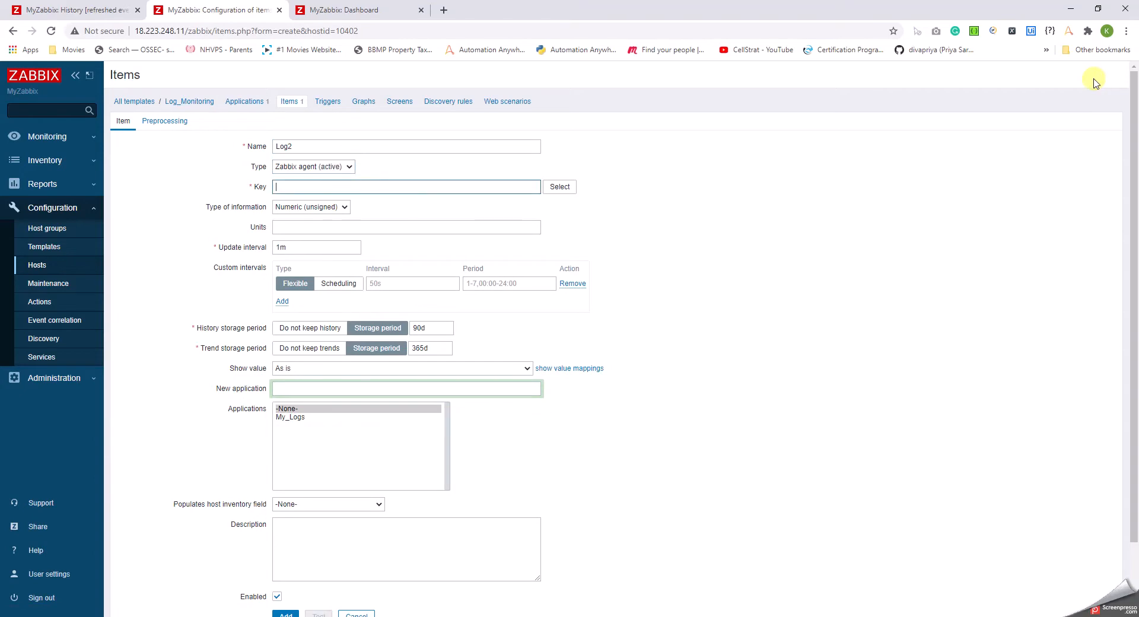
type("log")
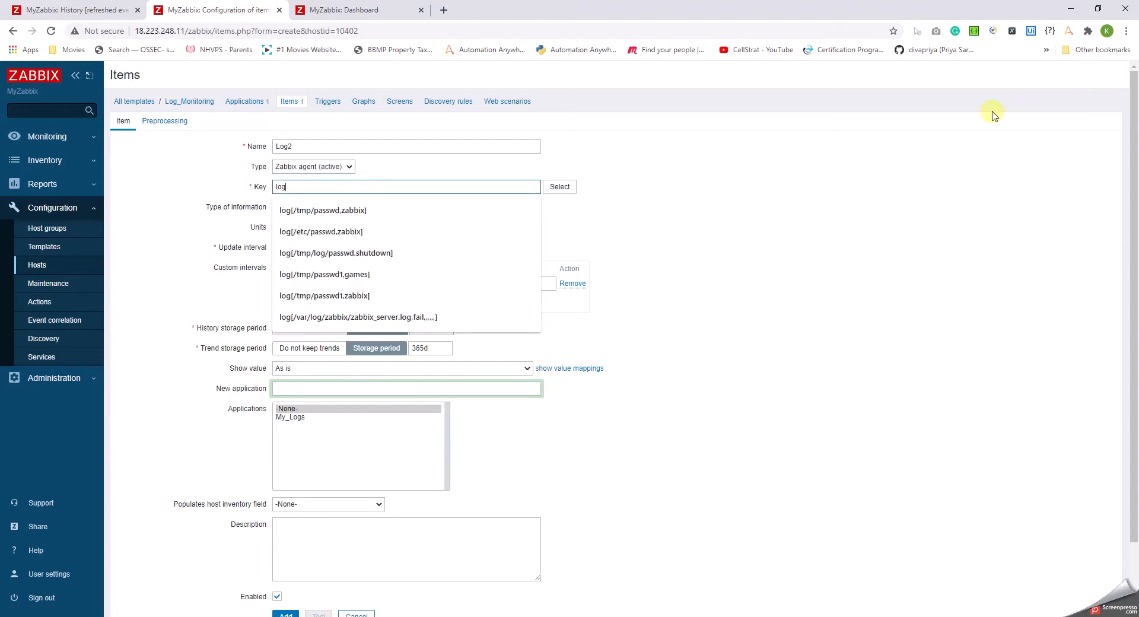
type("[/etc/hosts")
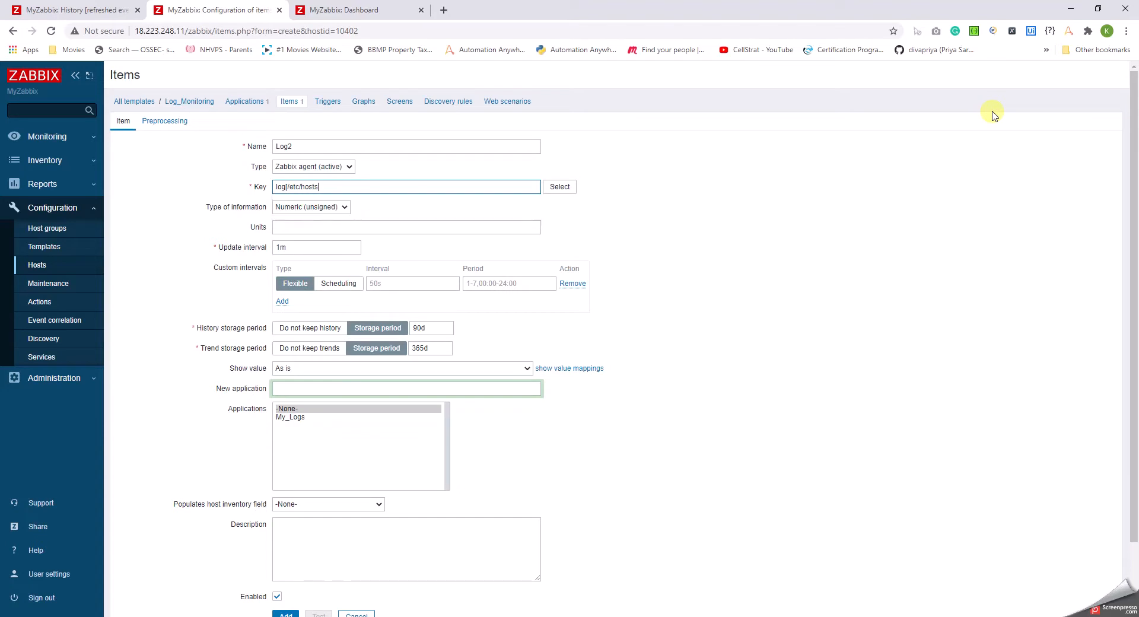
type(",")
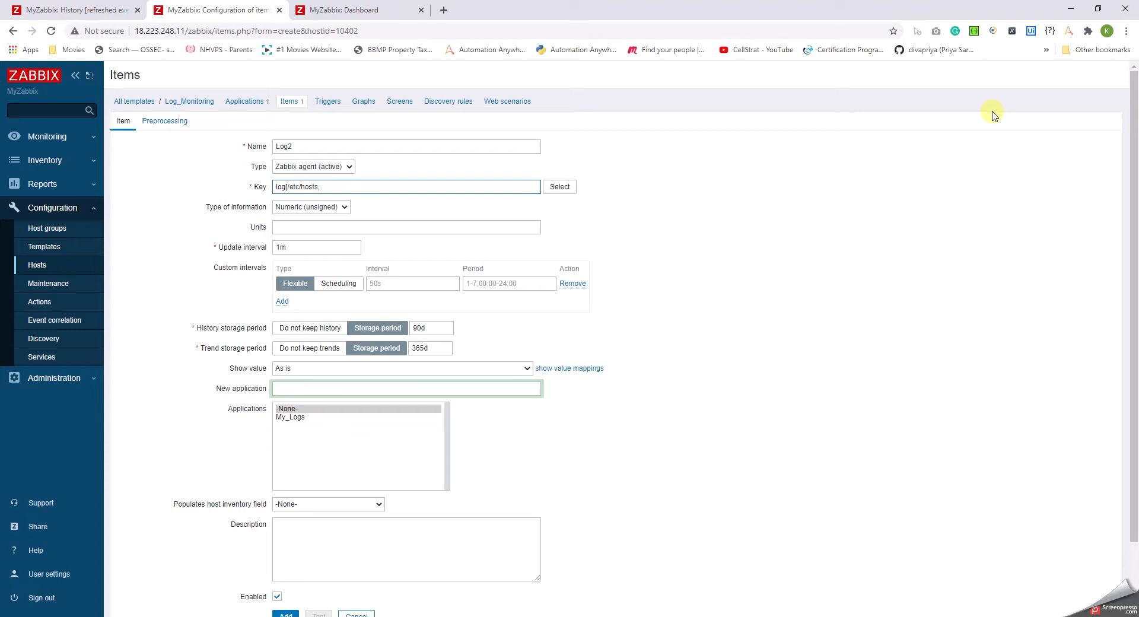
type("failed")
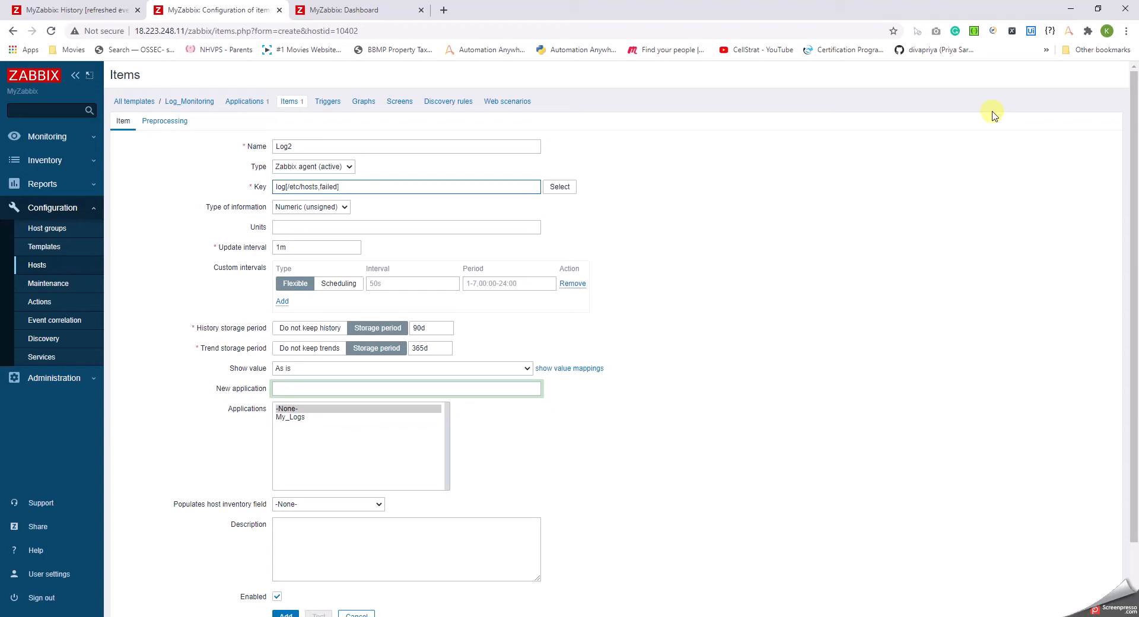
Step: Change Log2's key to log[c:\ABC\xyz.log,critical] and scroll down the form
double_click(328, 187)
type("log[application")
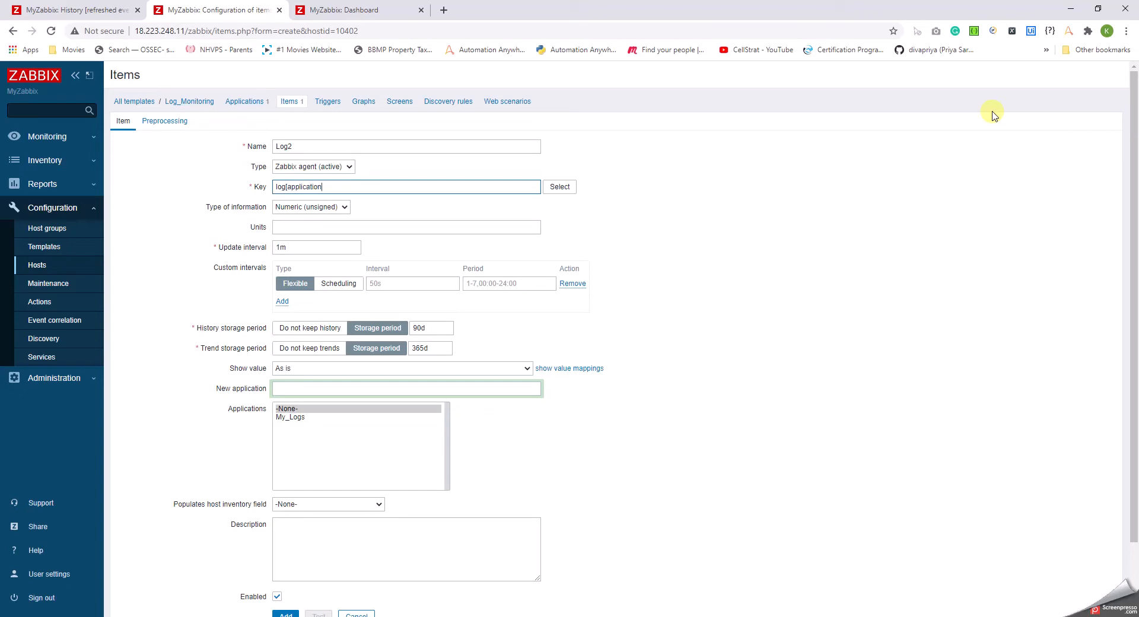
type(",")
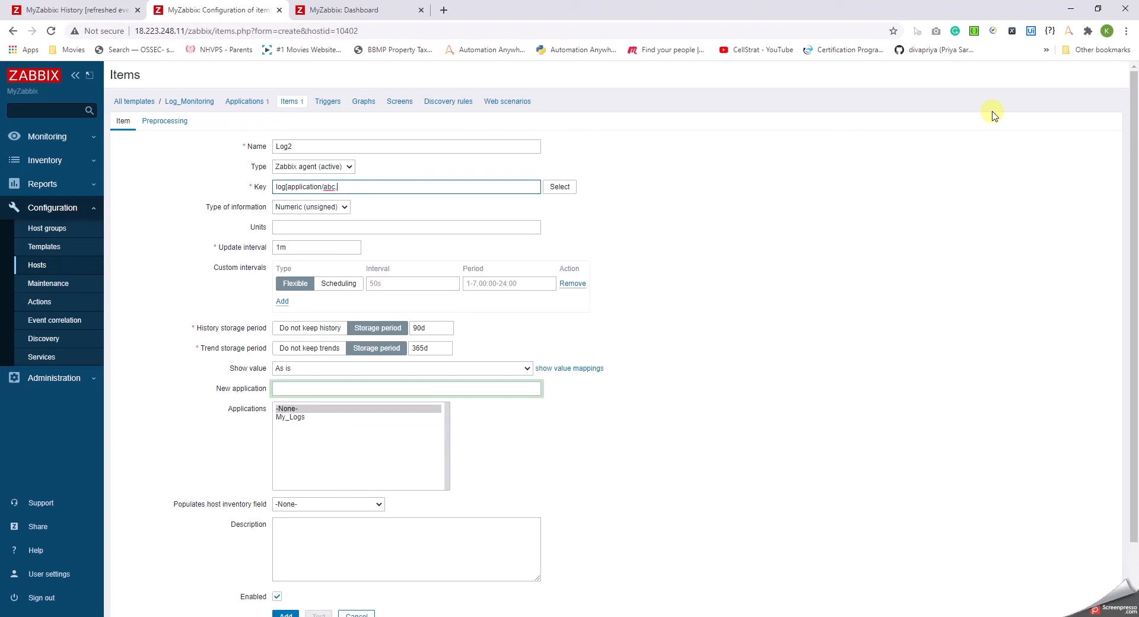
type(",")
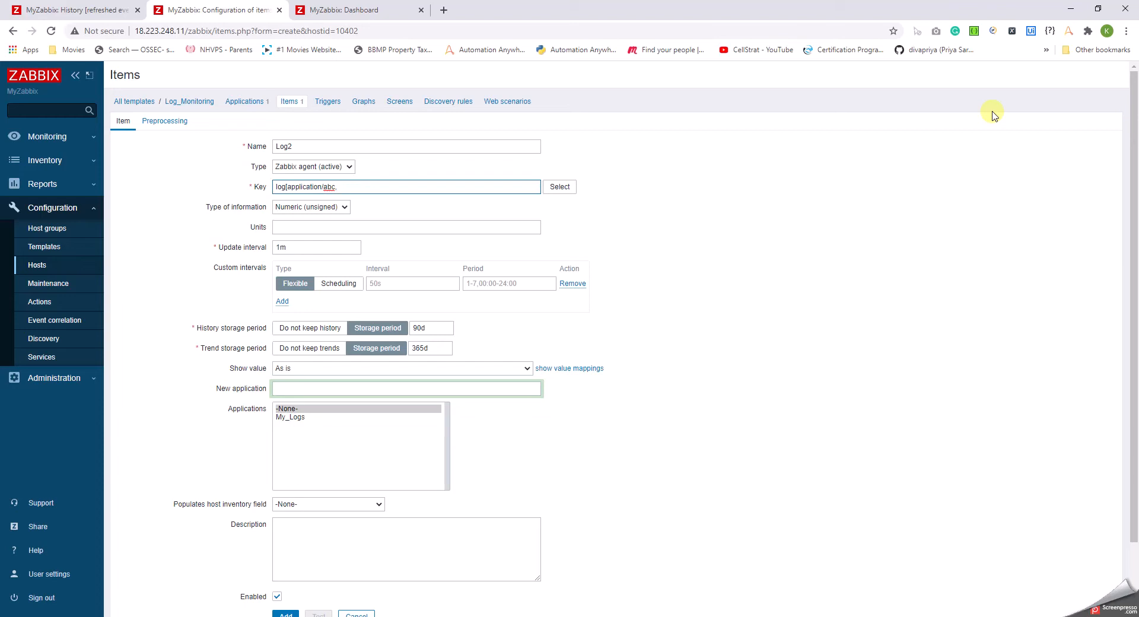
type("critical]")
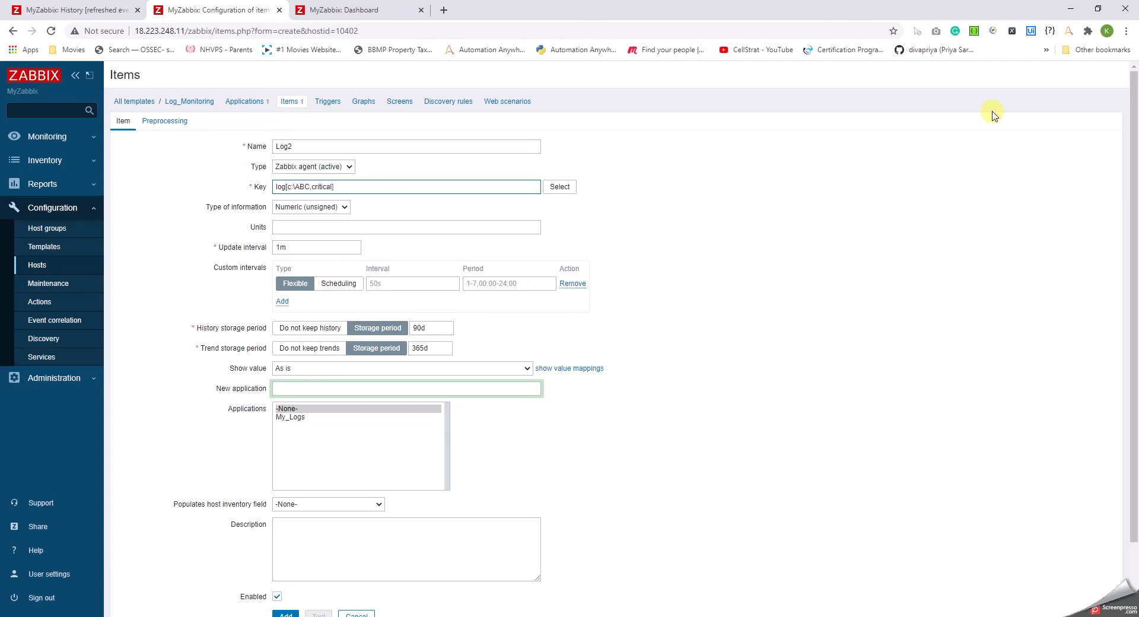
type("\\xyz.log")
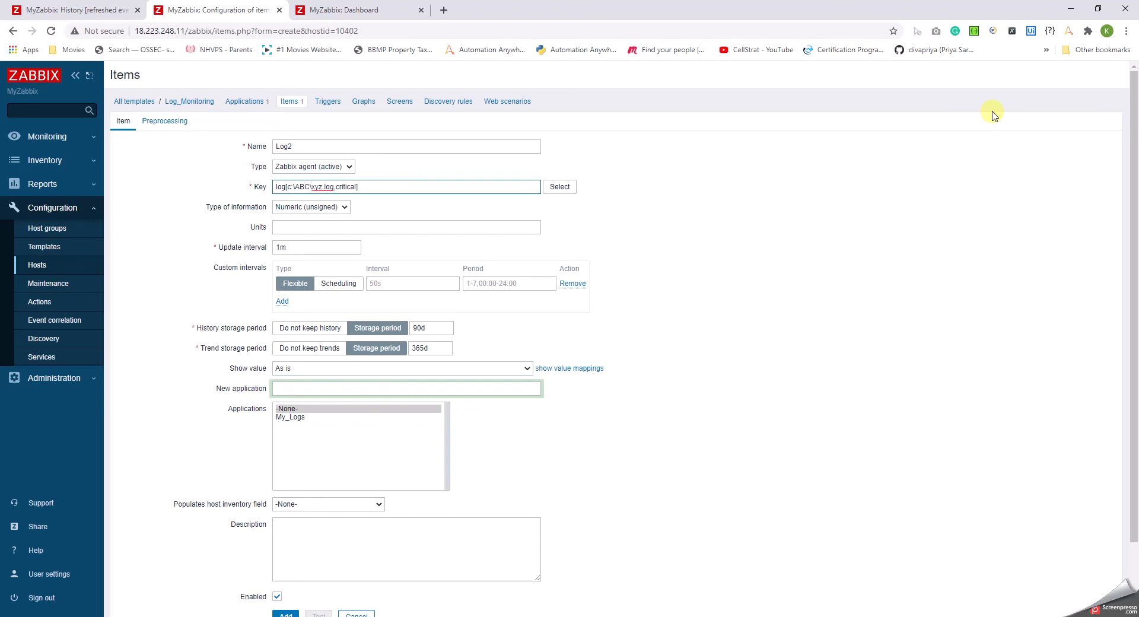
mouse_move(474, 459)
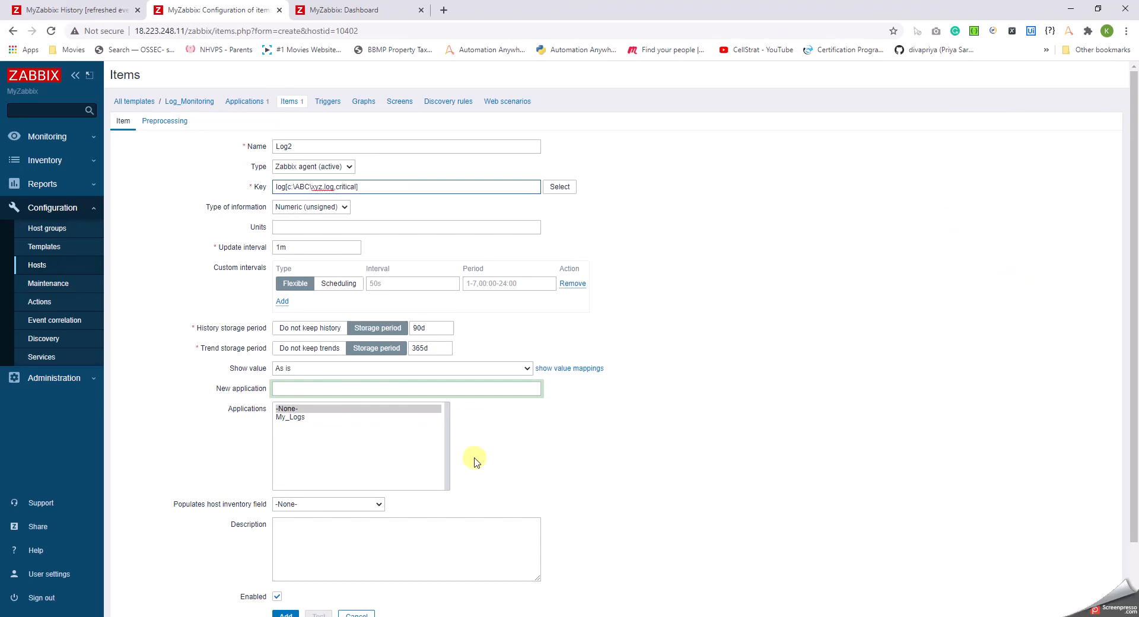
scroll("down", 3)
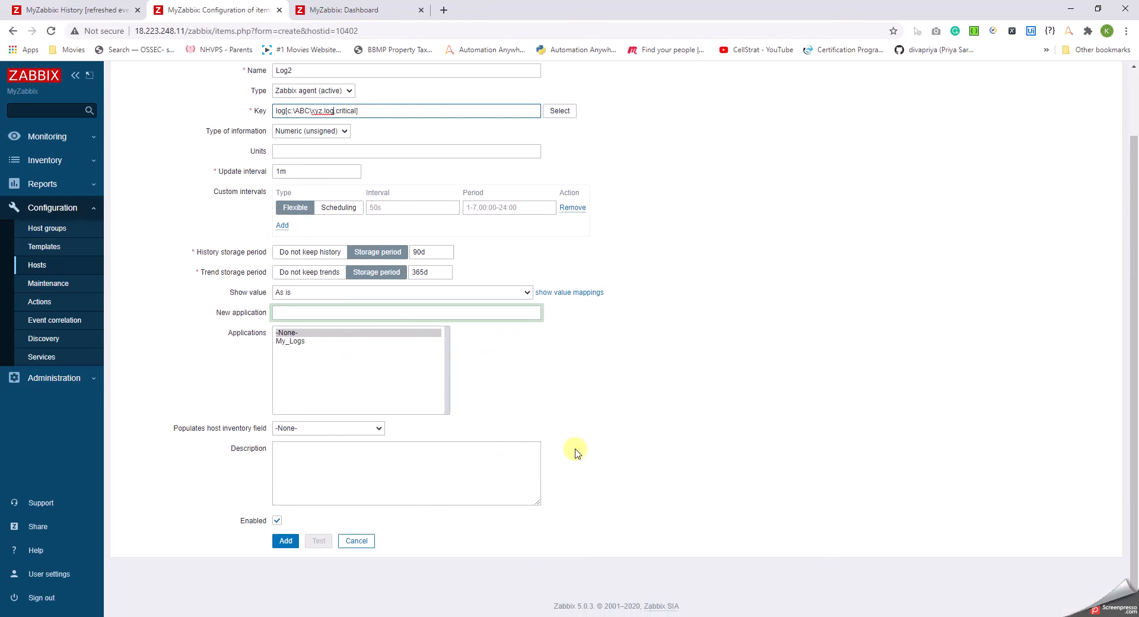
mouse_move(594, 420)
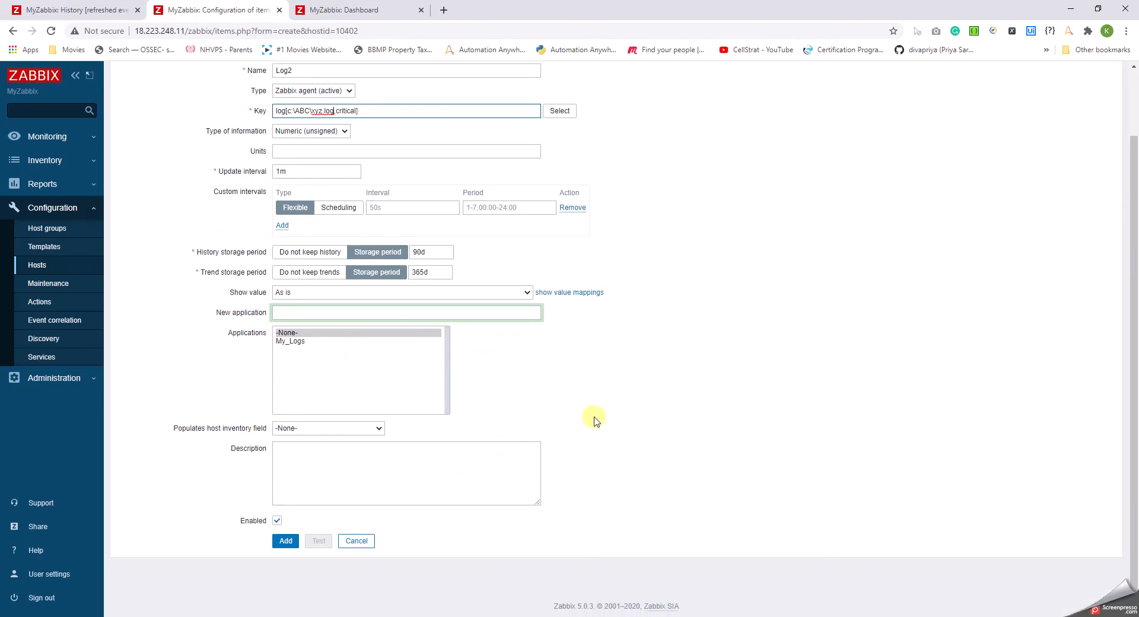